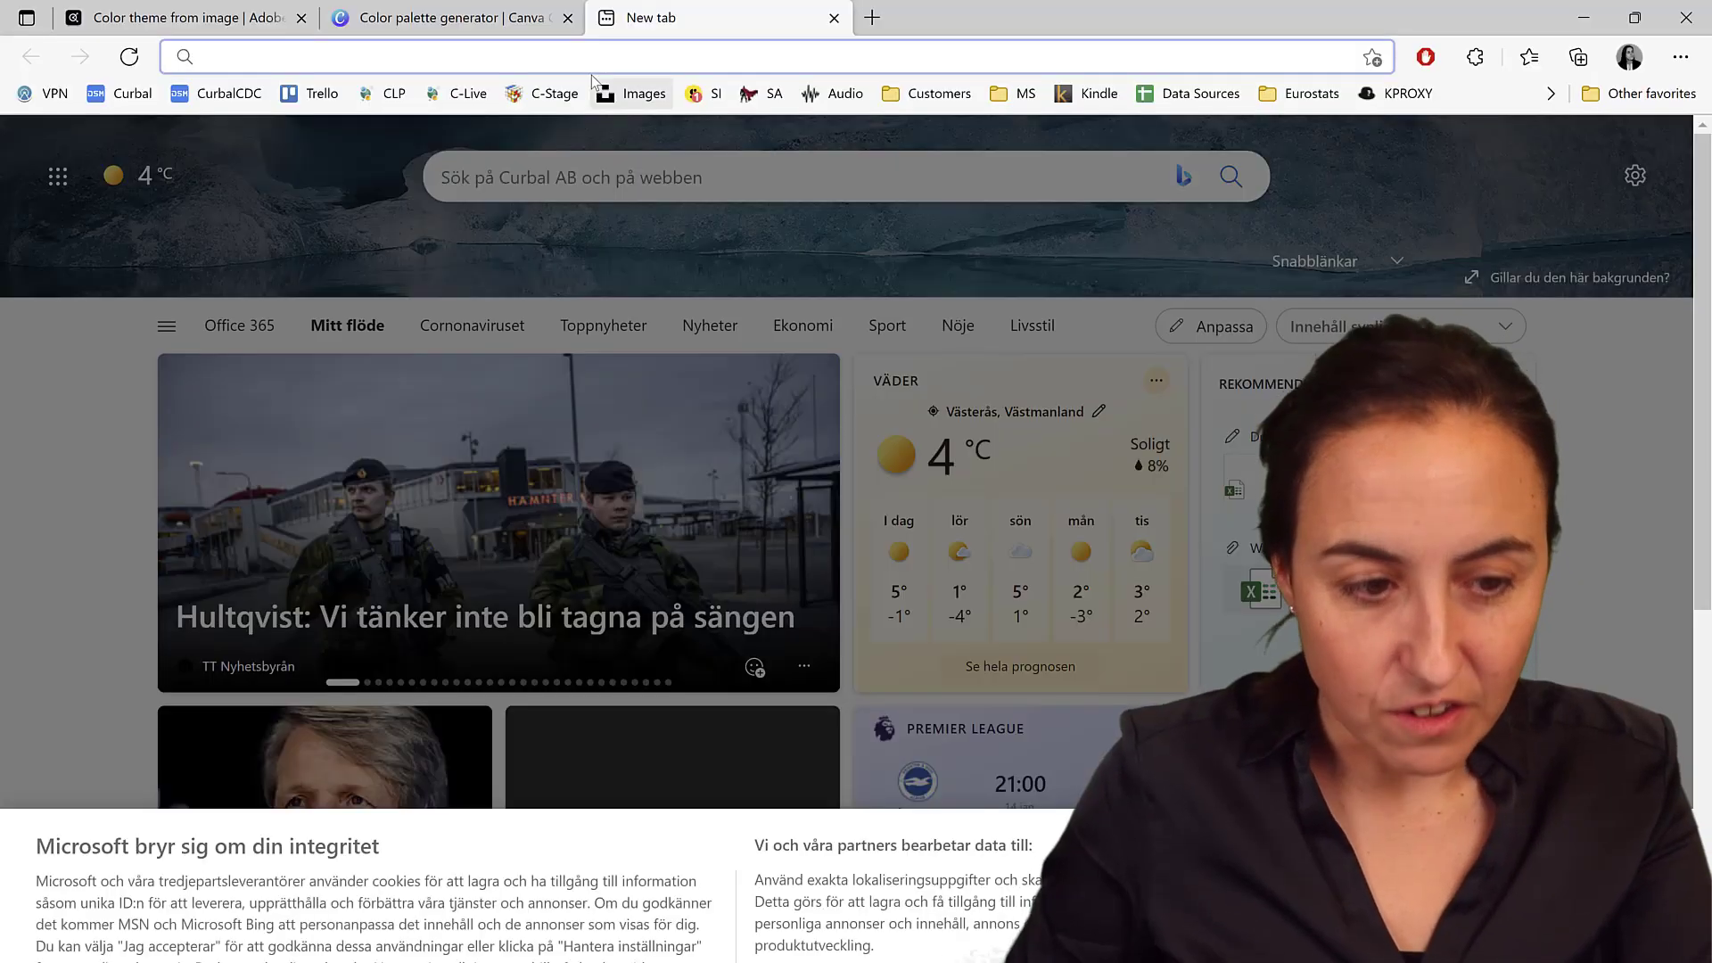
Search Google for lego and switch the results to Images
text(lego&oq=lego&aqs=edge.0.69i59j0i512l7j69i60.1052j0j1&sourceid=chrome&ie=UTF-8)
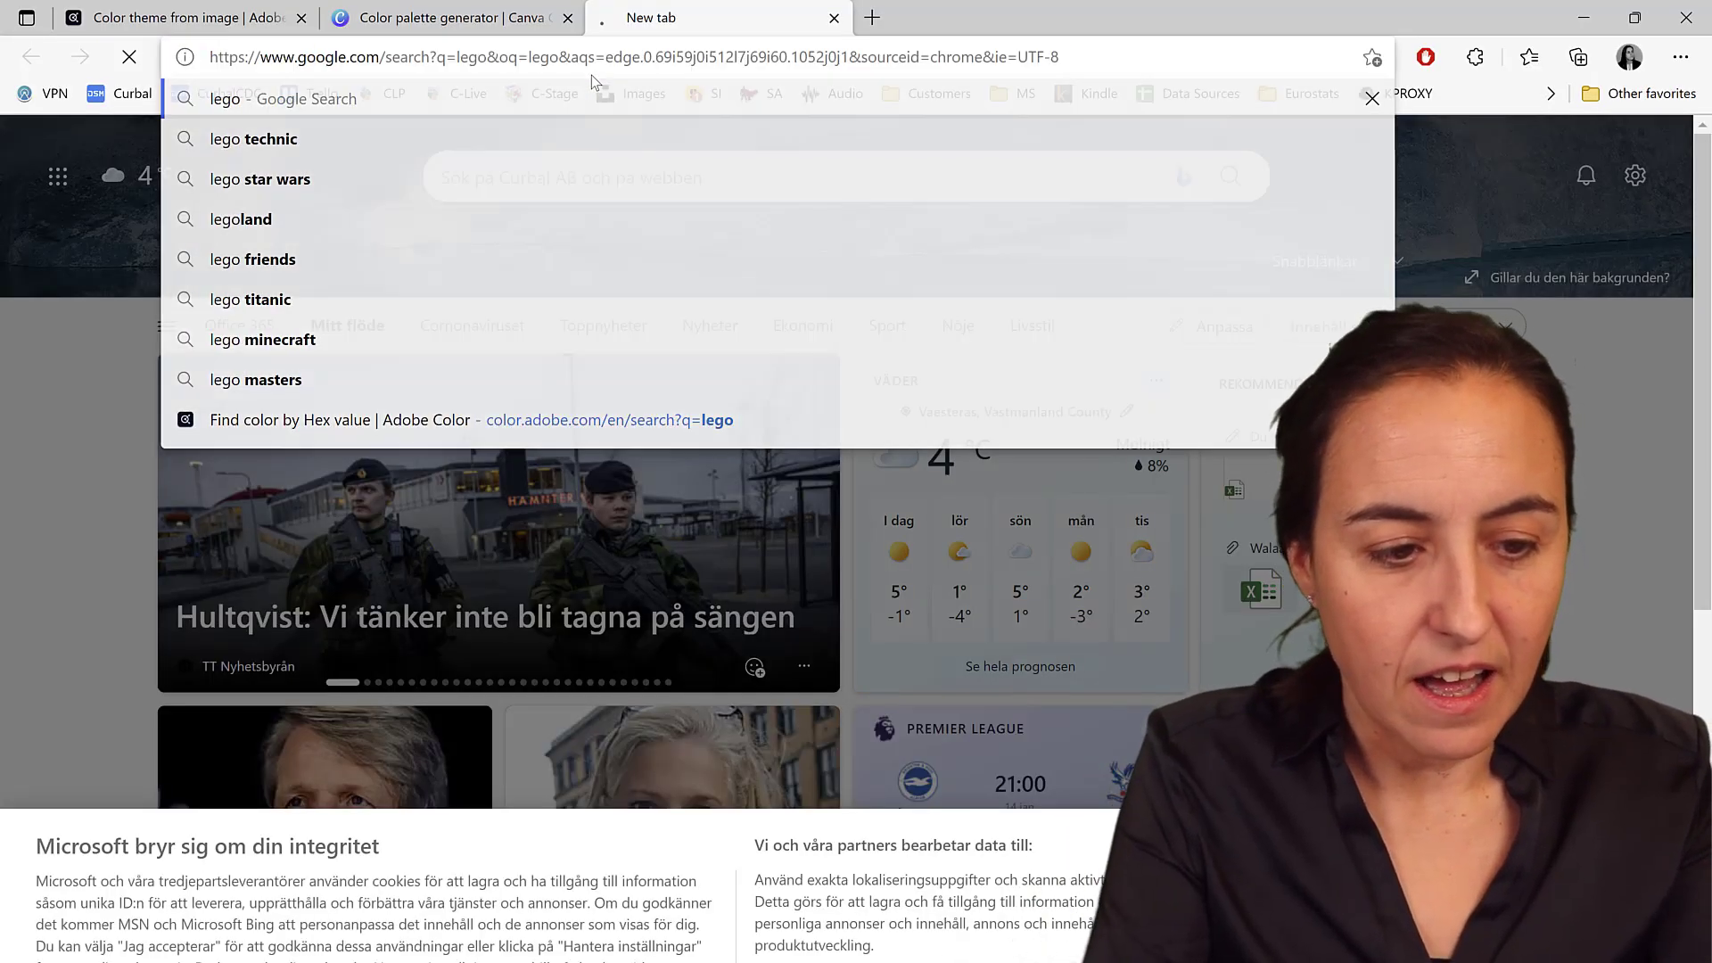
key(Return)
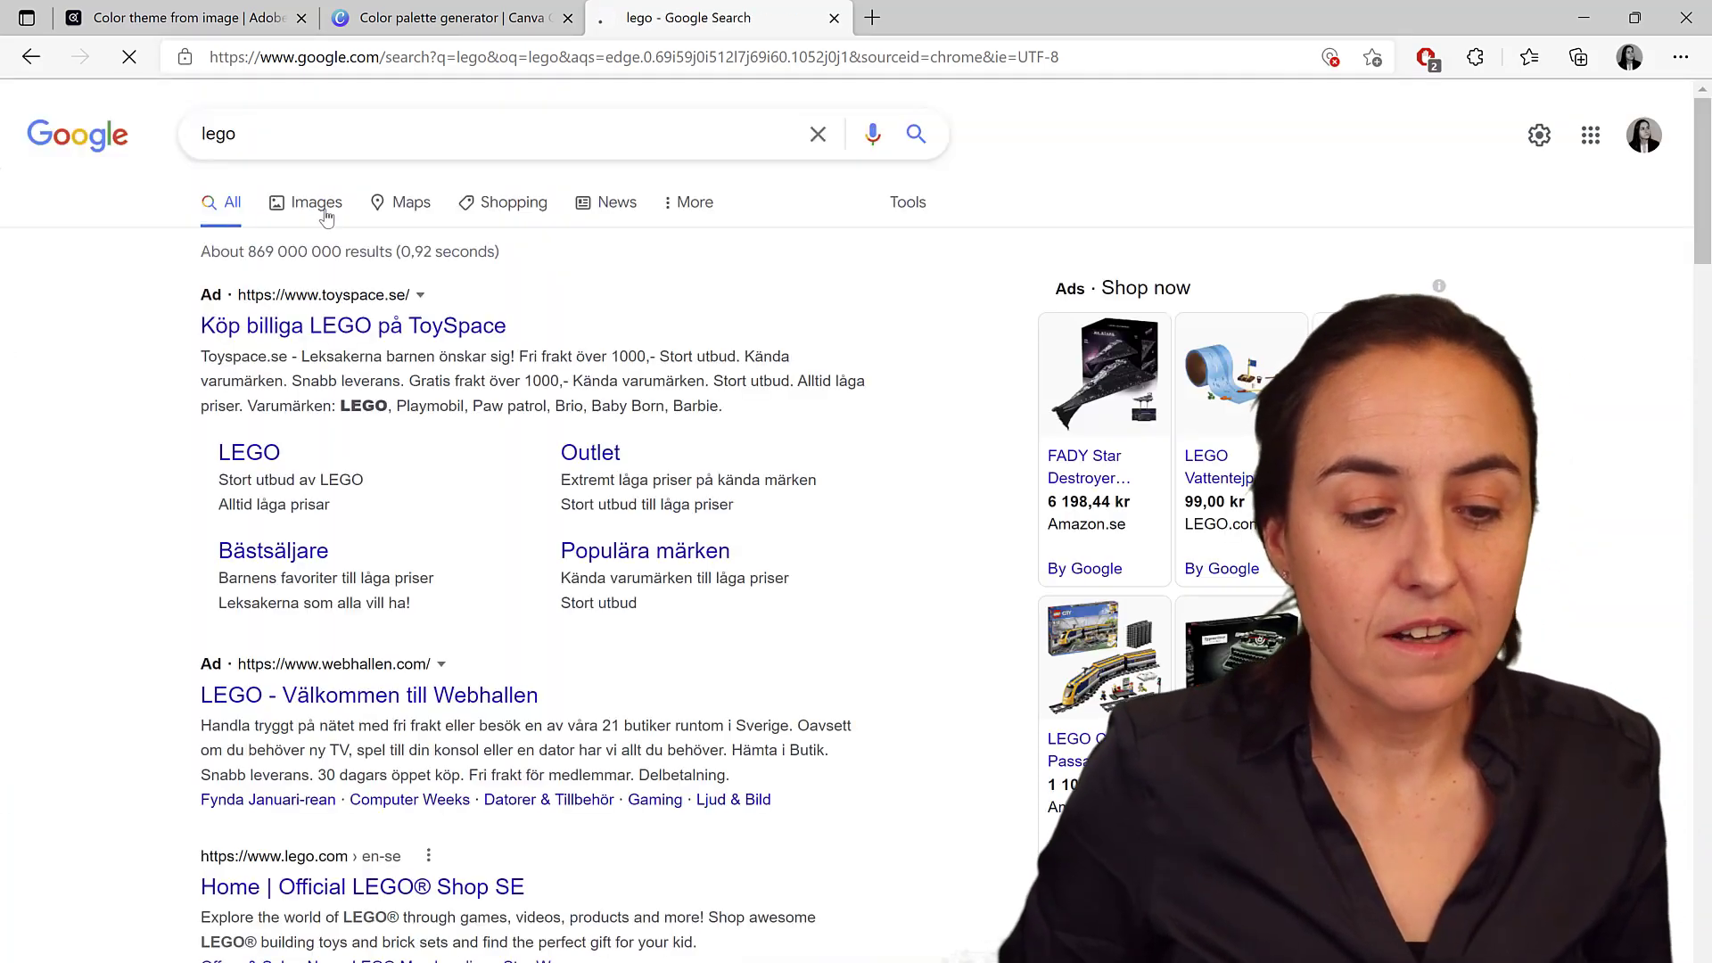
click(316, 202)
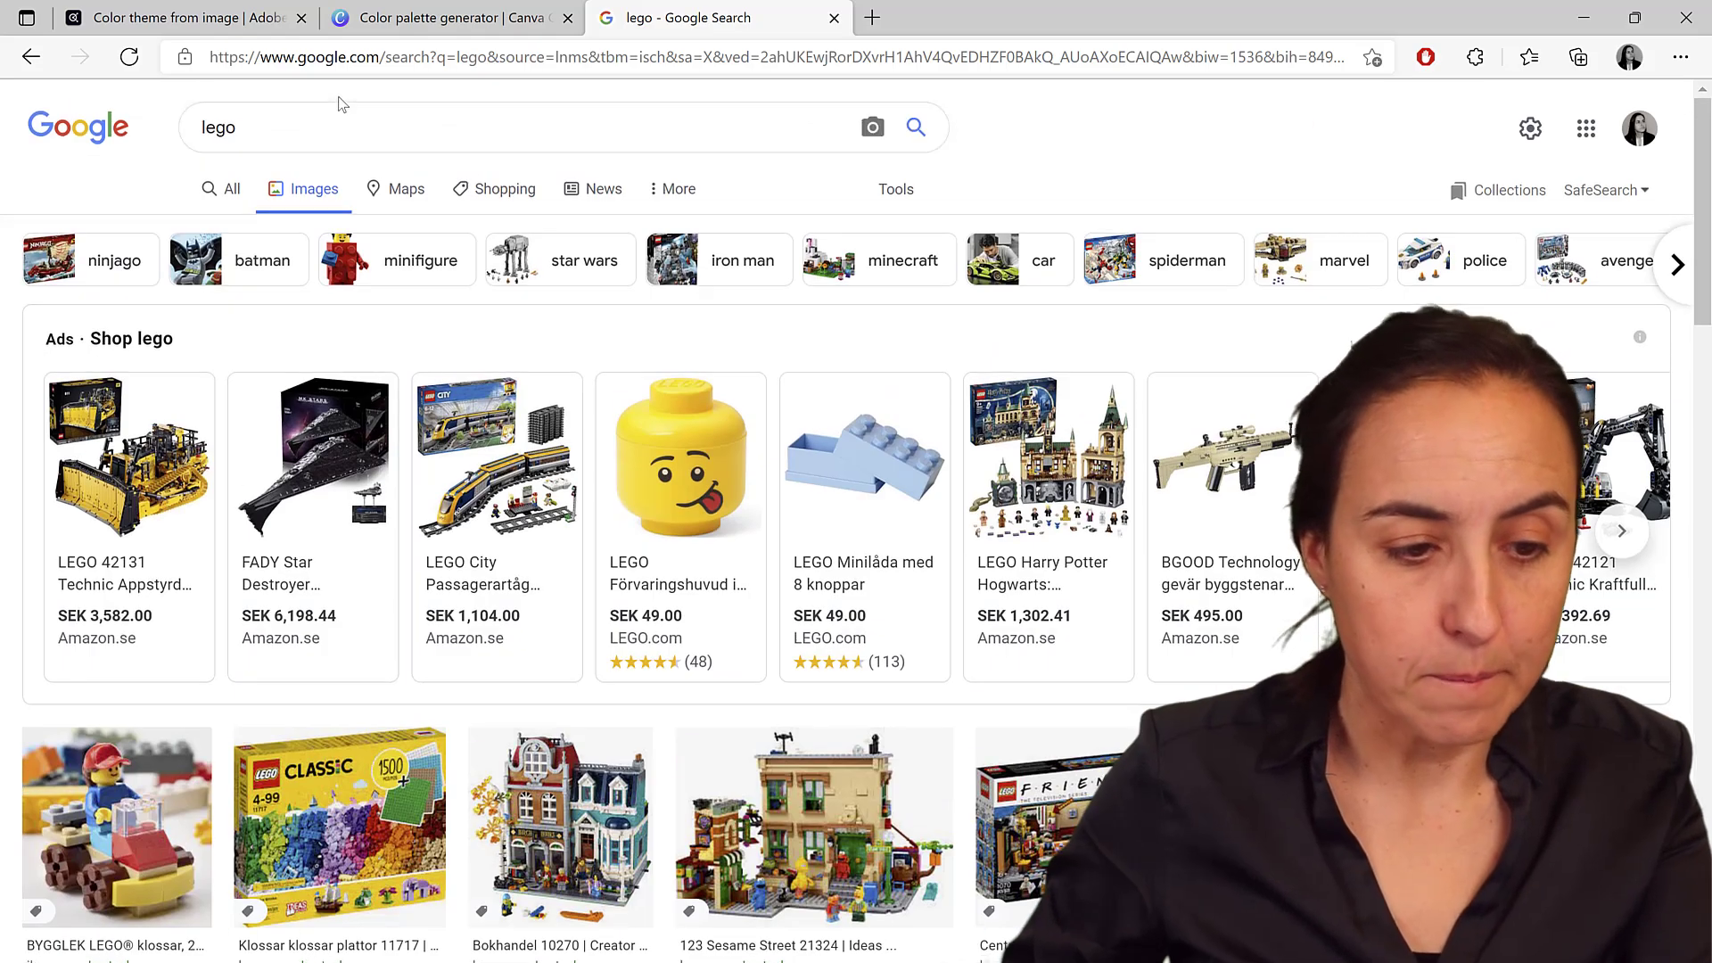
Limit the image results to site:lego.com and scroll through the LEGO product photos
text(site:lego.com)
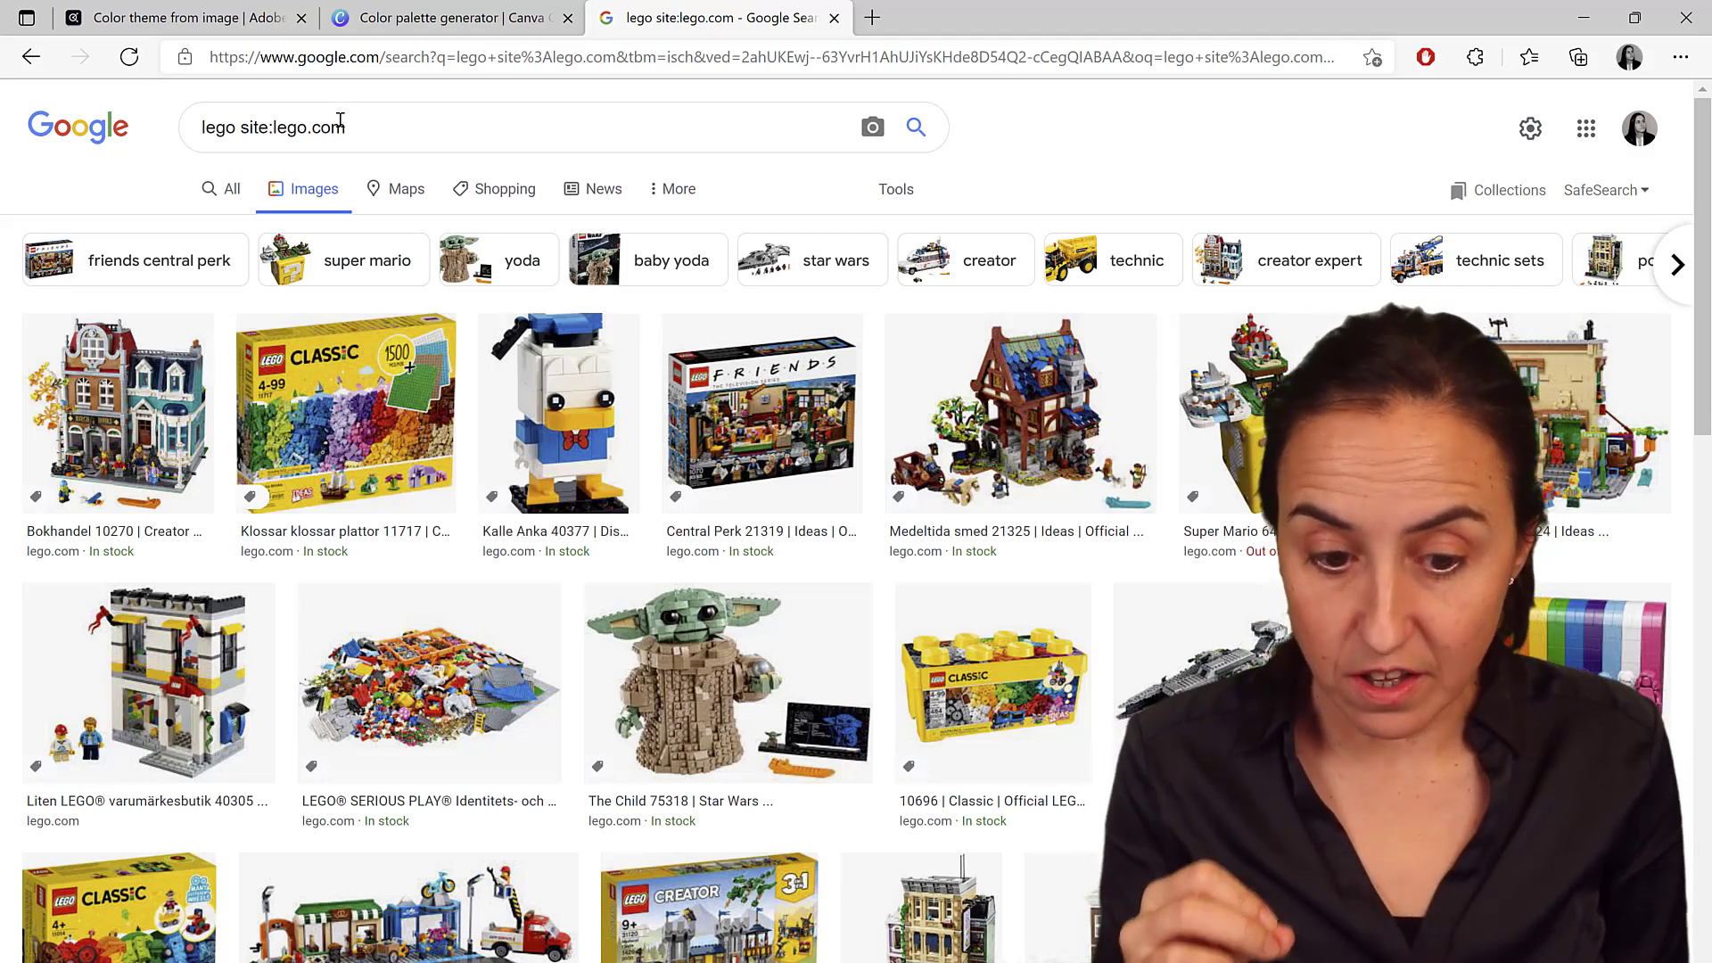
scroll(down, 3)
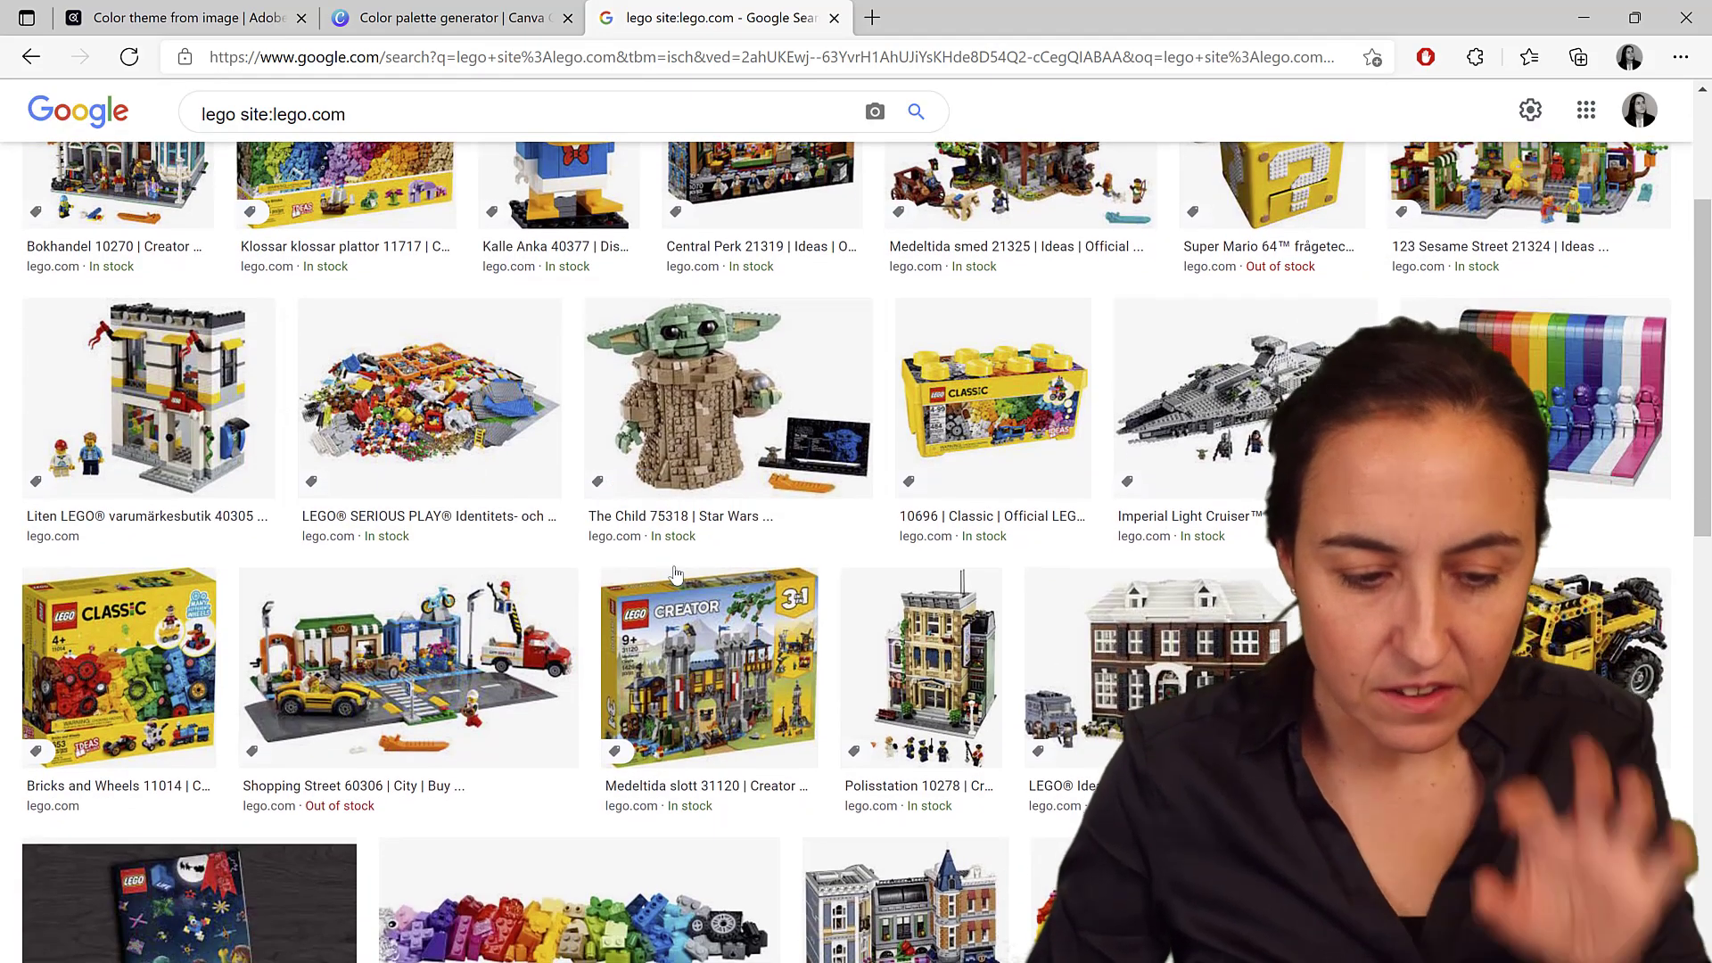
scroll(down, 3)
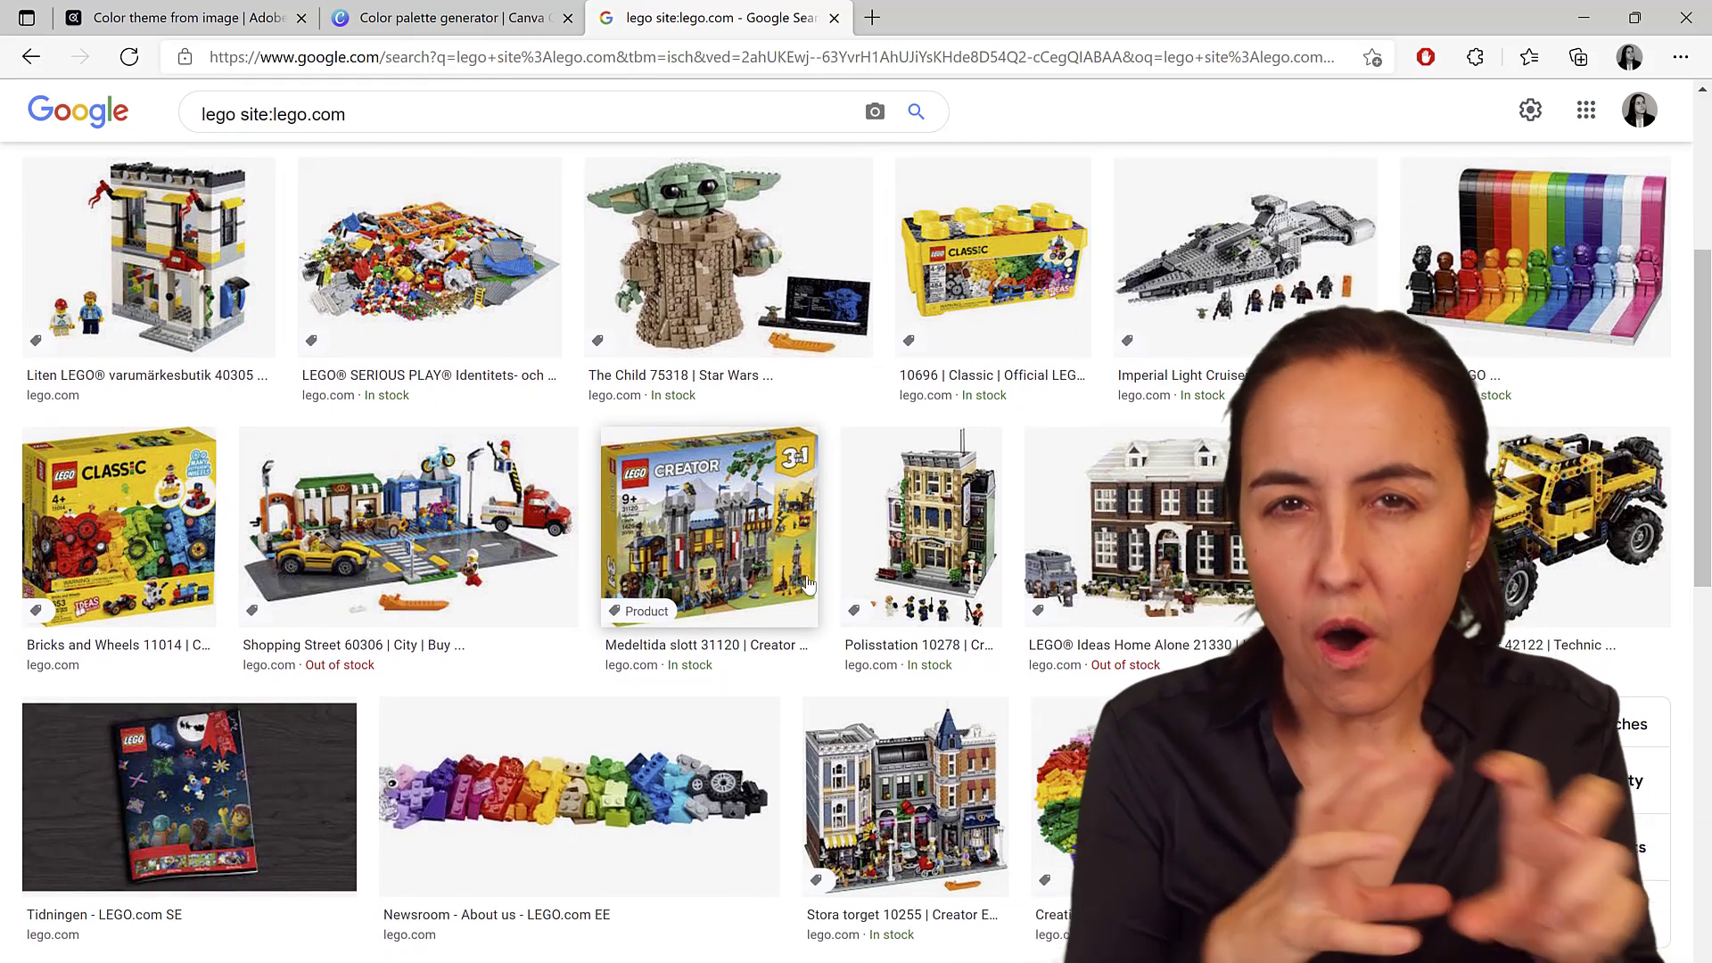
scroll(down, 3)
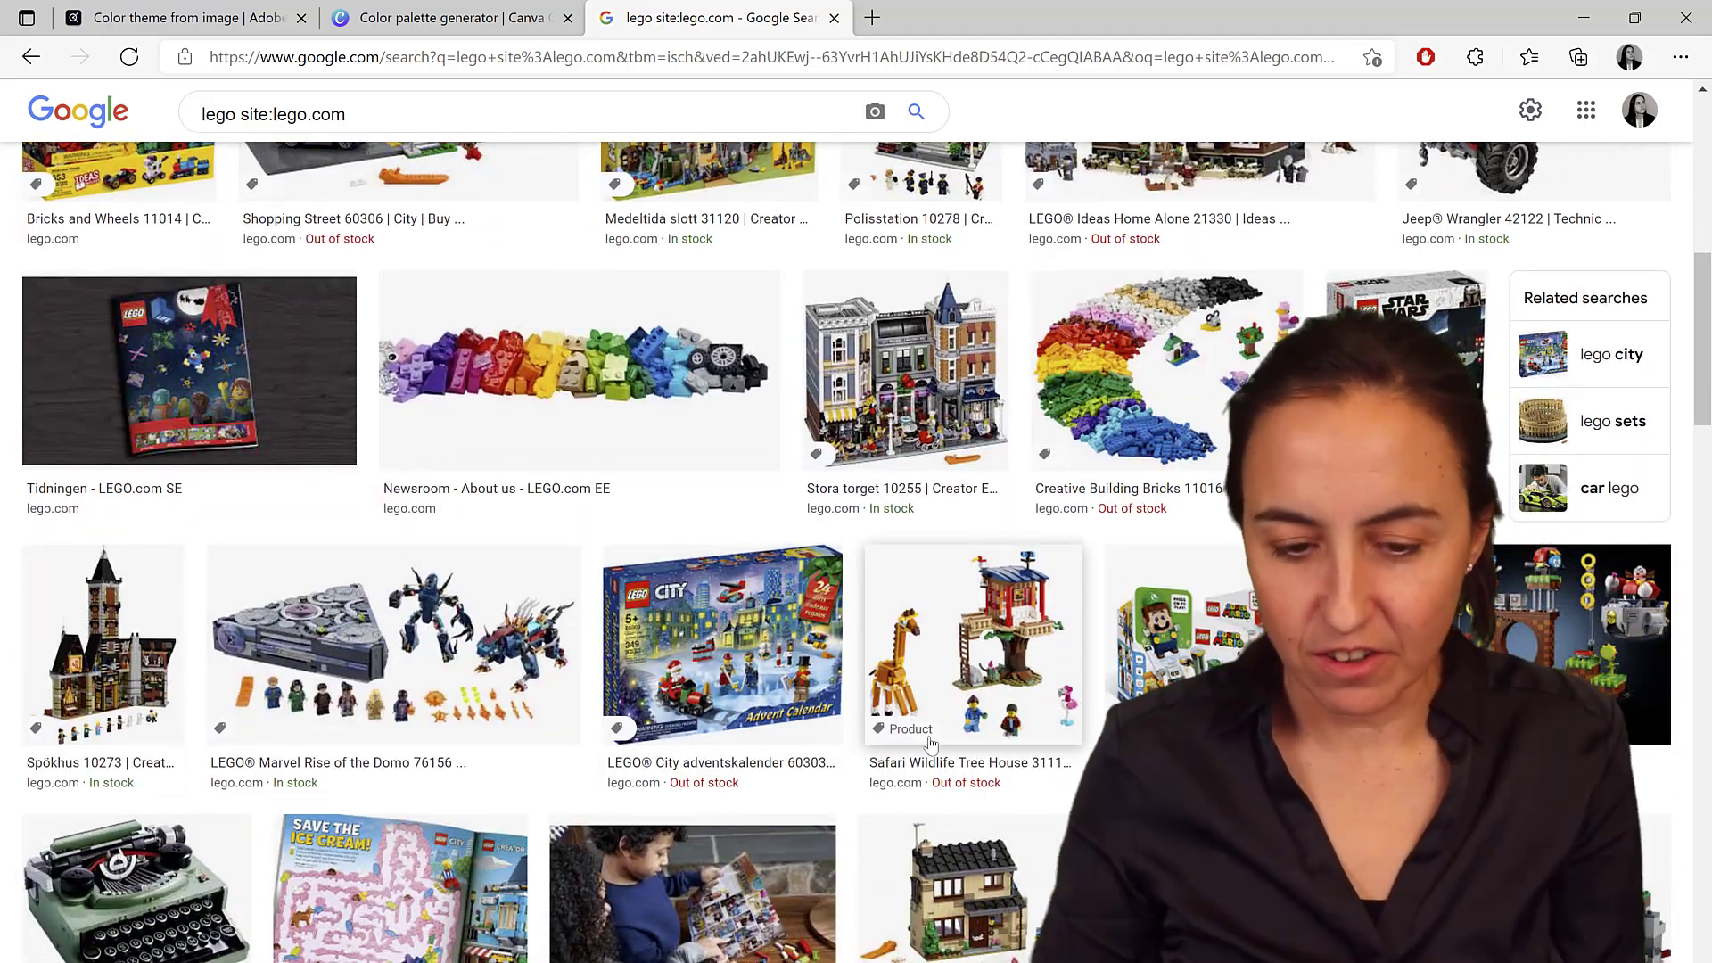
scroll(down, 3)
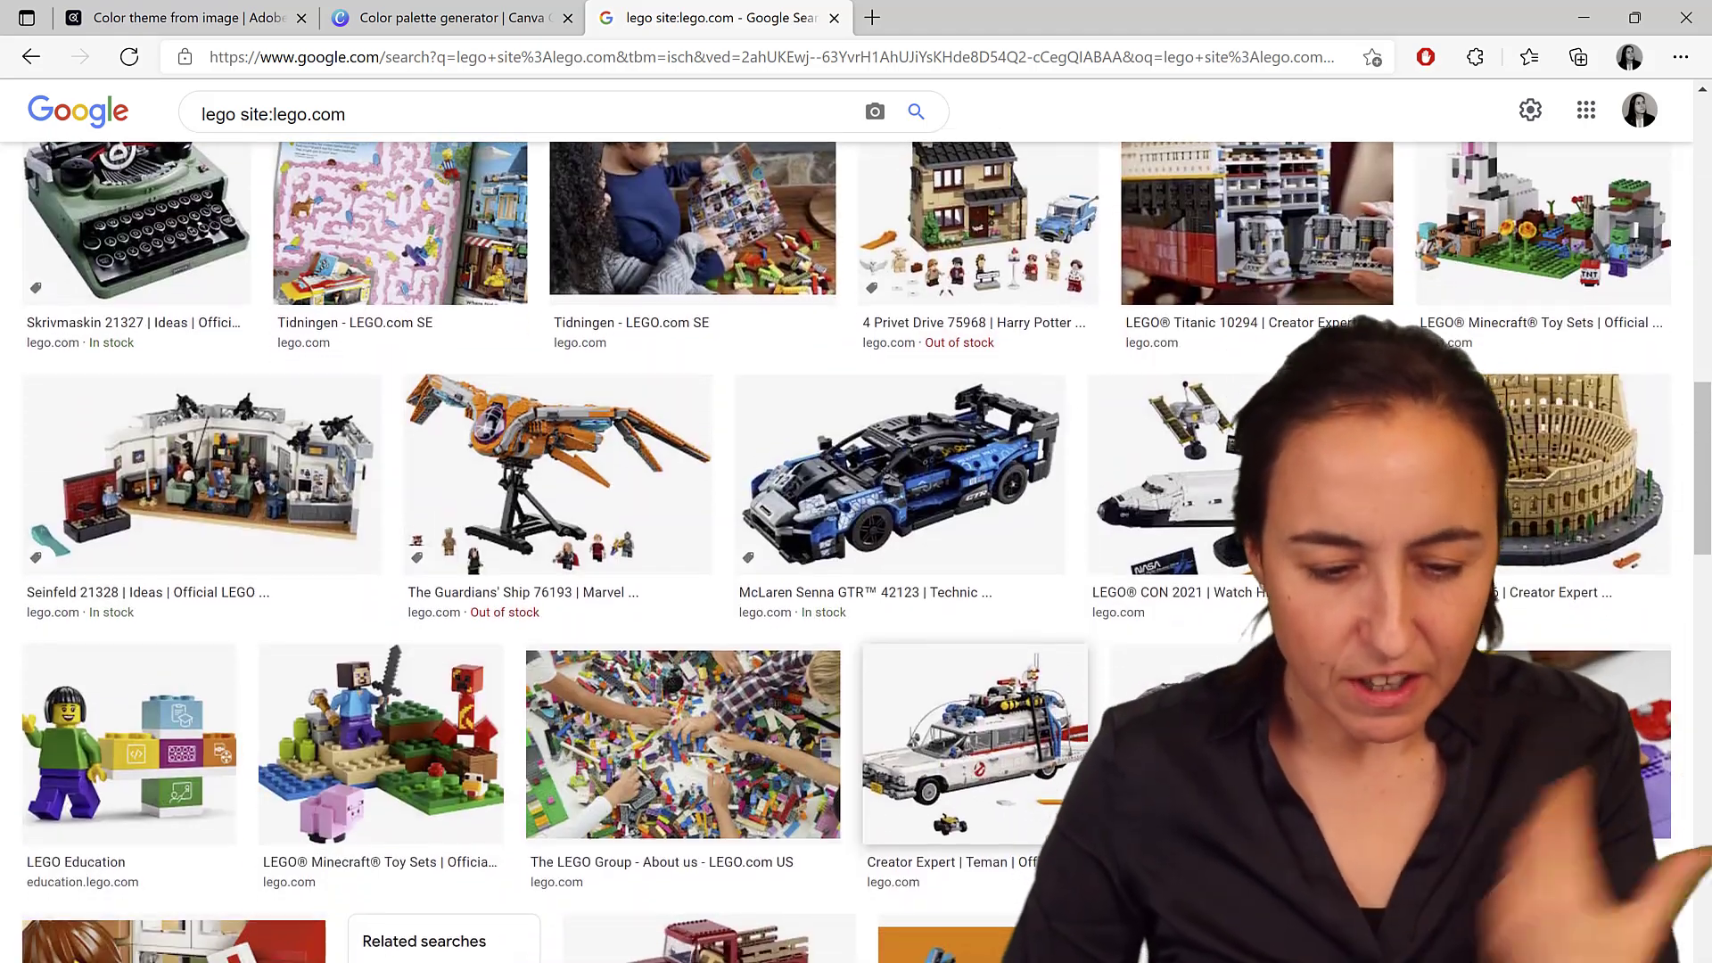
scroll(down, 3)
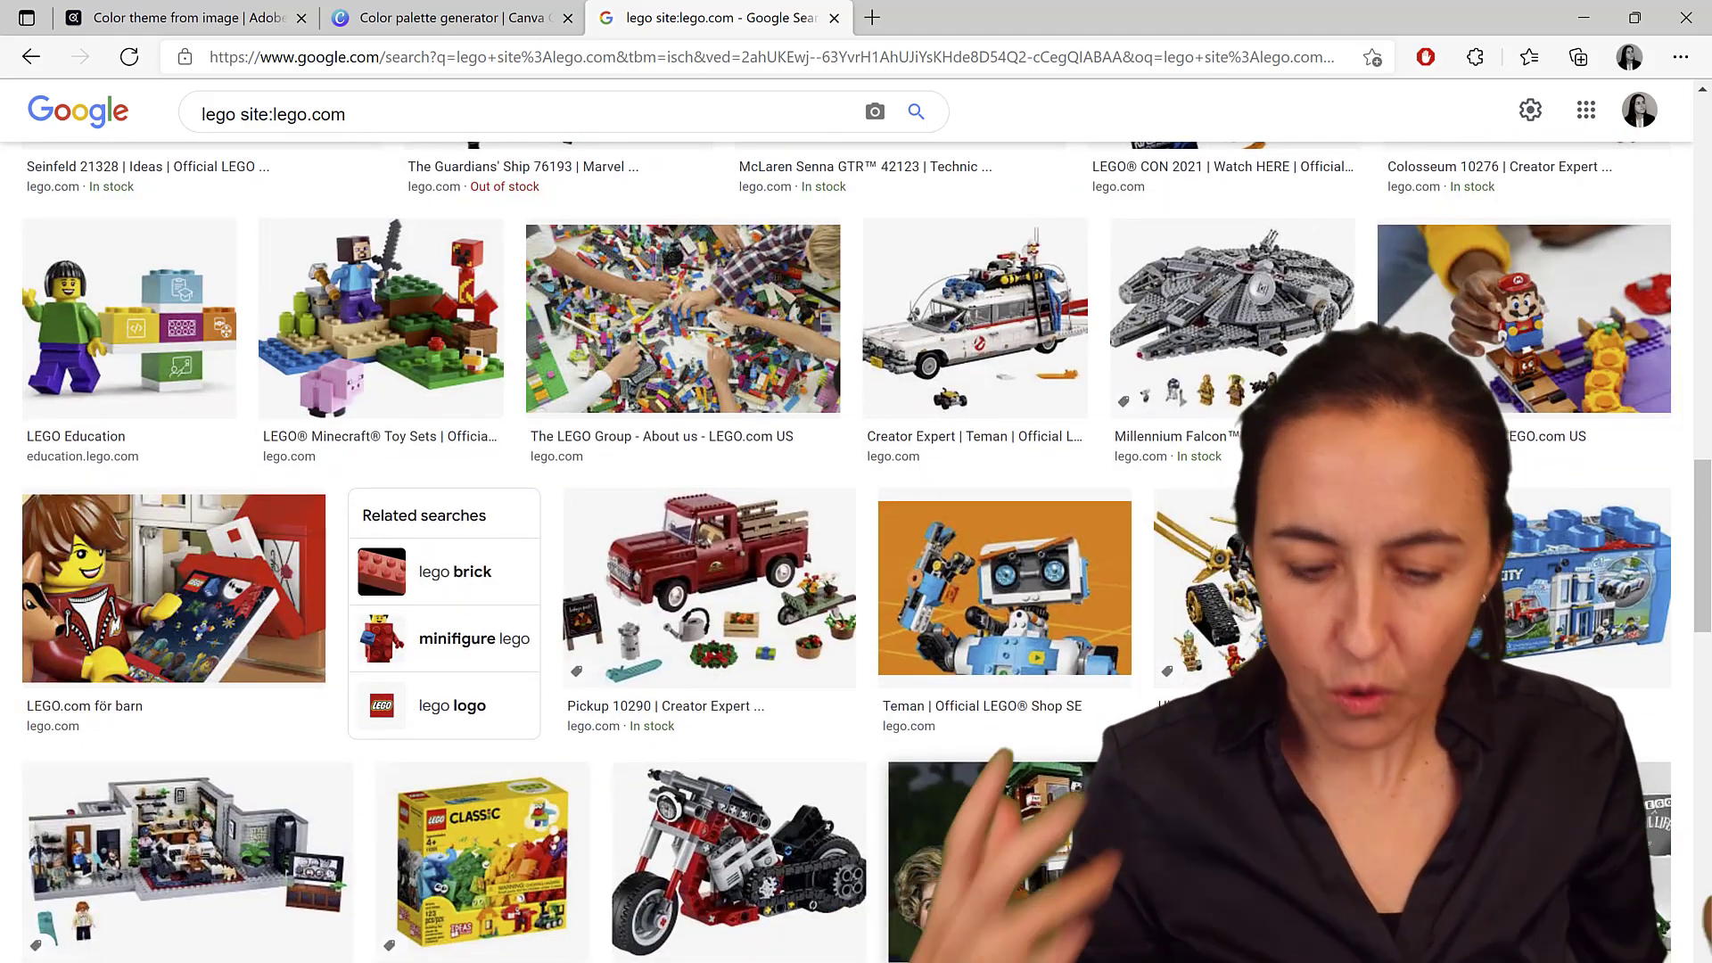
scroll(down, 3)
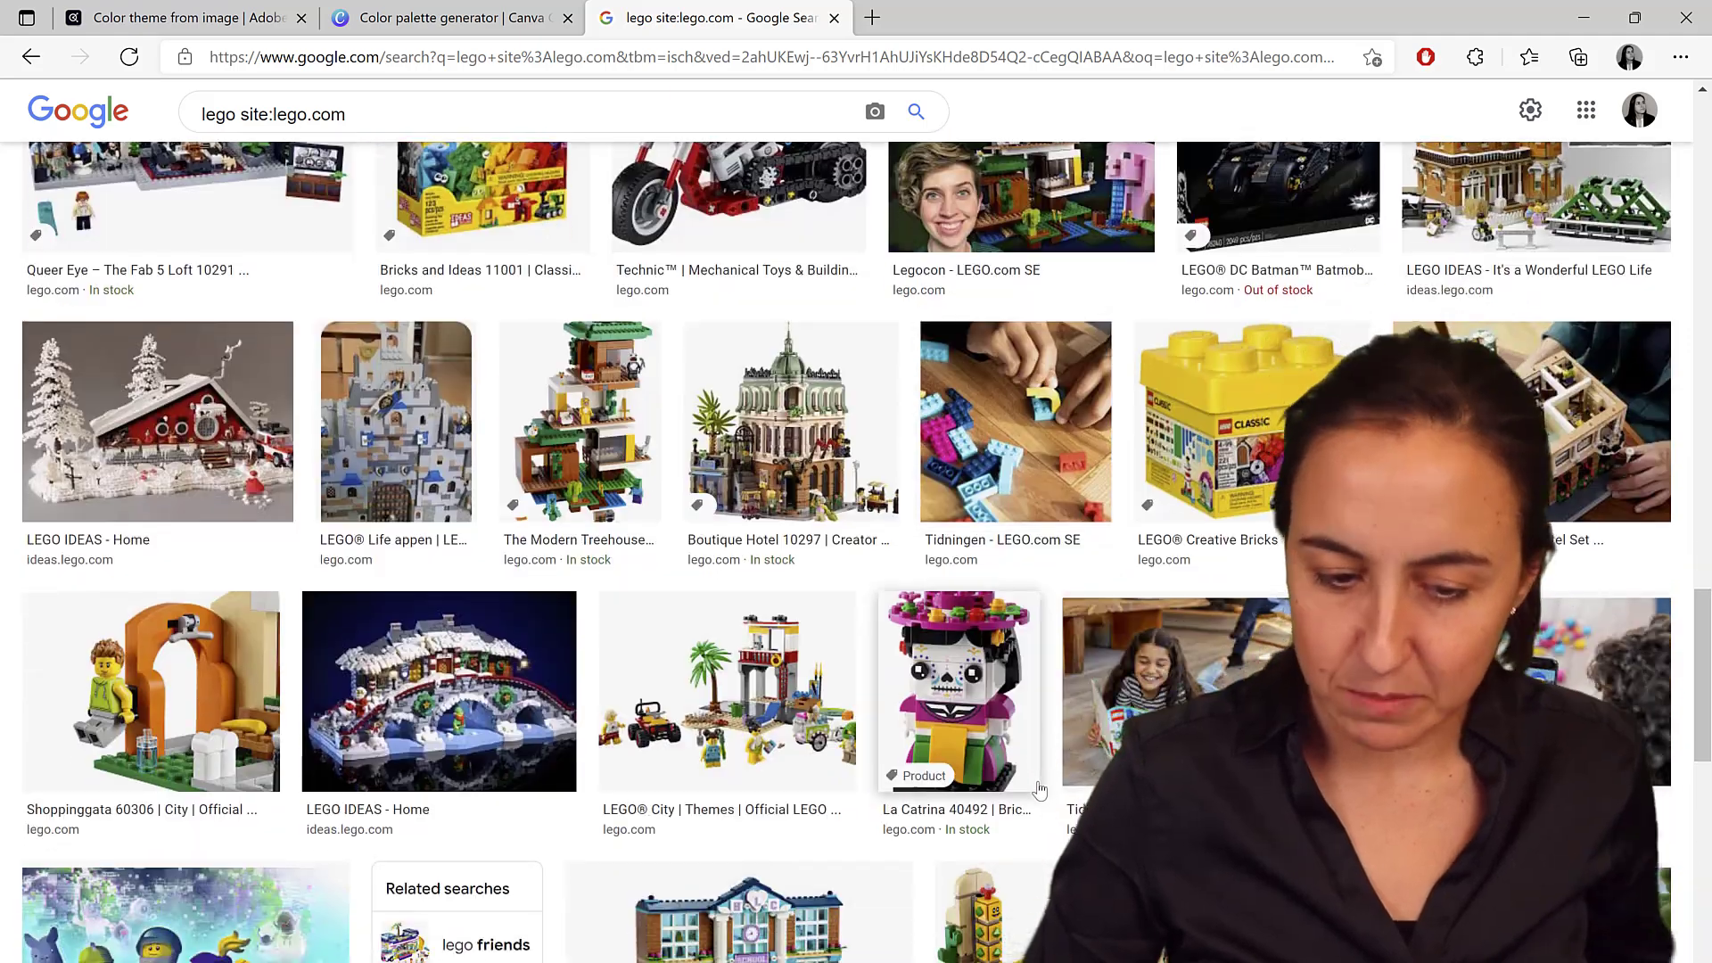
scroll(up, 3)
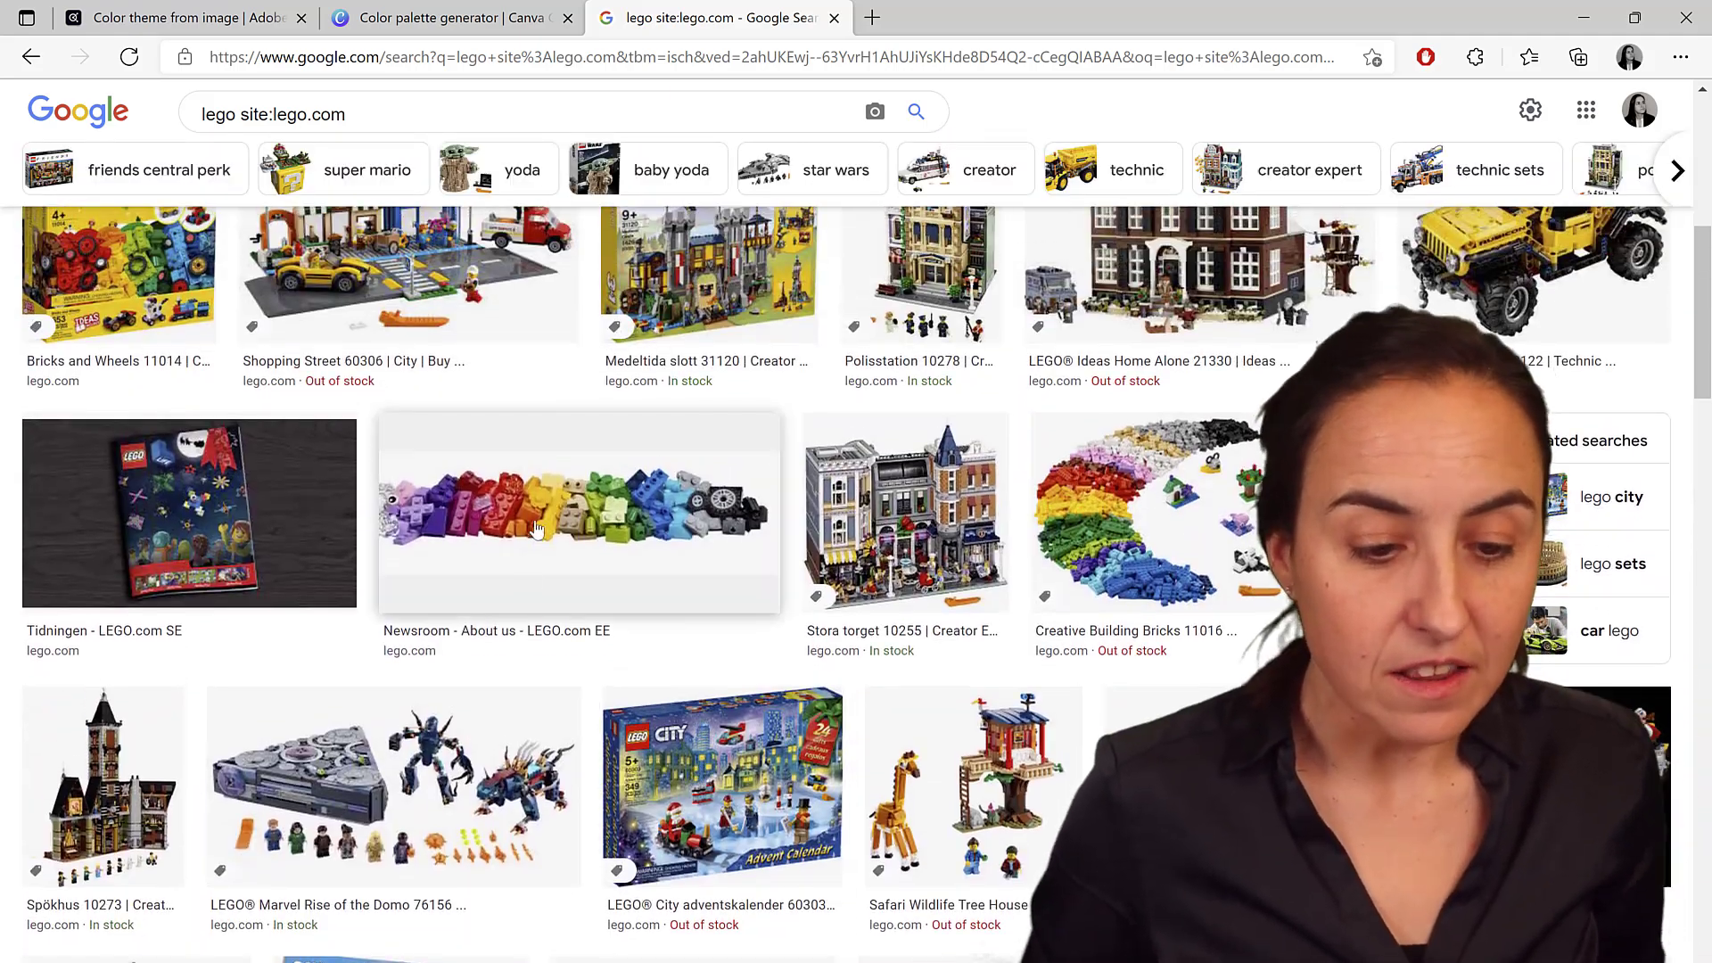
mouse_move(1135, 513)
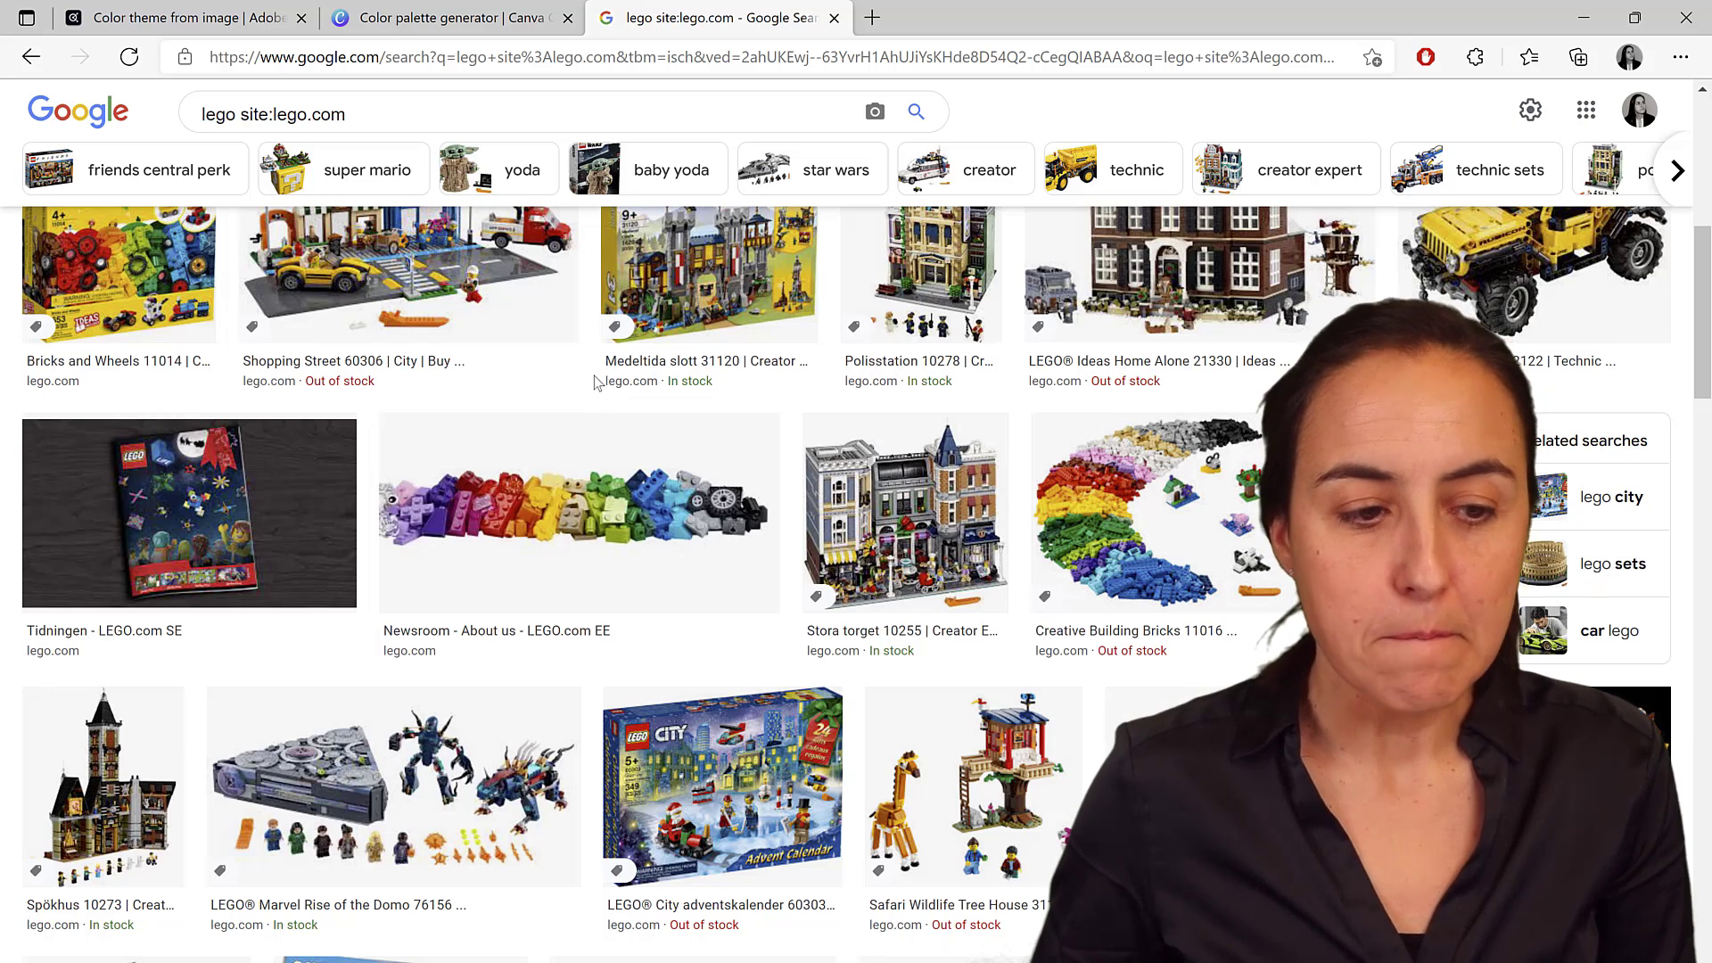
mouse_move(633, 510)
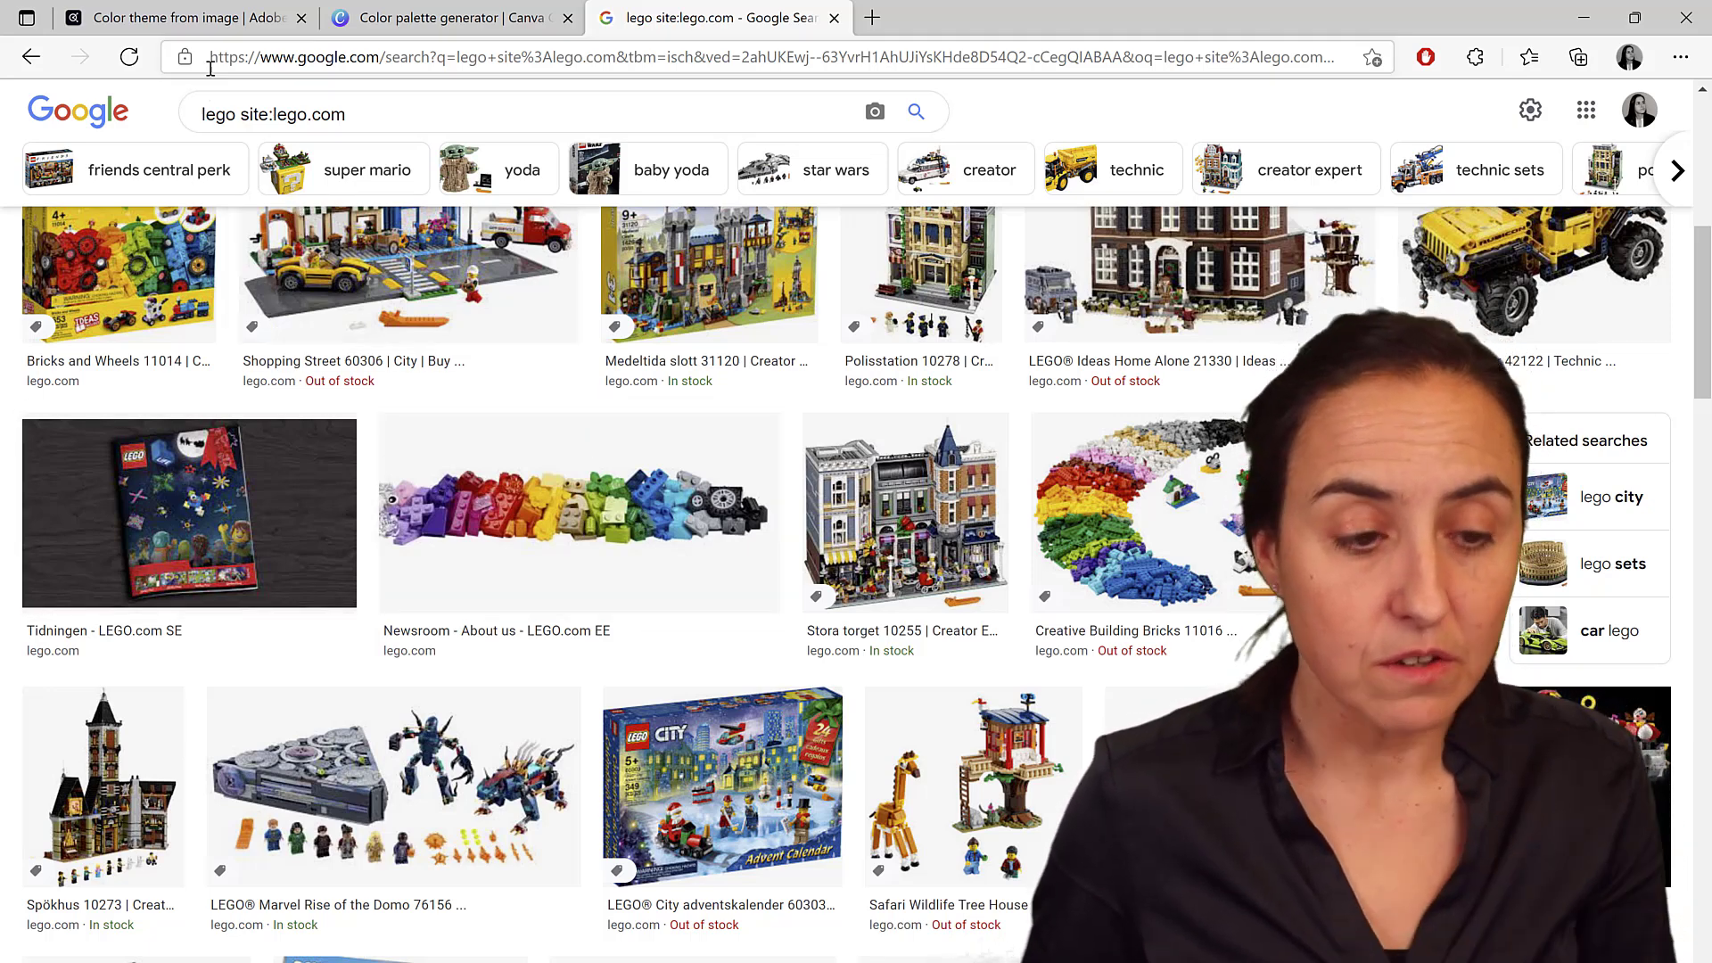
Switch to Adobe Color, look at the Color Wheel, then go to Extract Theme
click(175, 18)
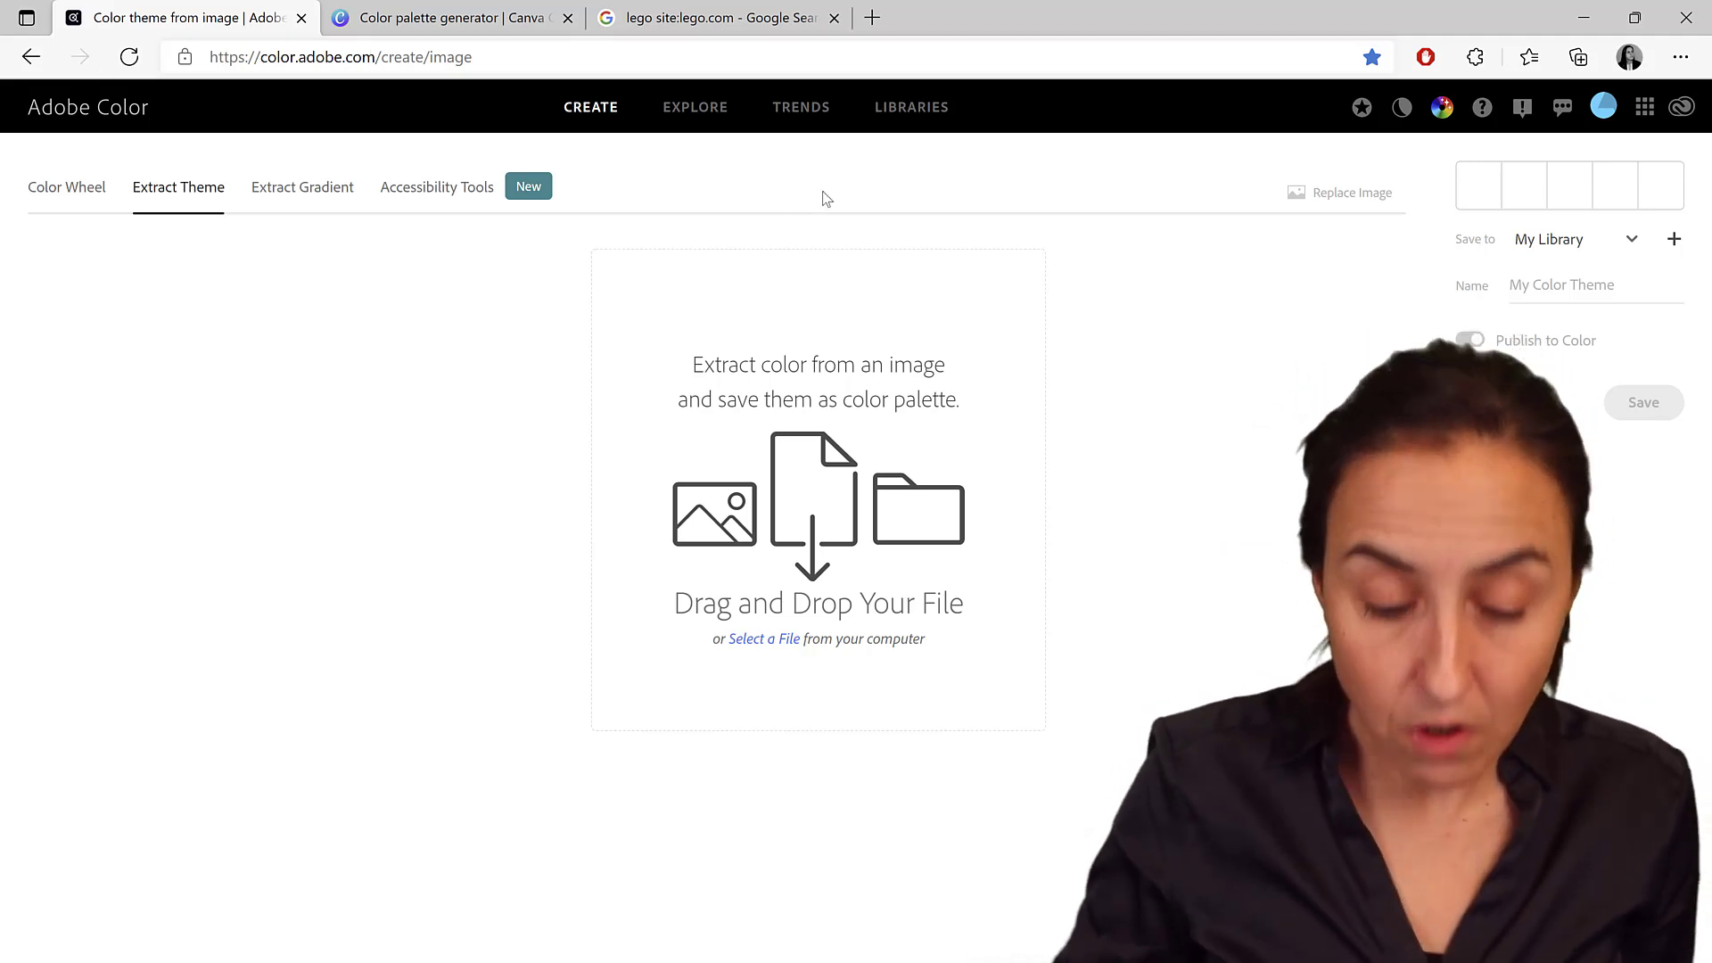
click(65, 186)
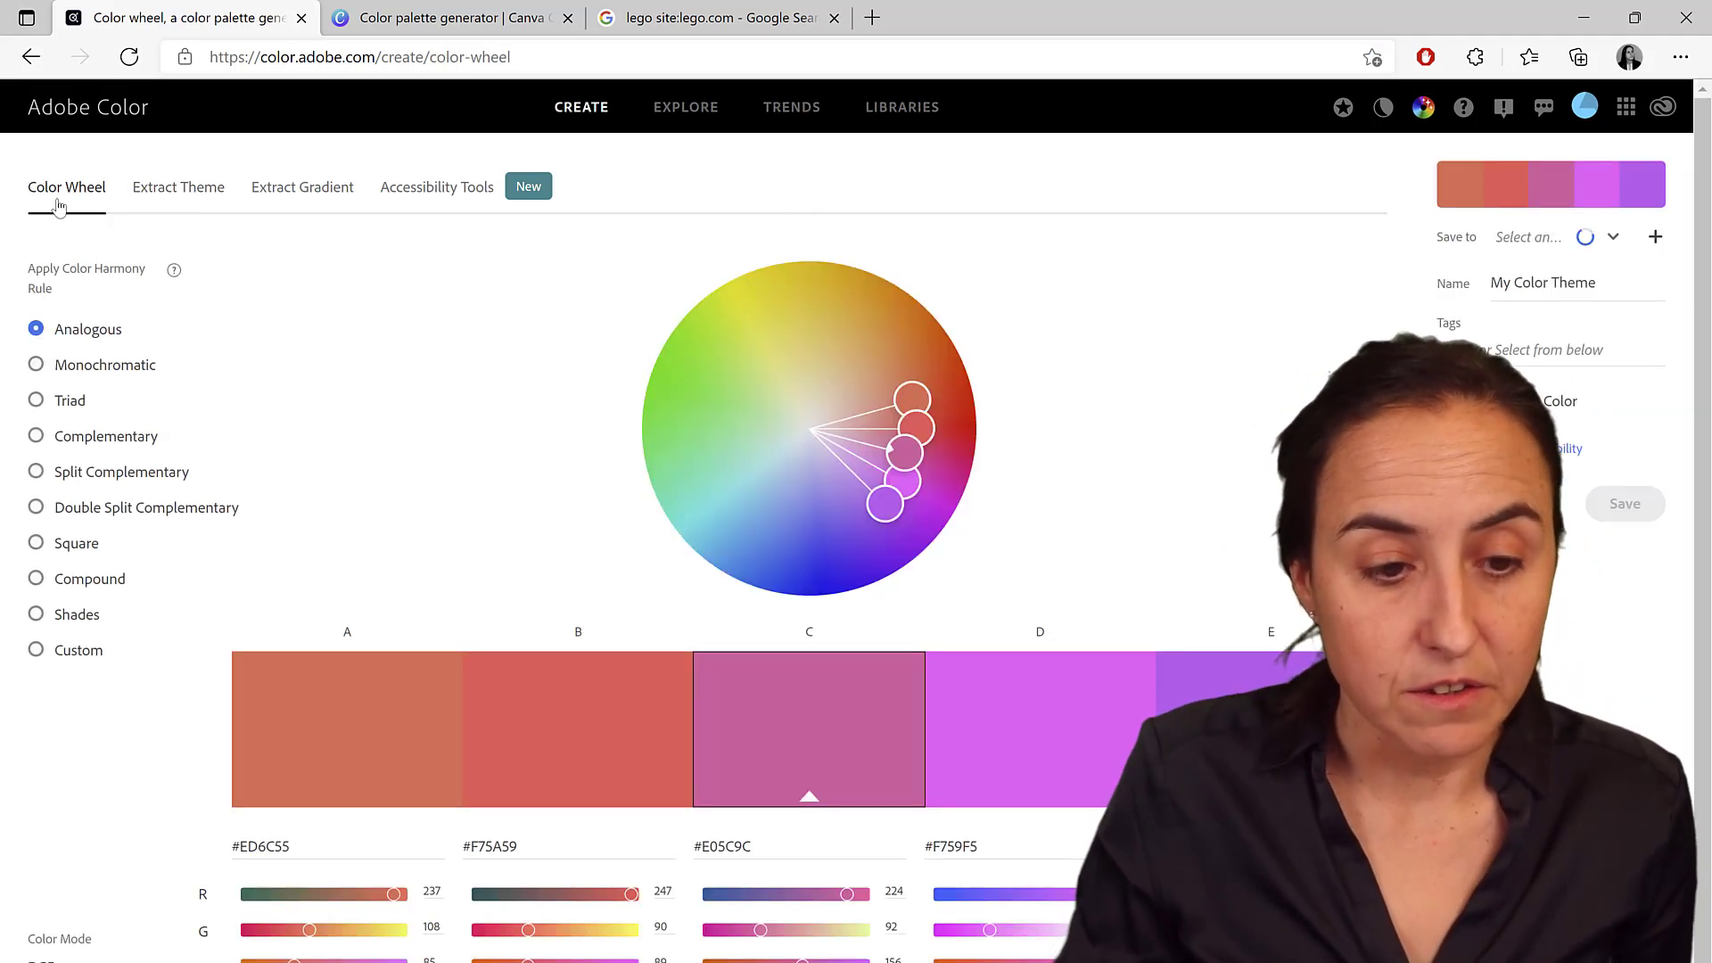
click(1528, 238)
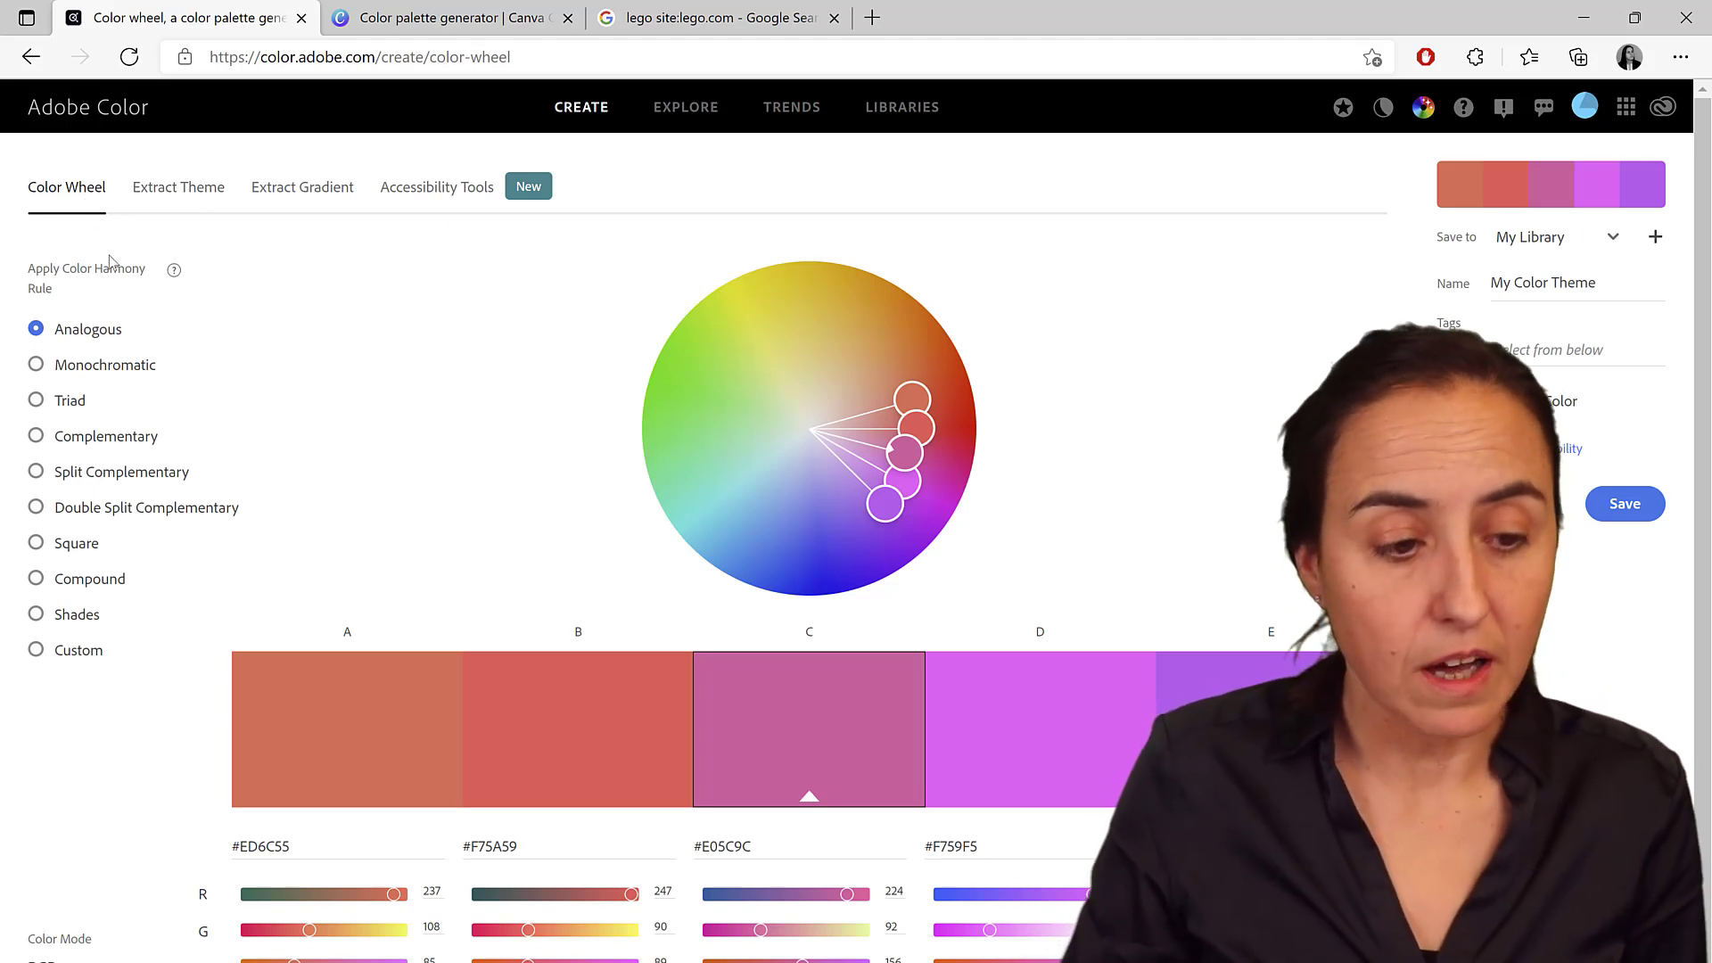
mouse_move(712, 422)
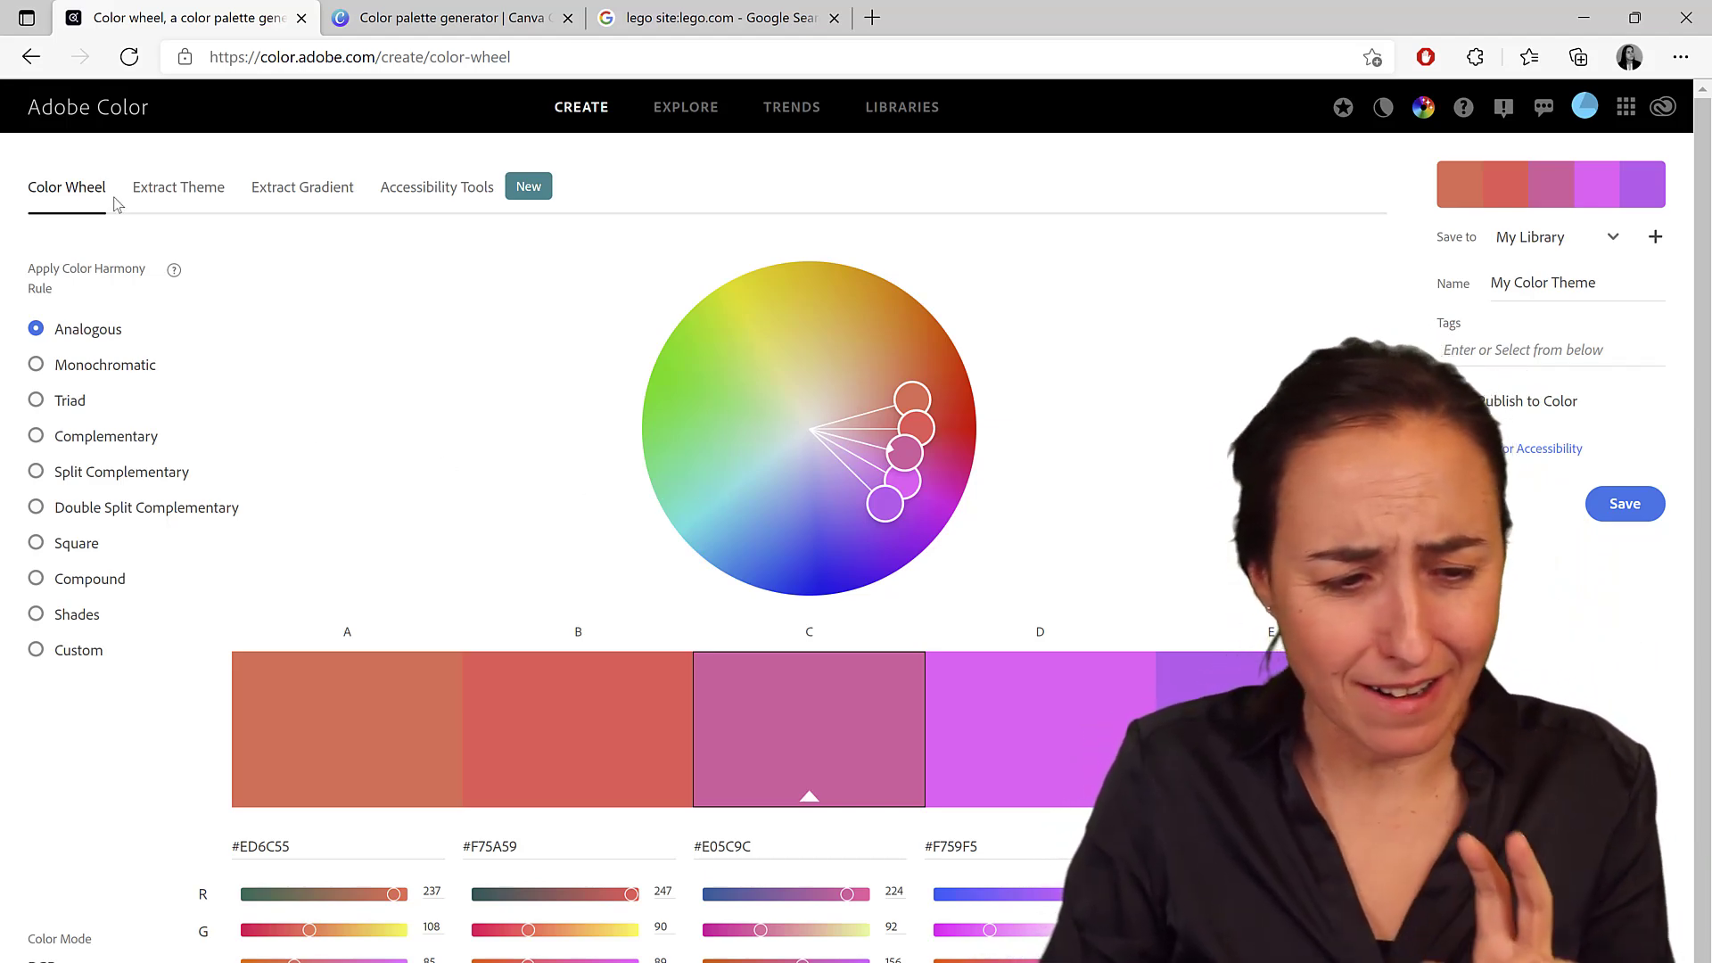
click(178, 187)
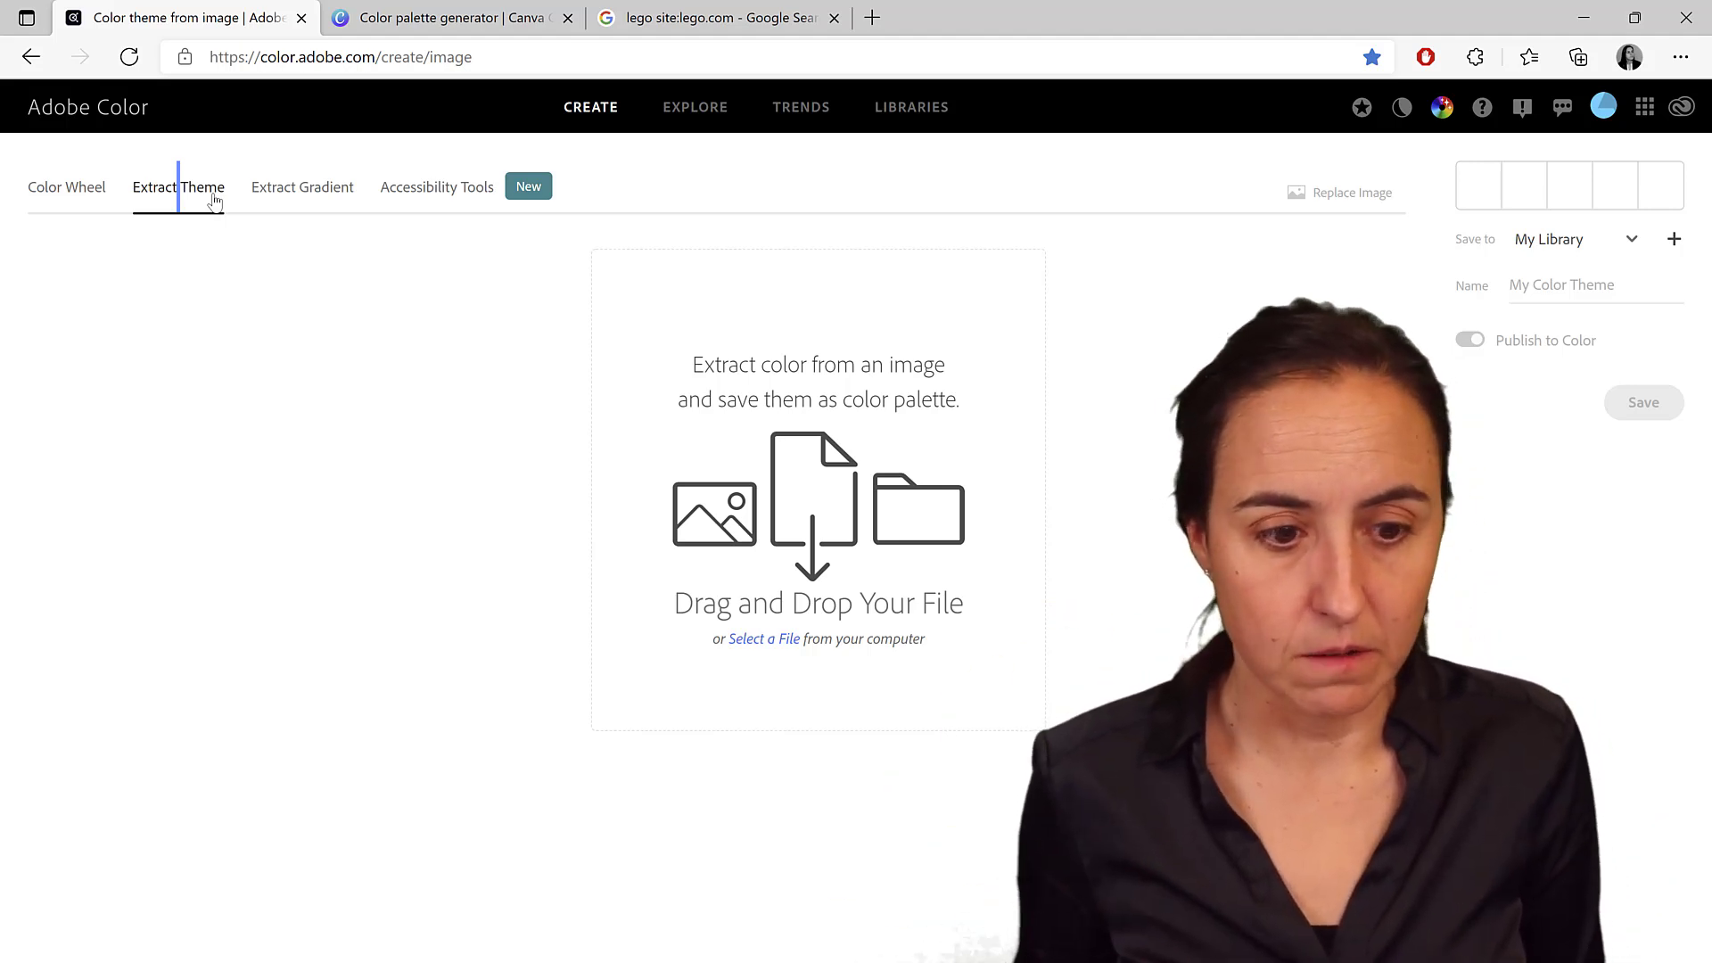
mouse_move(782, 633)
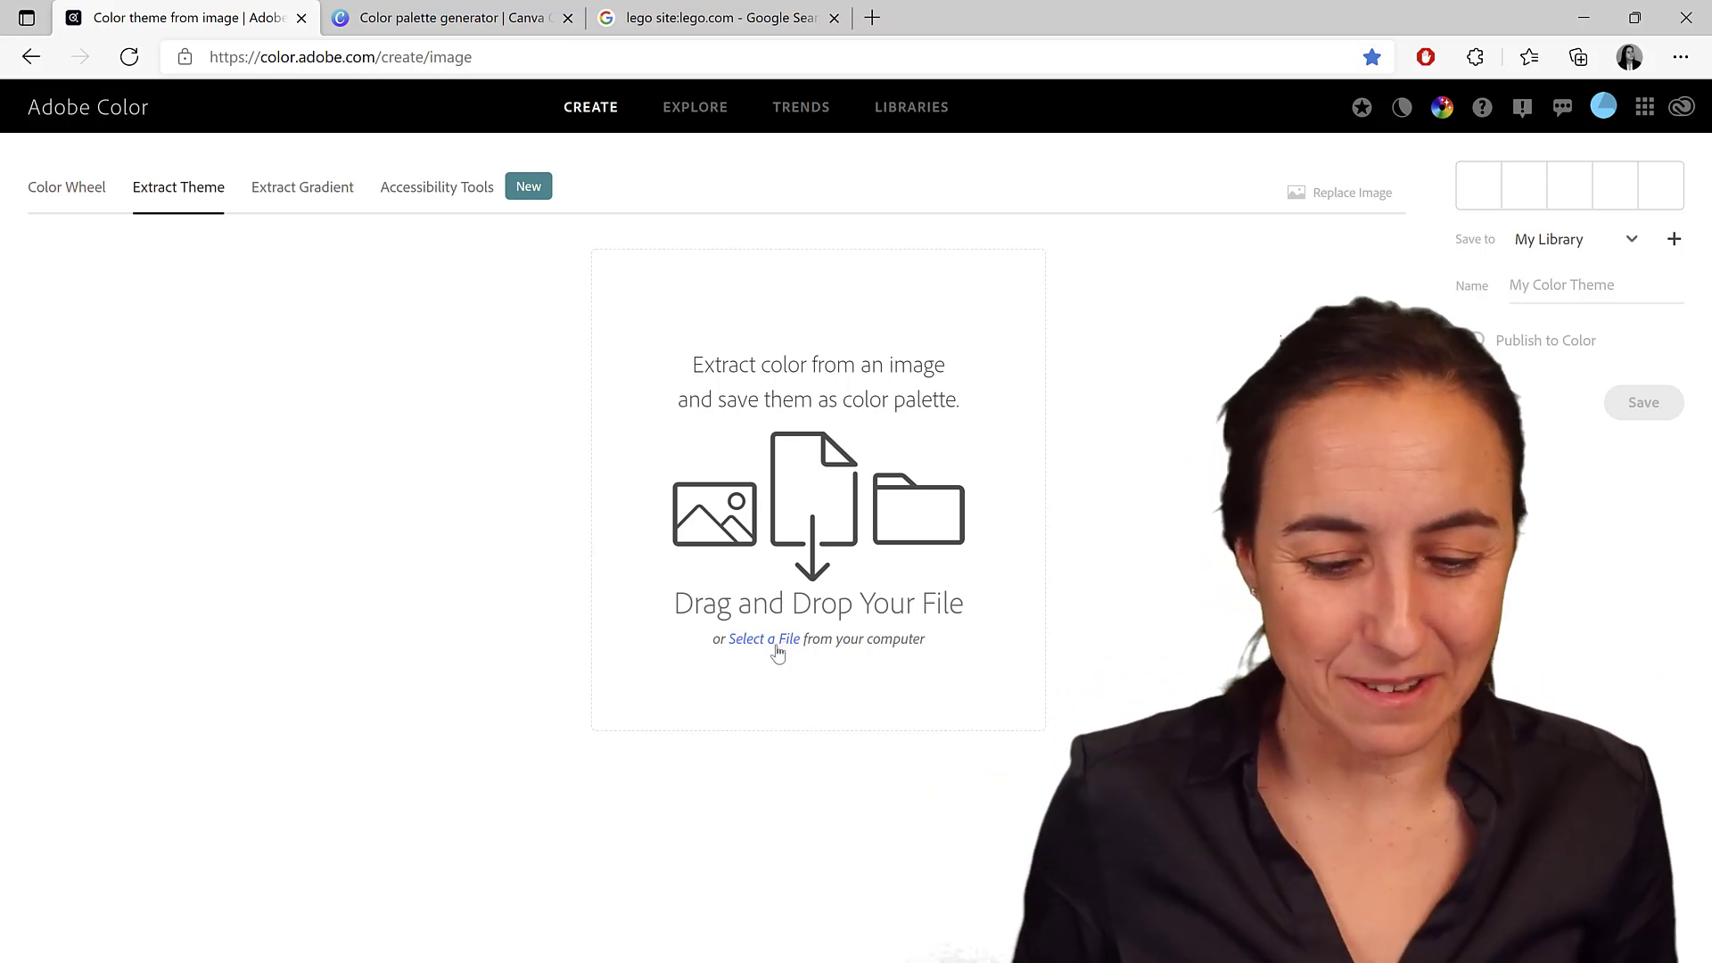
Load the Lego bricks image to get a purple, blue, green, yellow and red theme
click(1470, 339)
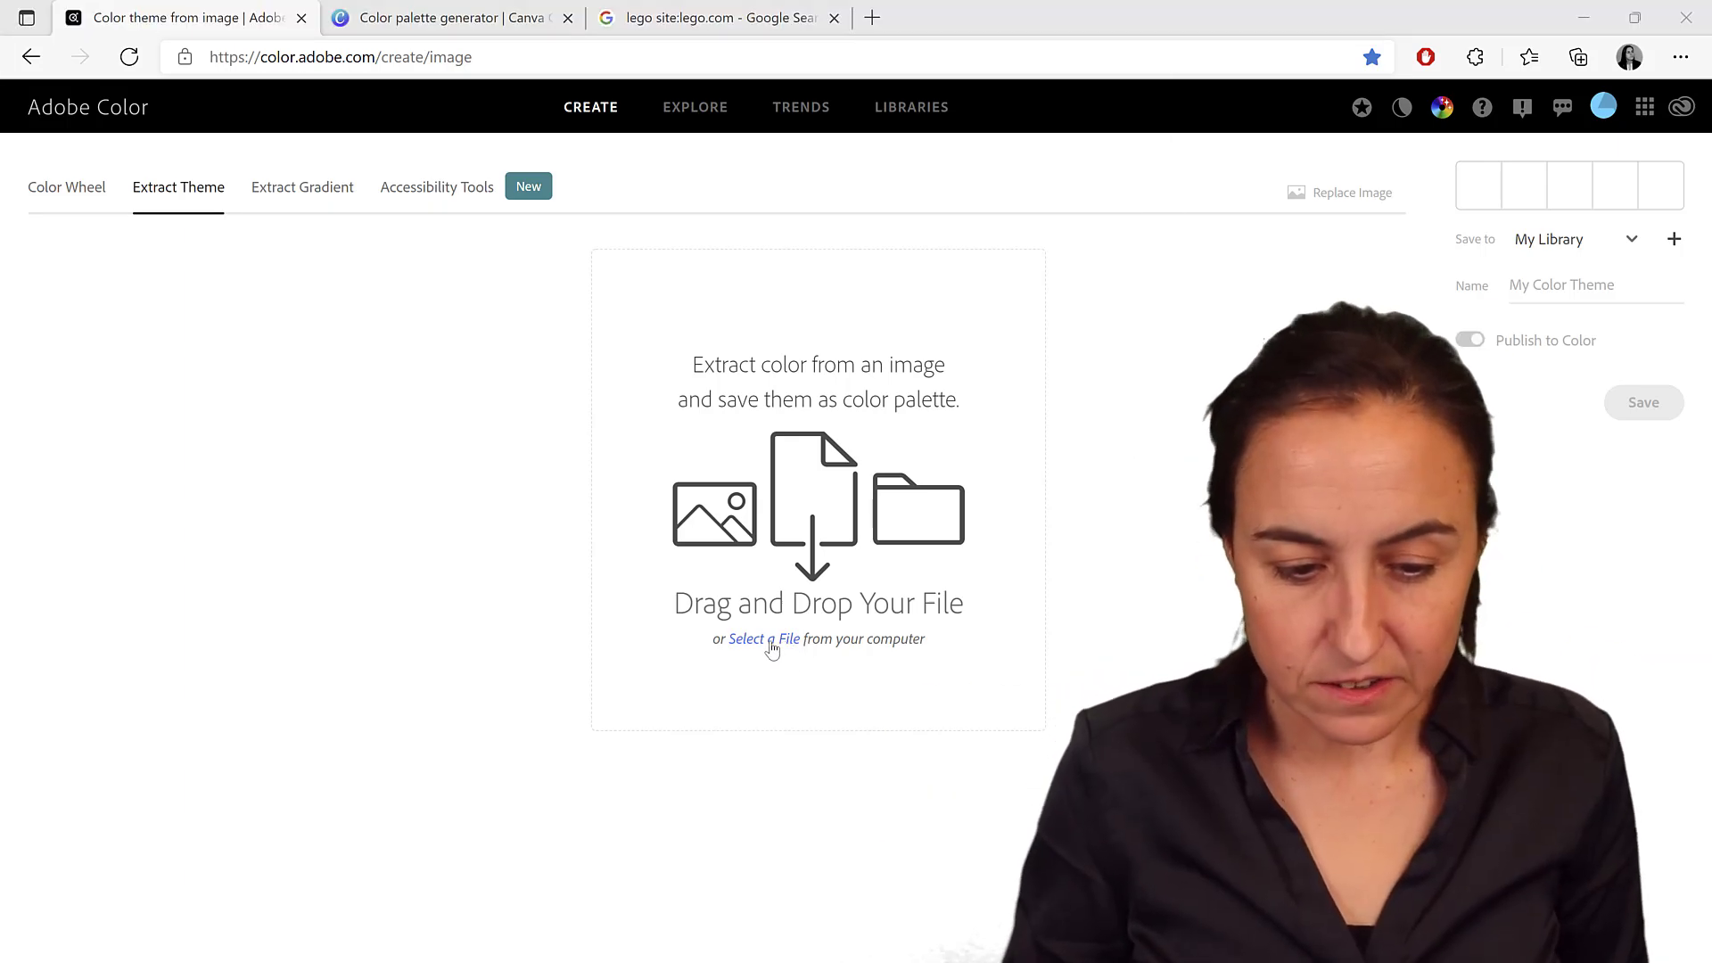
click(763, 638)
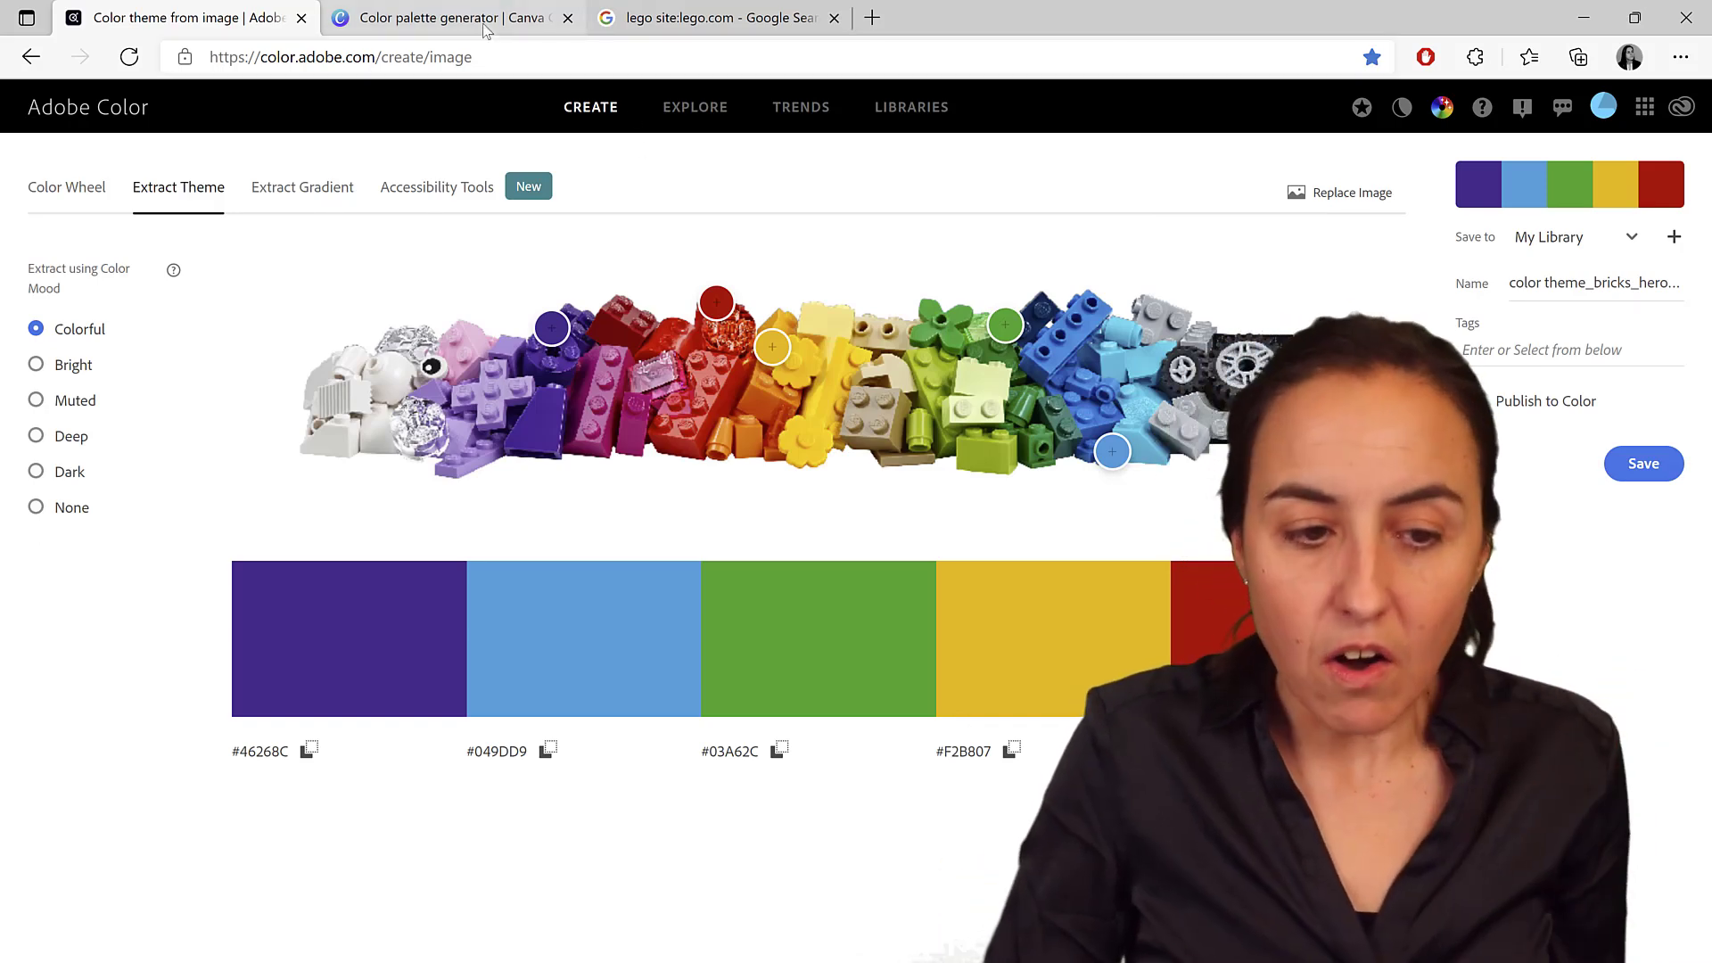
Upload bricks_hero_overlay.jpg to Canva's palette generator and scroll through the suggested palettes
click(447, 18)
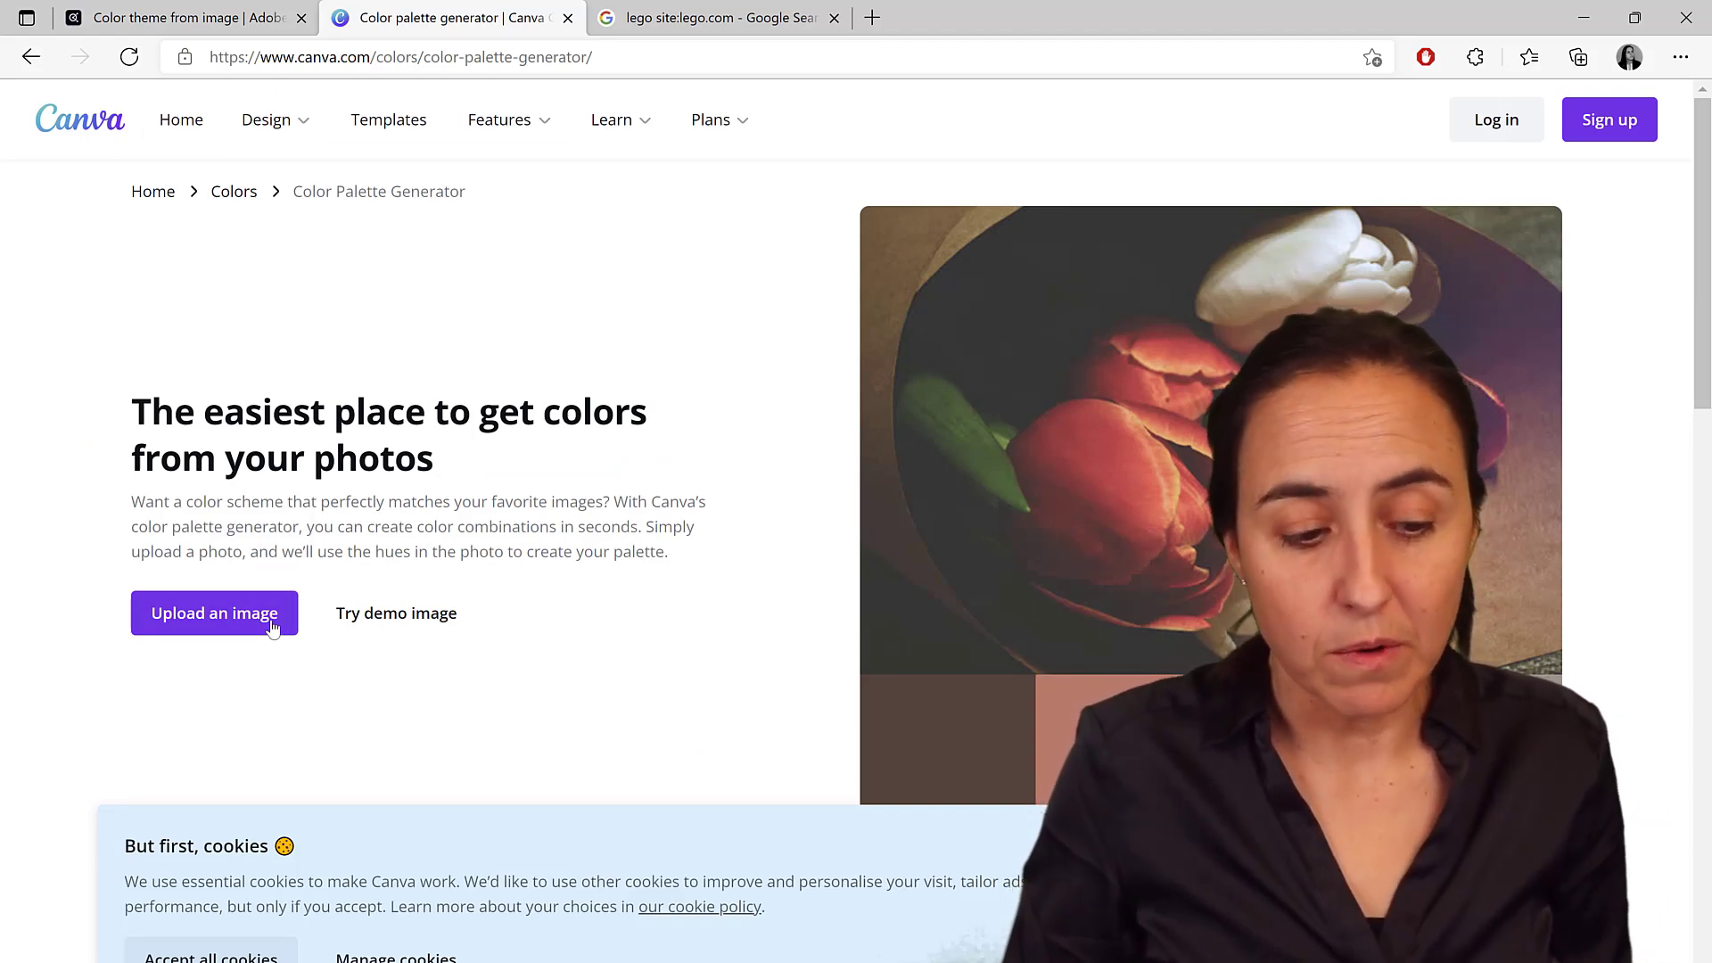
click(214, 613)
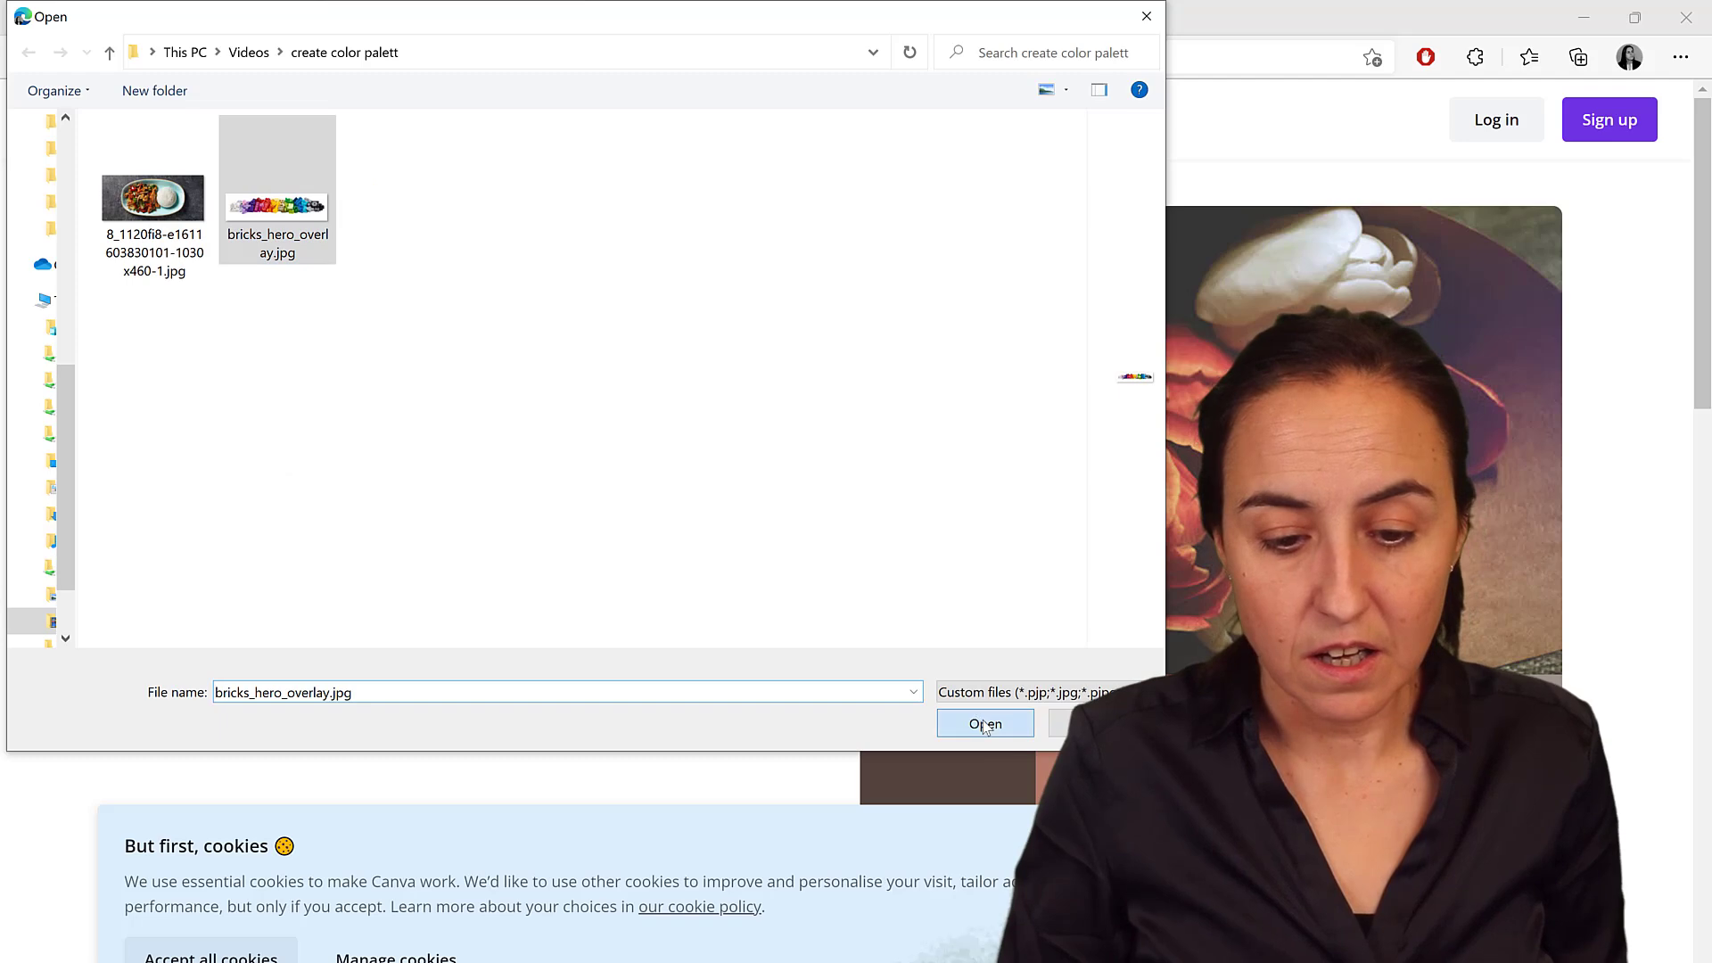
click(983, 724)
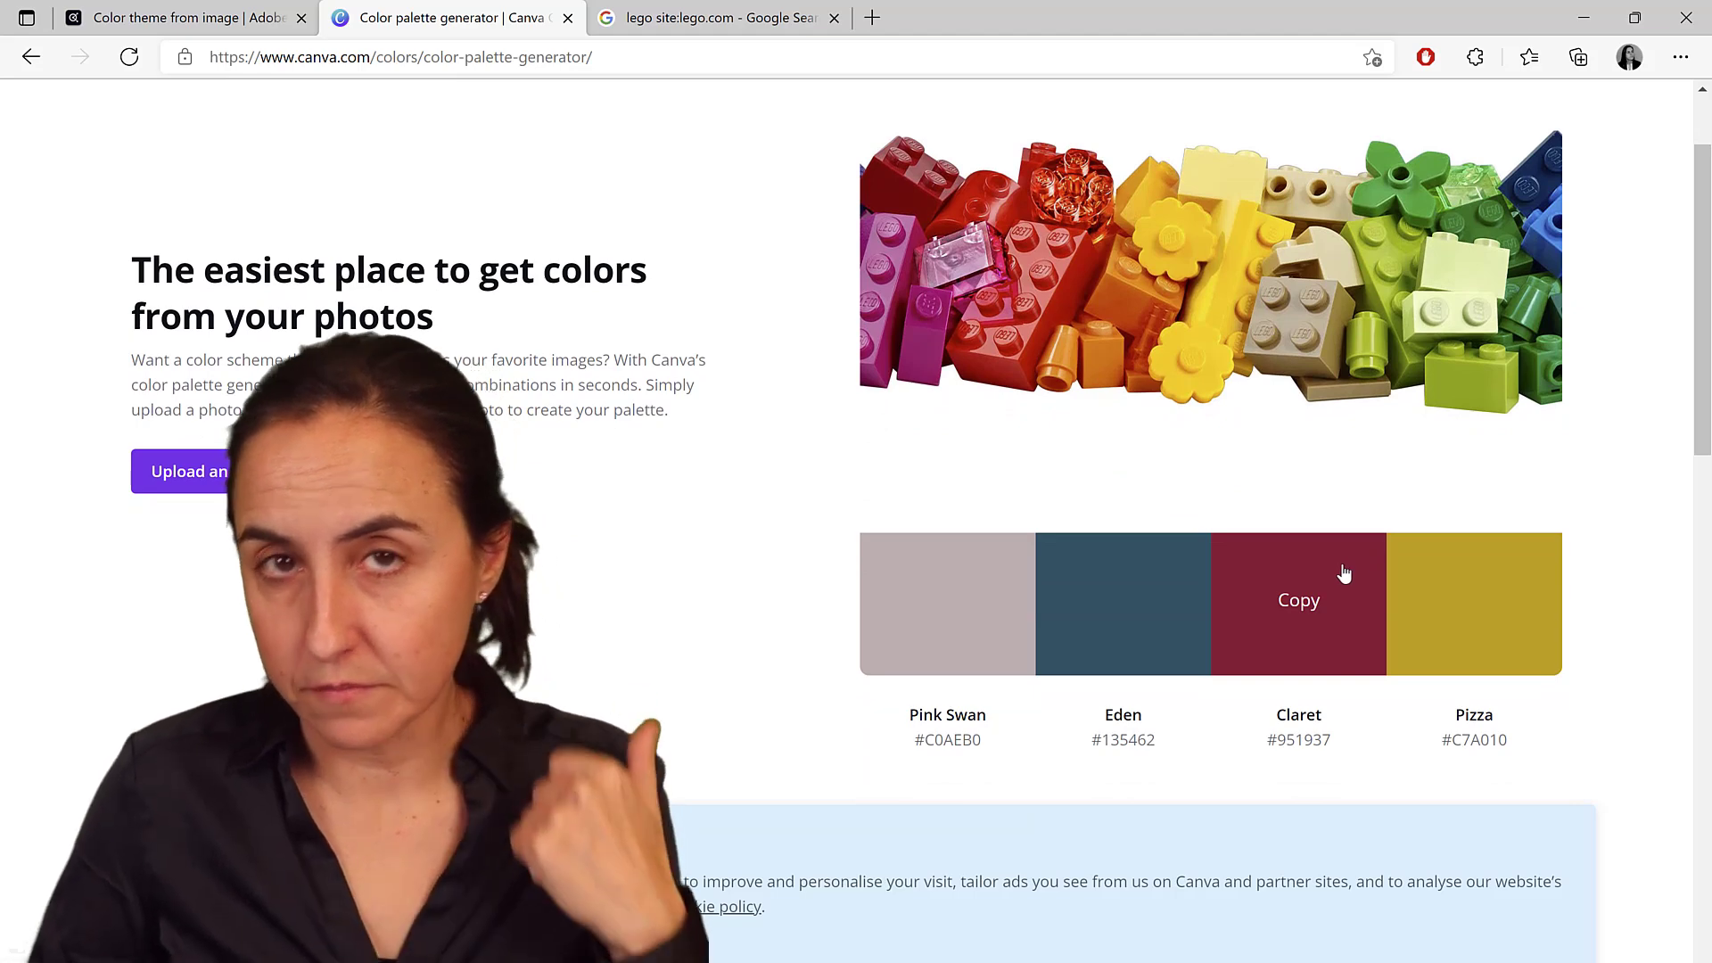
scroll(down, 3)
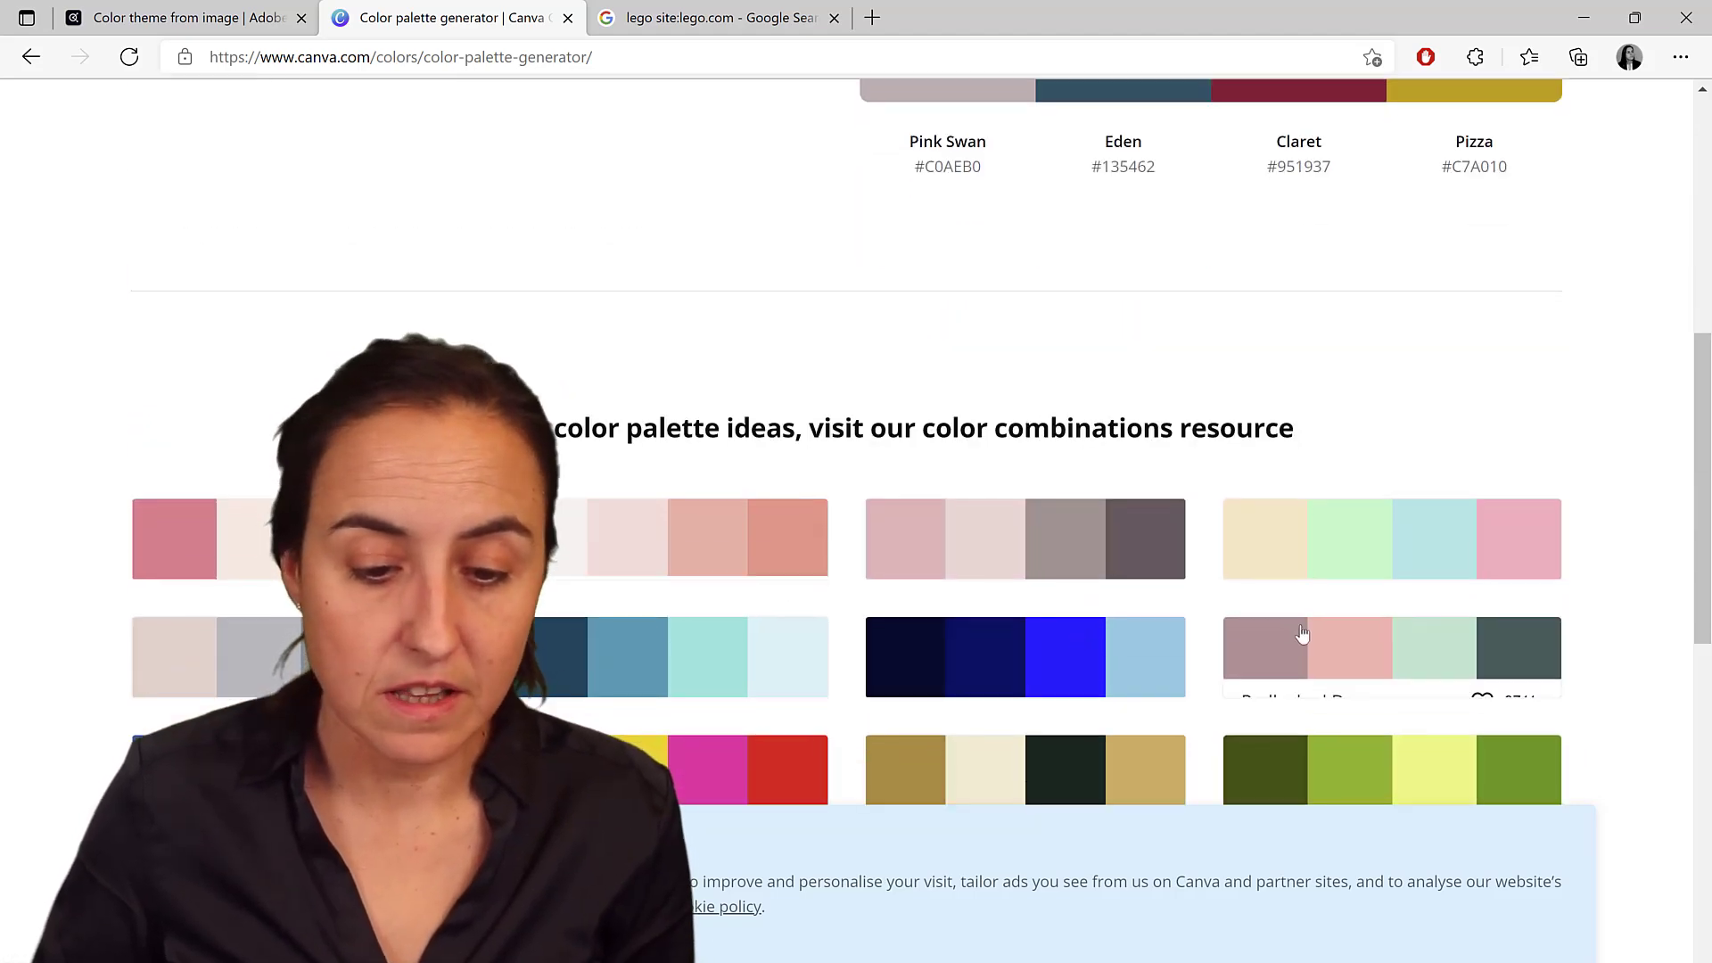
scroll(down, 3)
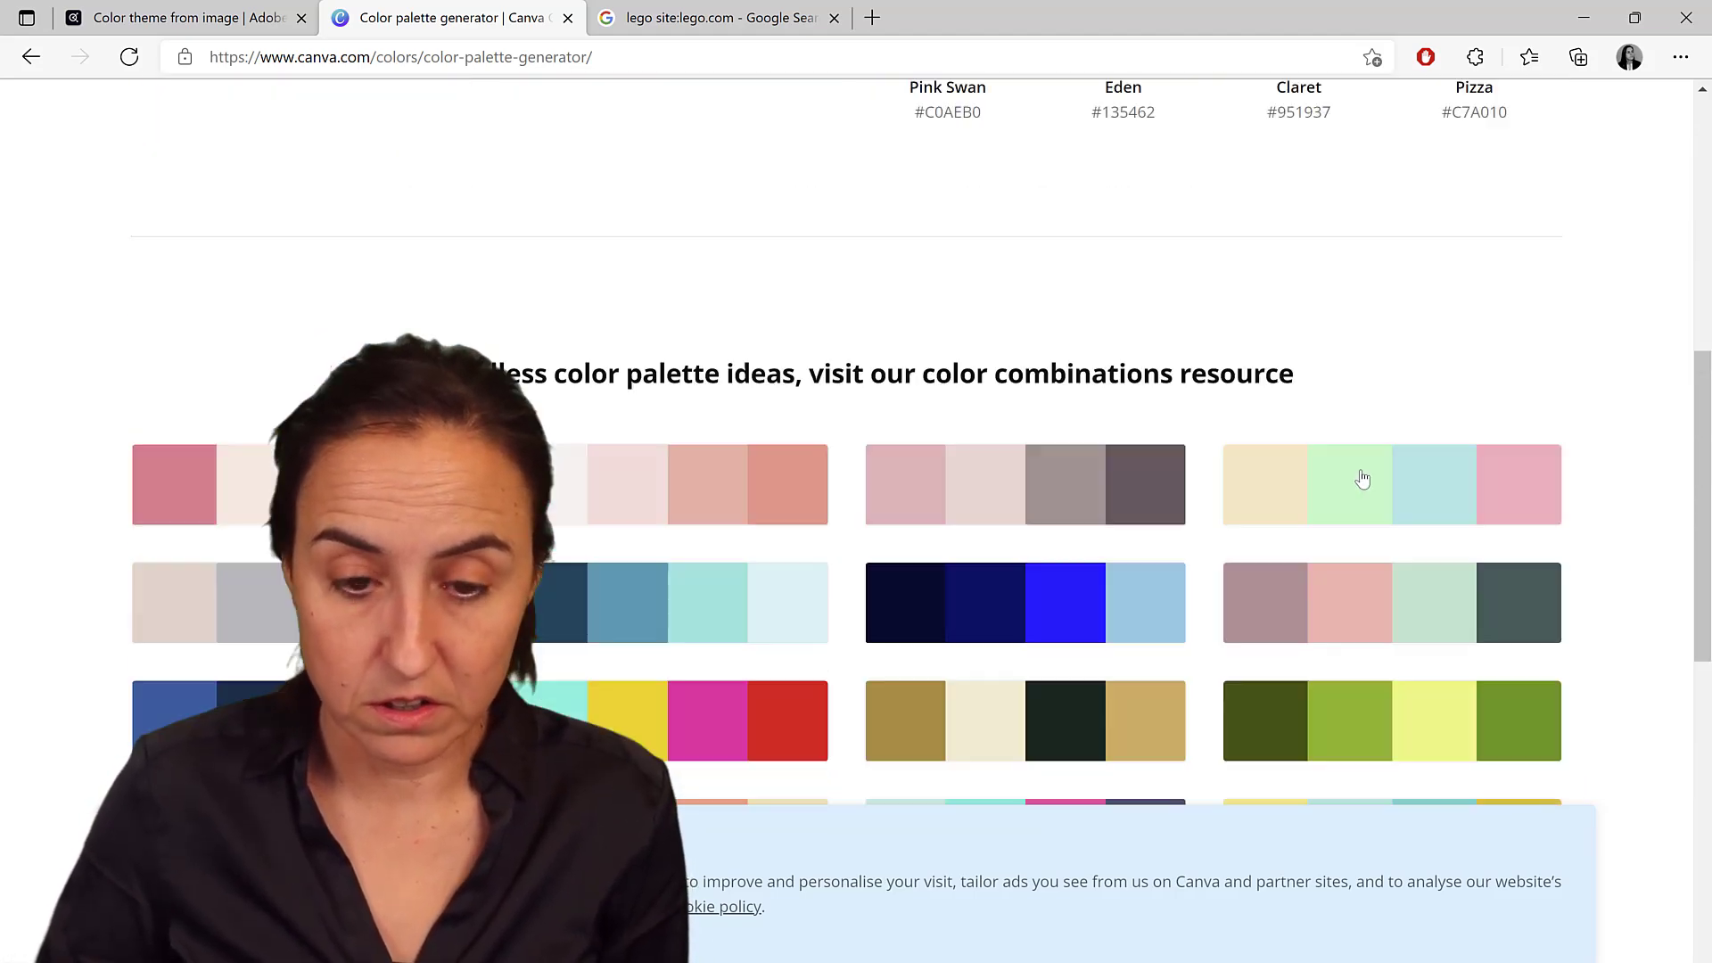
scroll(up, 3)
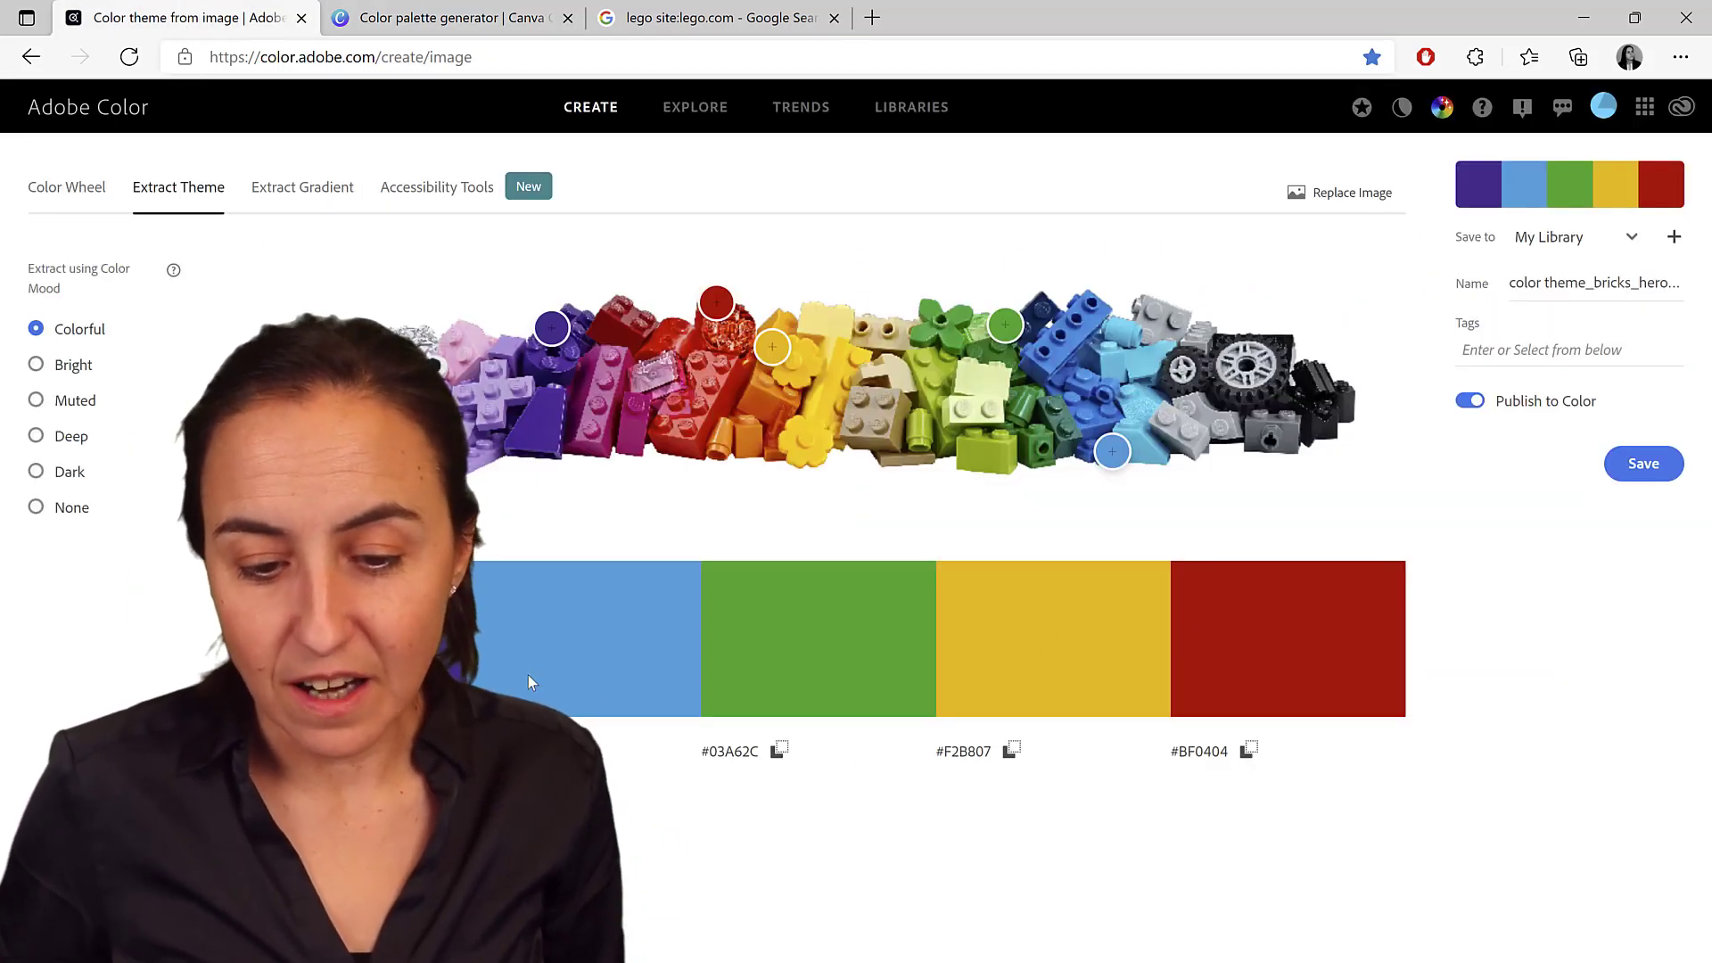
Browse more Canva palette ideas, then close the Canva page to return to Adobe Color
click(447, 18)
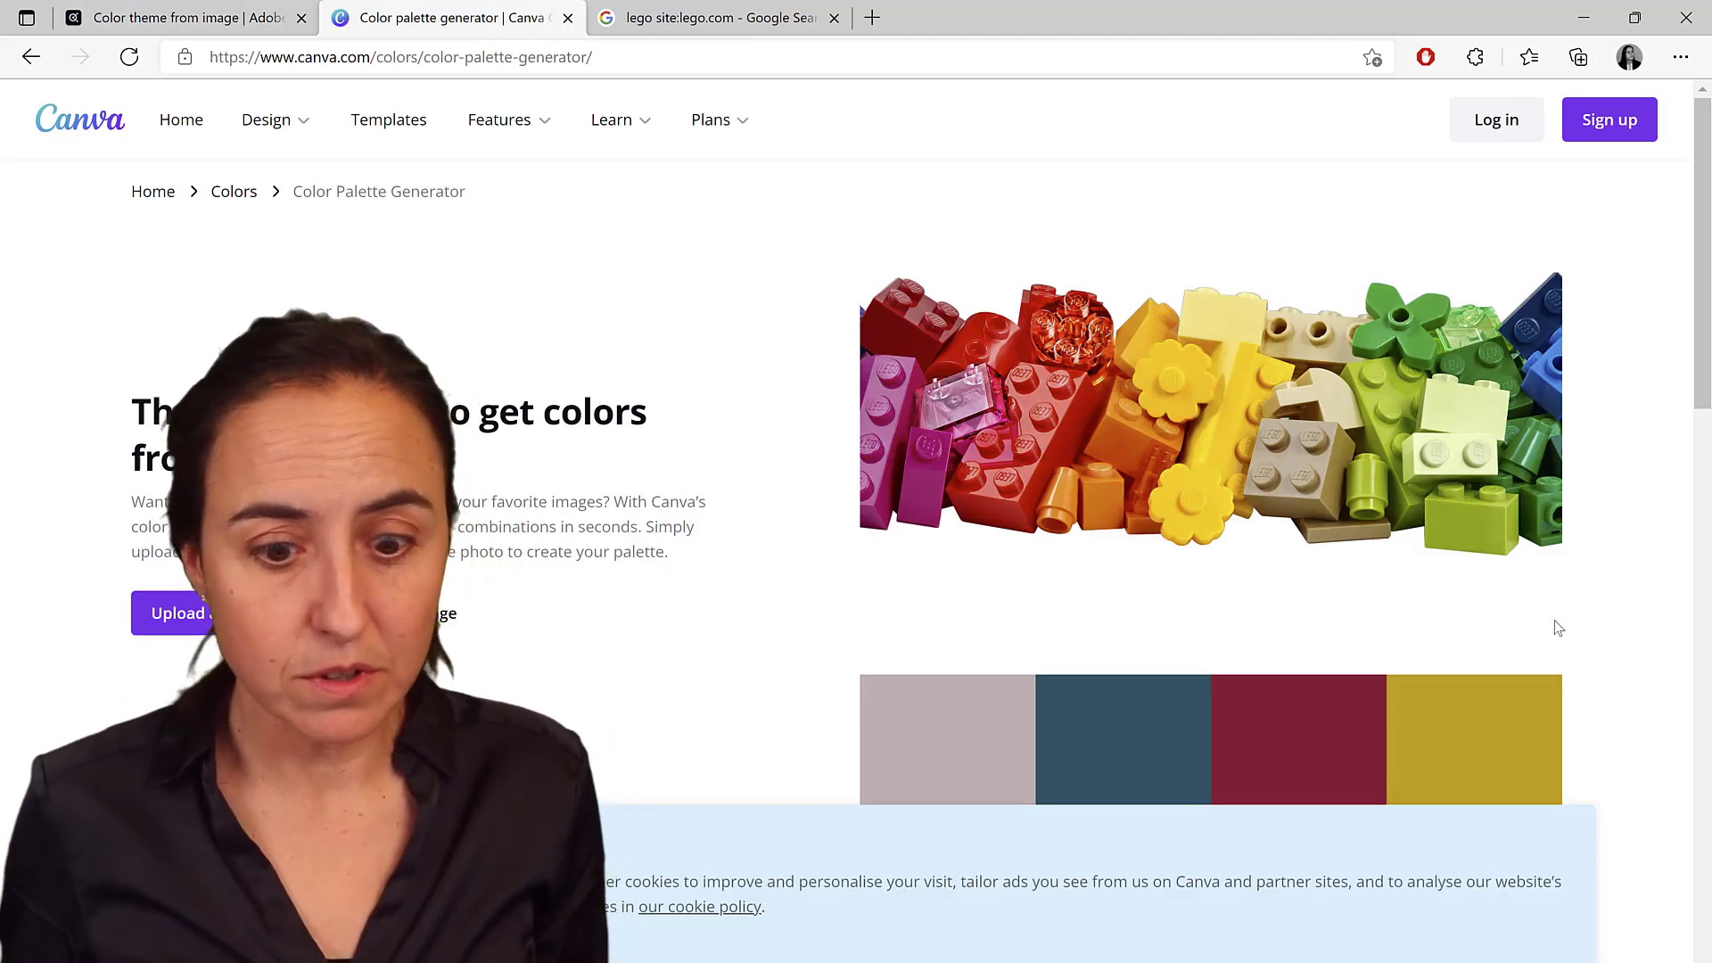
scroll(down, 3)
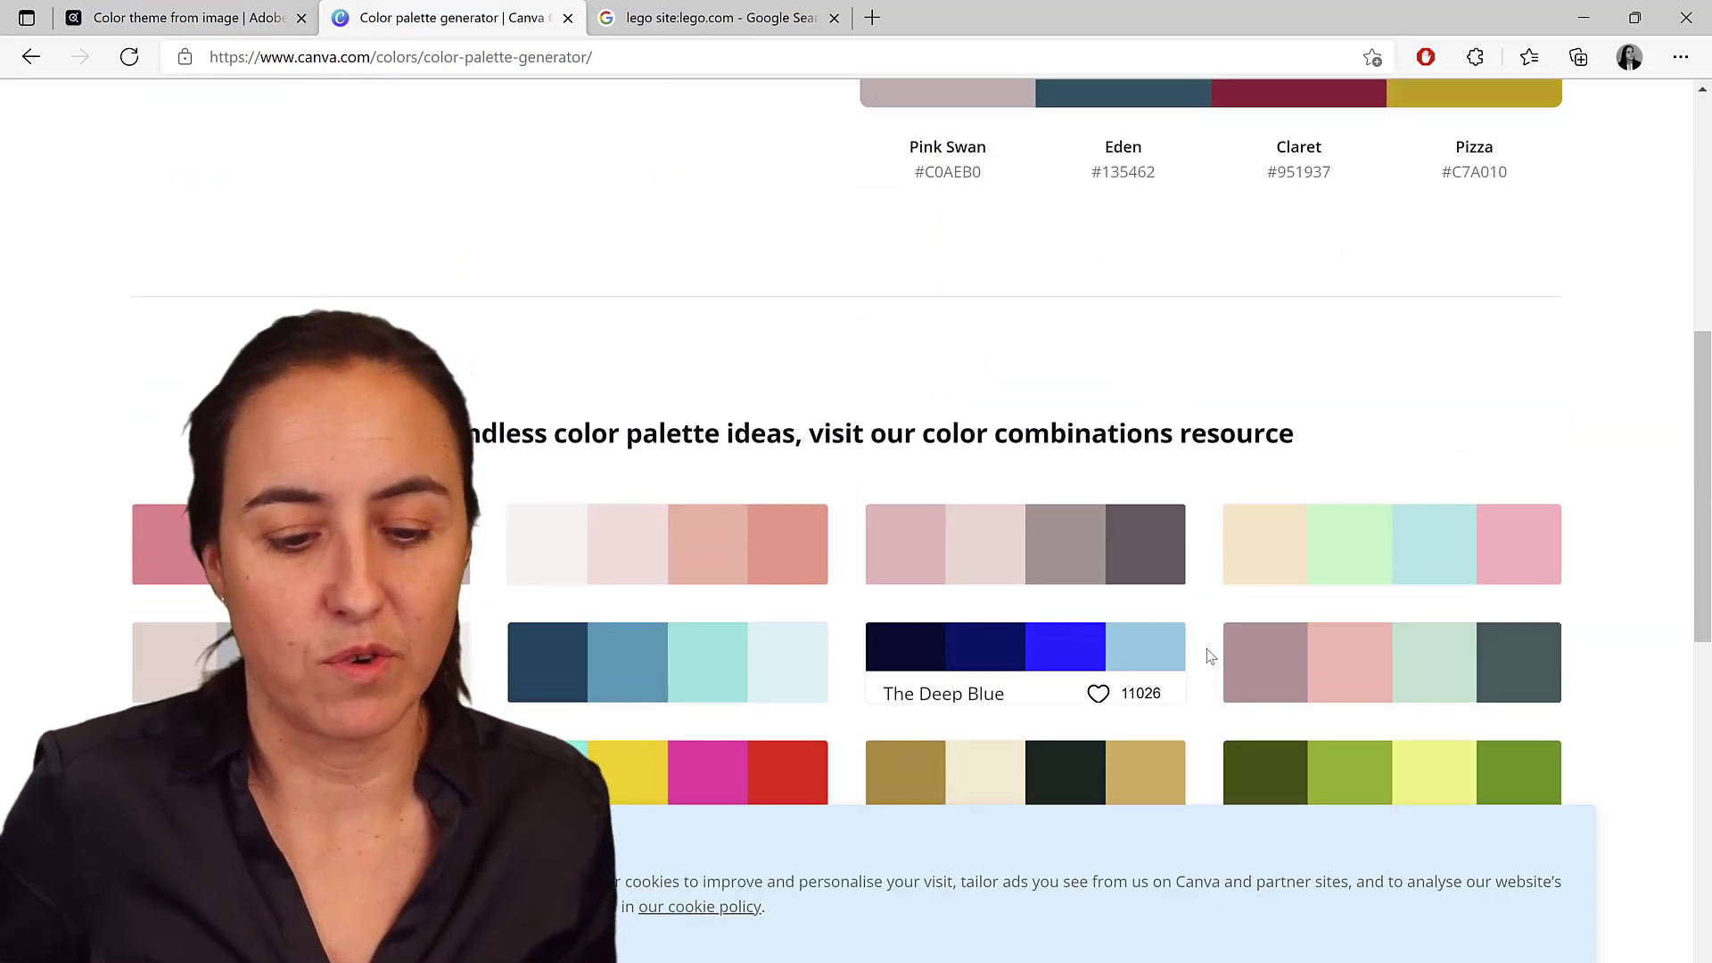
scroll(down, 3)
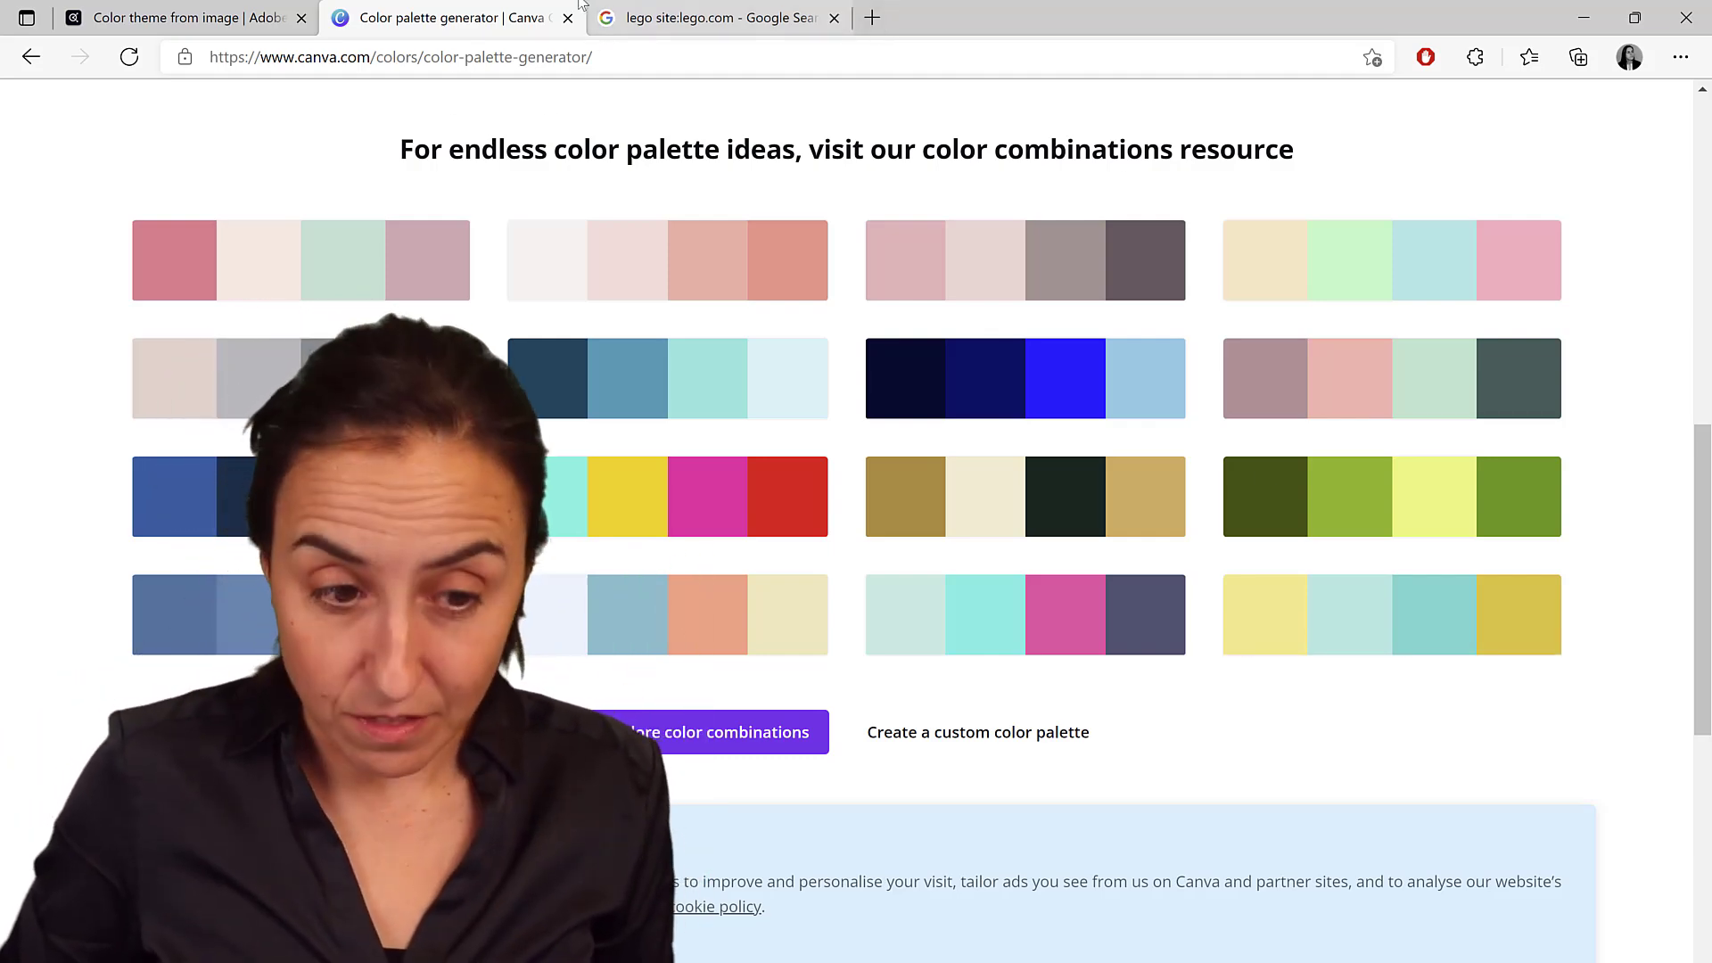
click(179, 18)
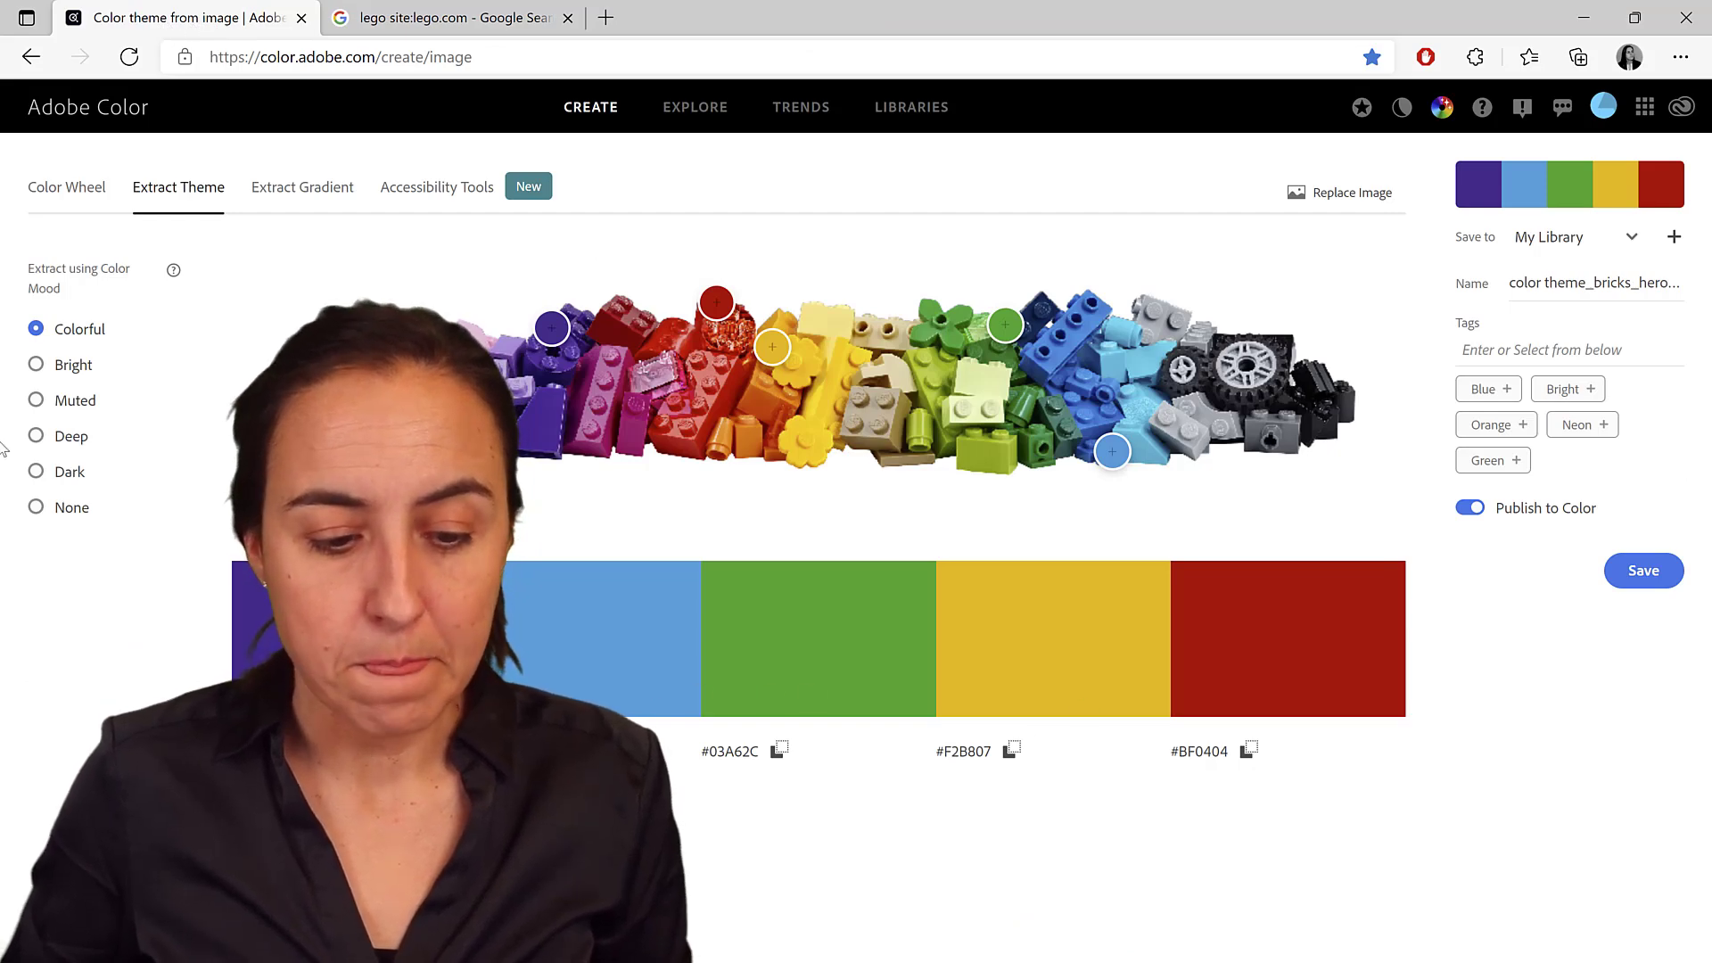
Compare the Bright, Muted, Deep and Dark moods, then return to Colorful
click(38, 364)
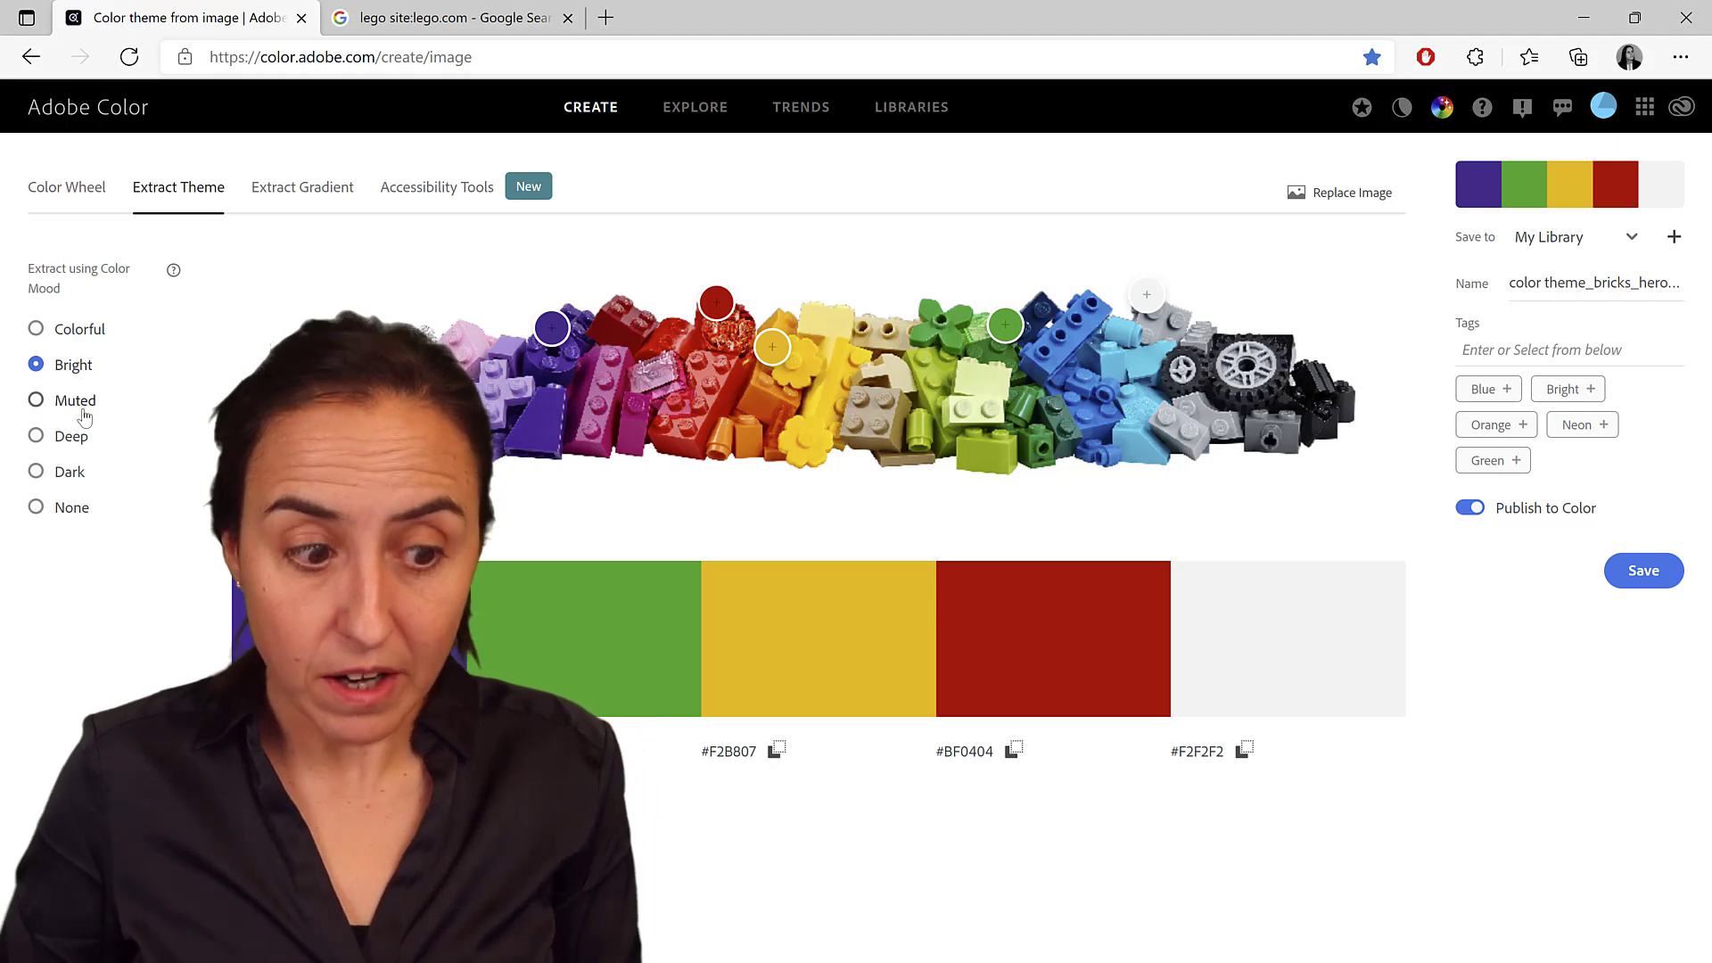
click(36, 400)
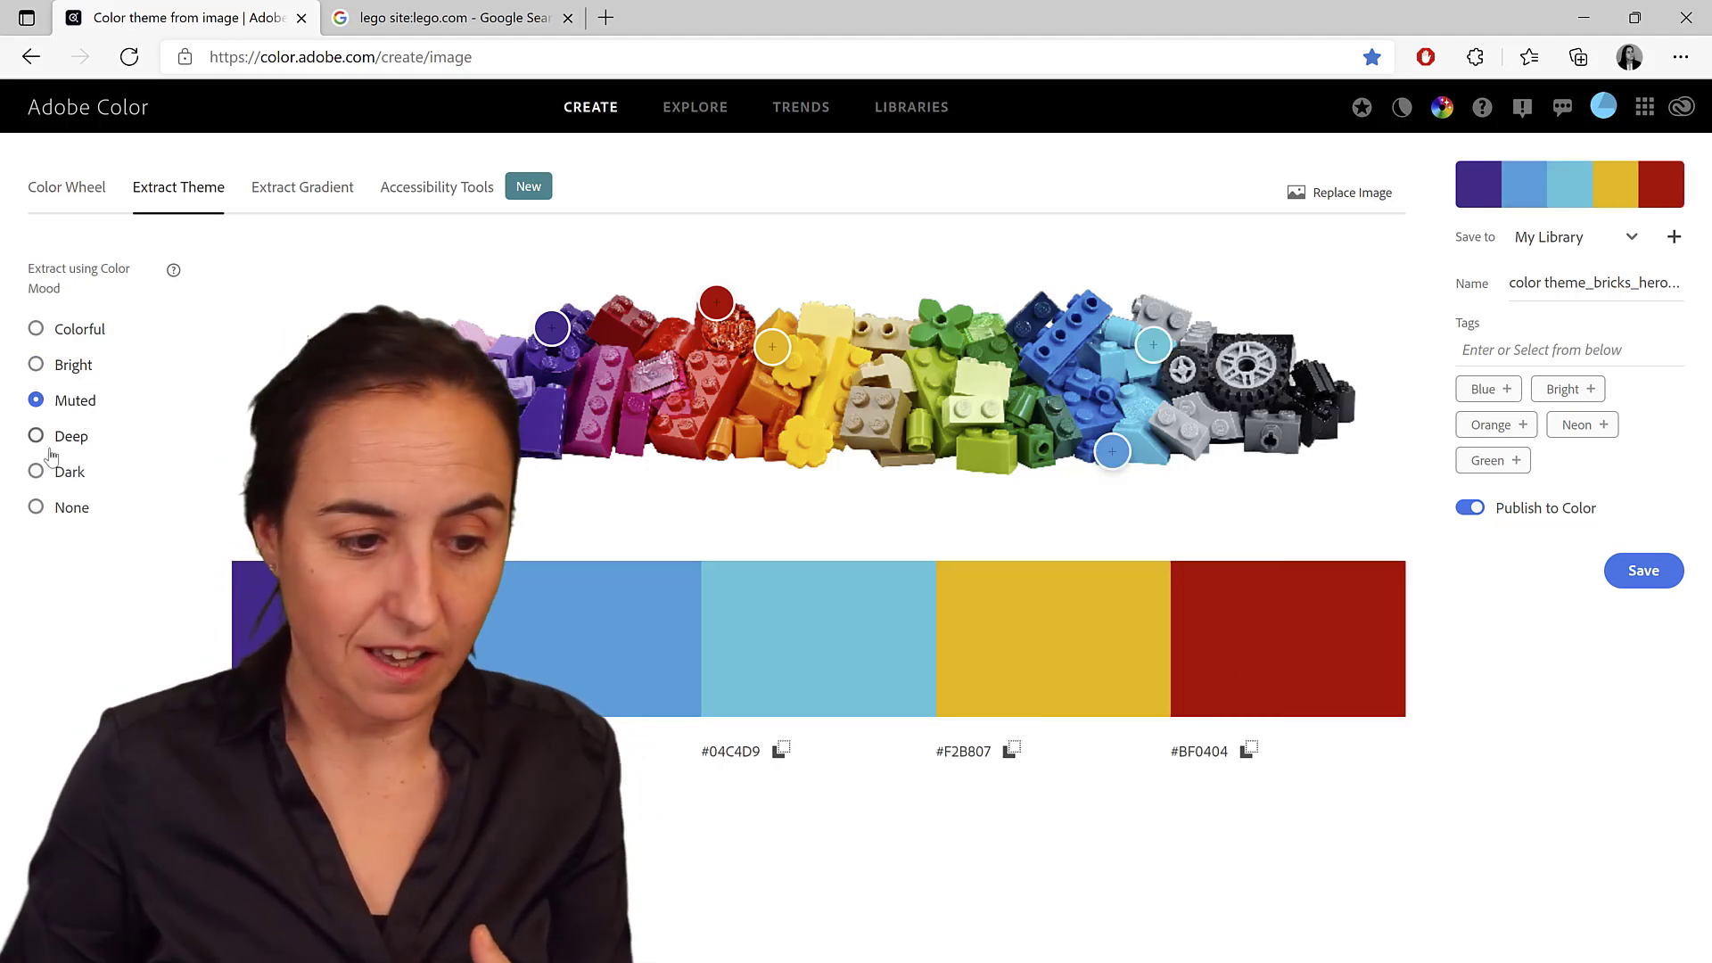
click(36, 436)
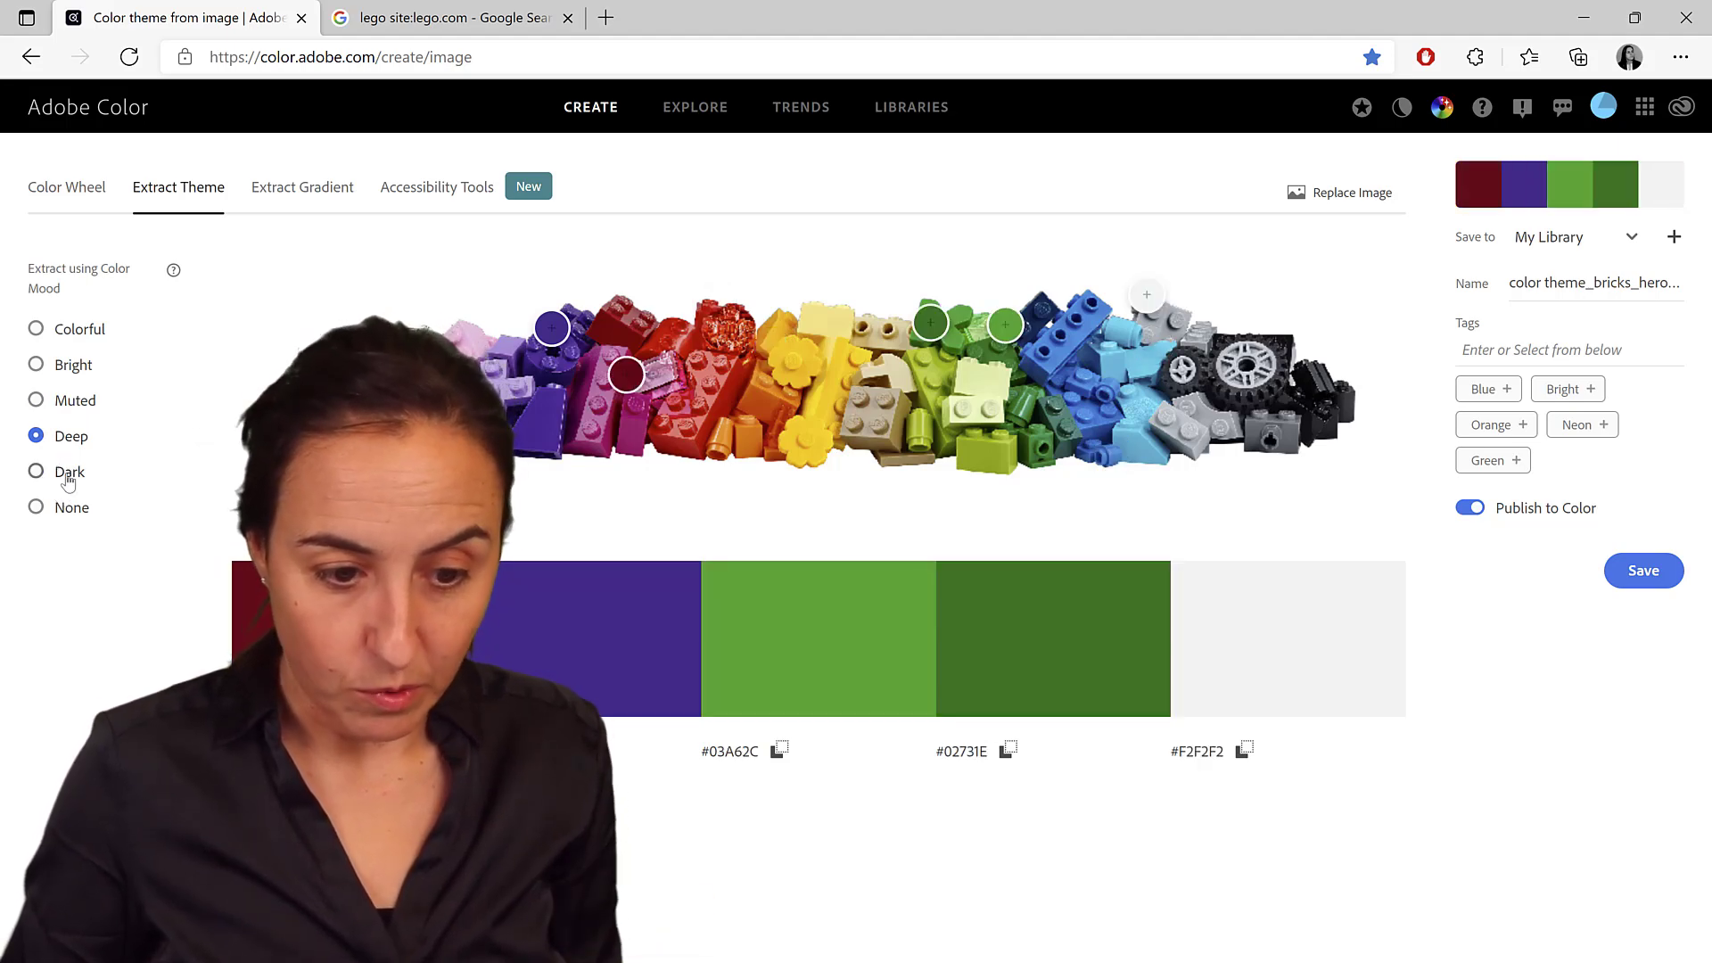
click(36, 471)
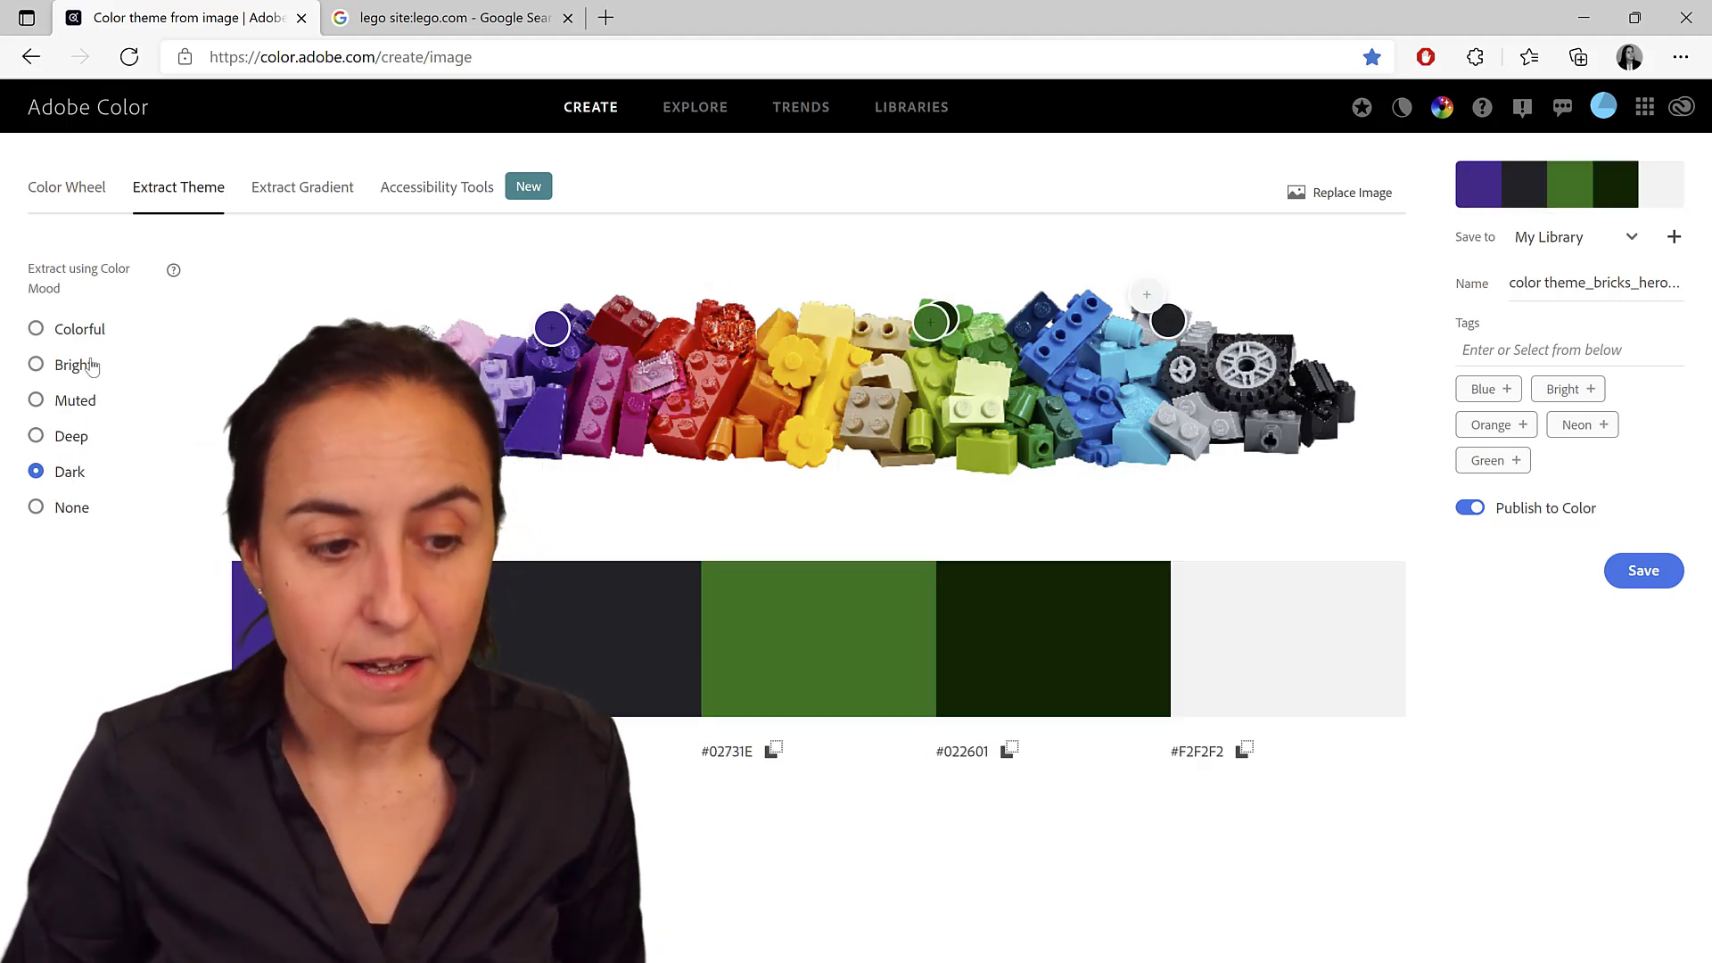
click(35, 329)
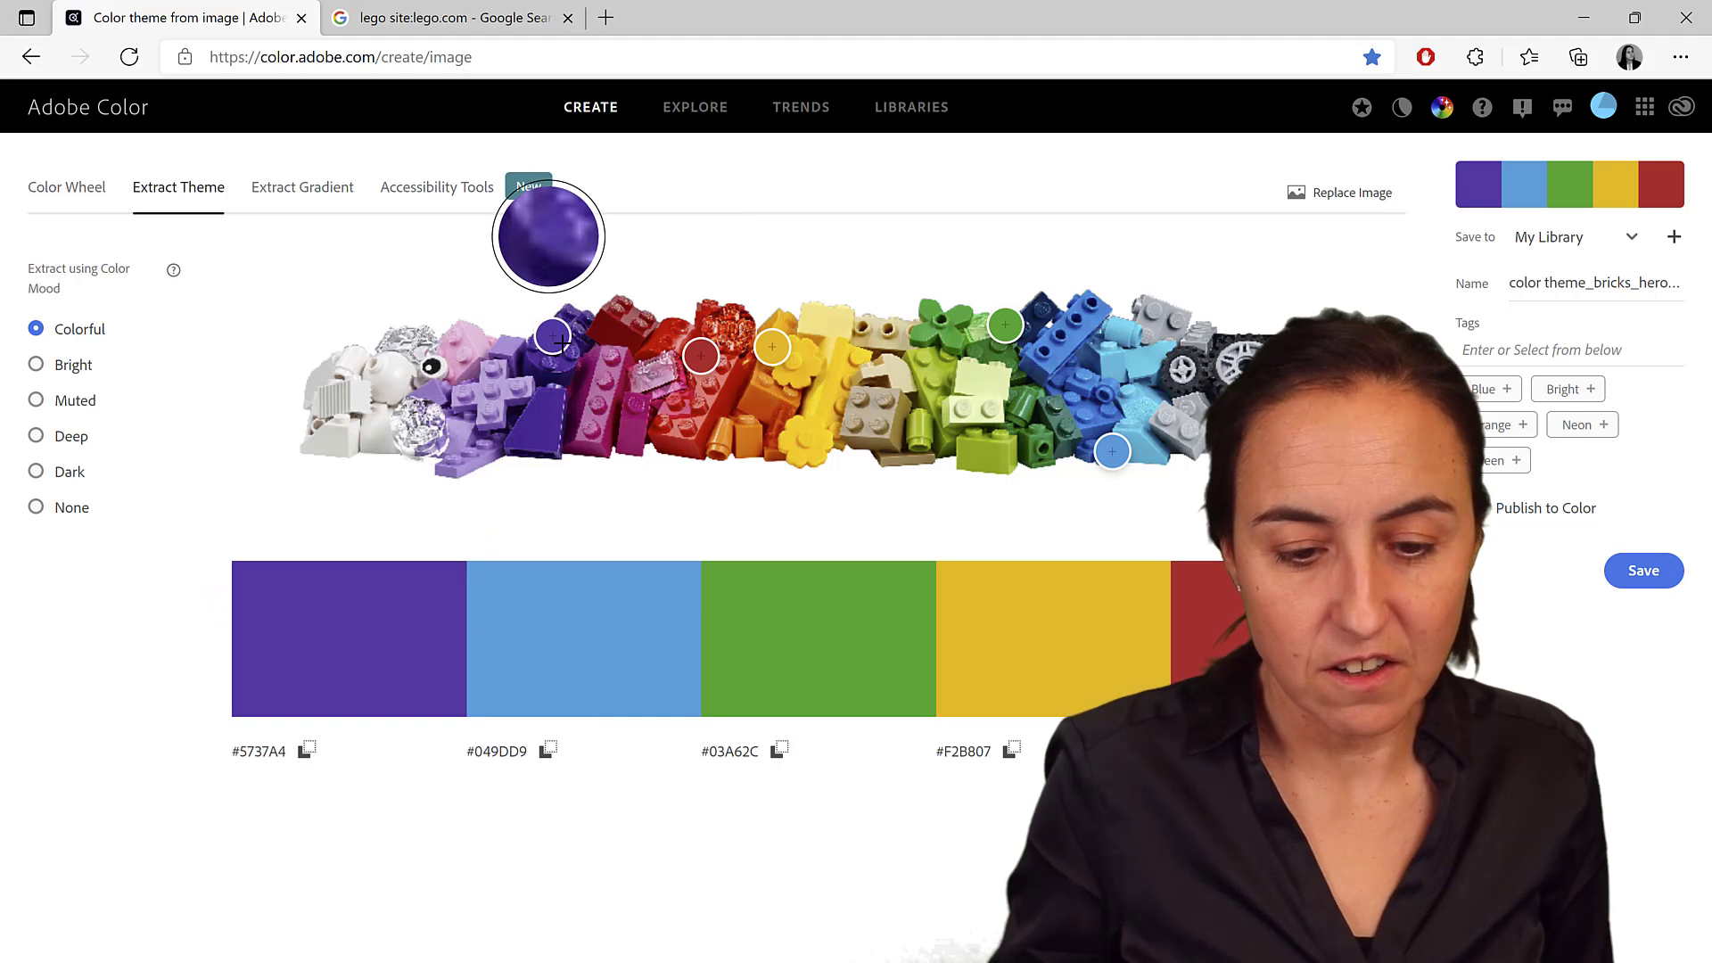
Change the theme's purple to a lighter #6749AB and bring up Power BI Desktop
drag(555, 335, 554, 335)
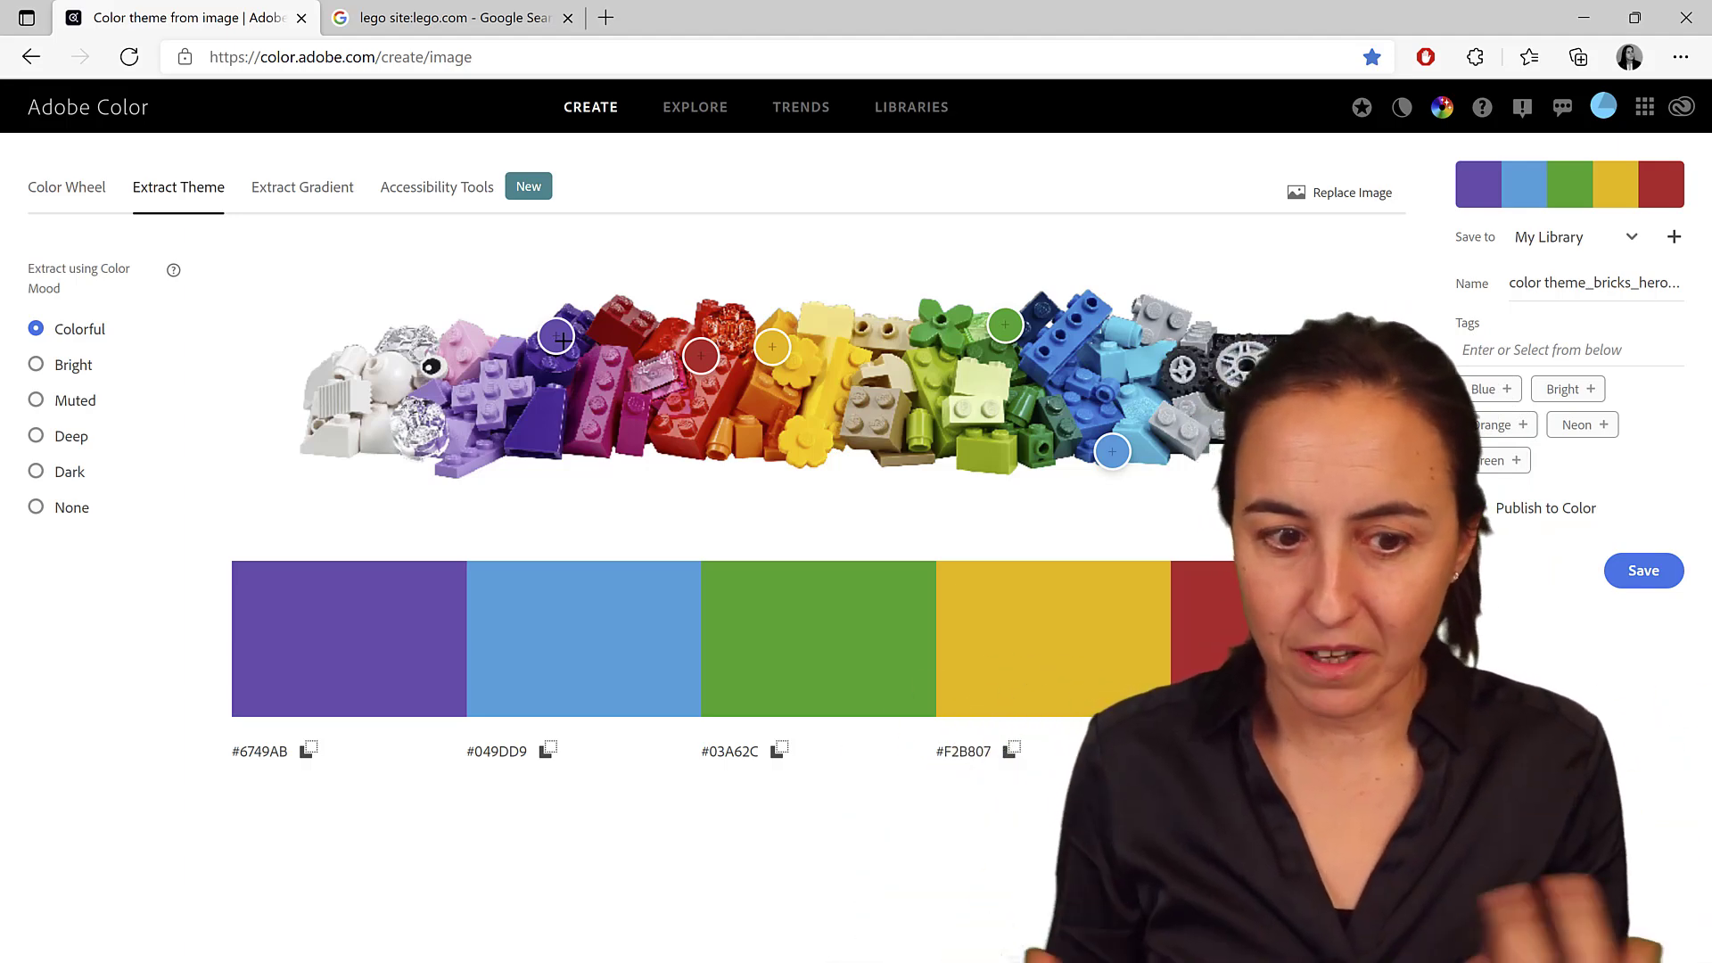
click(1470, 507)
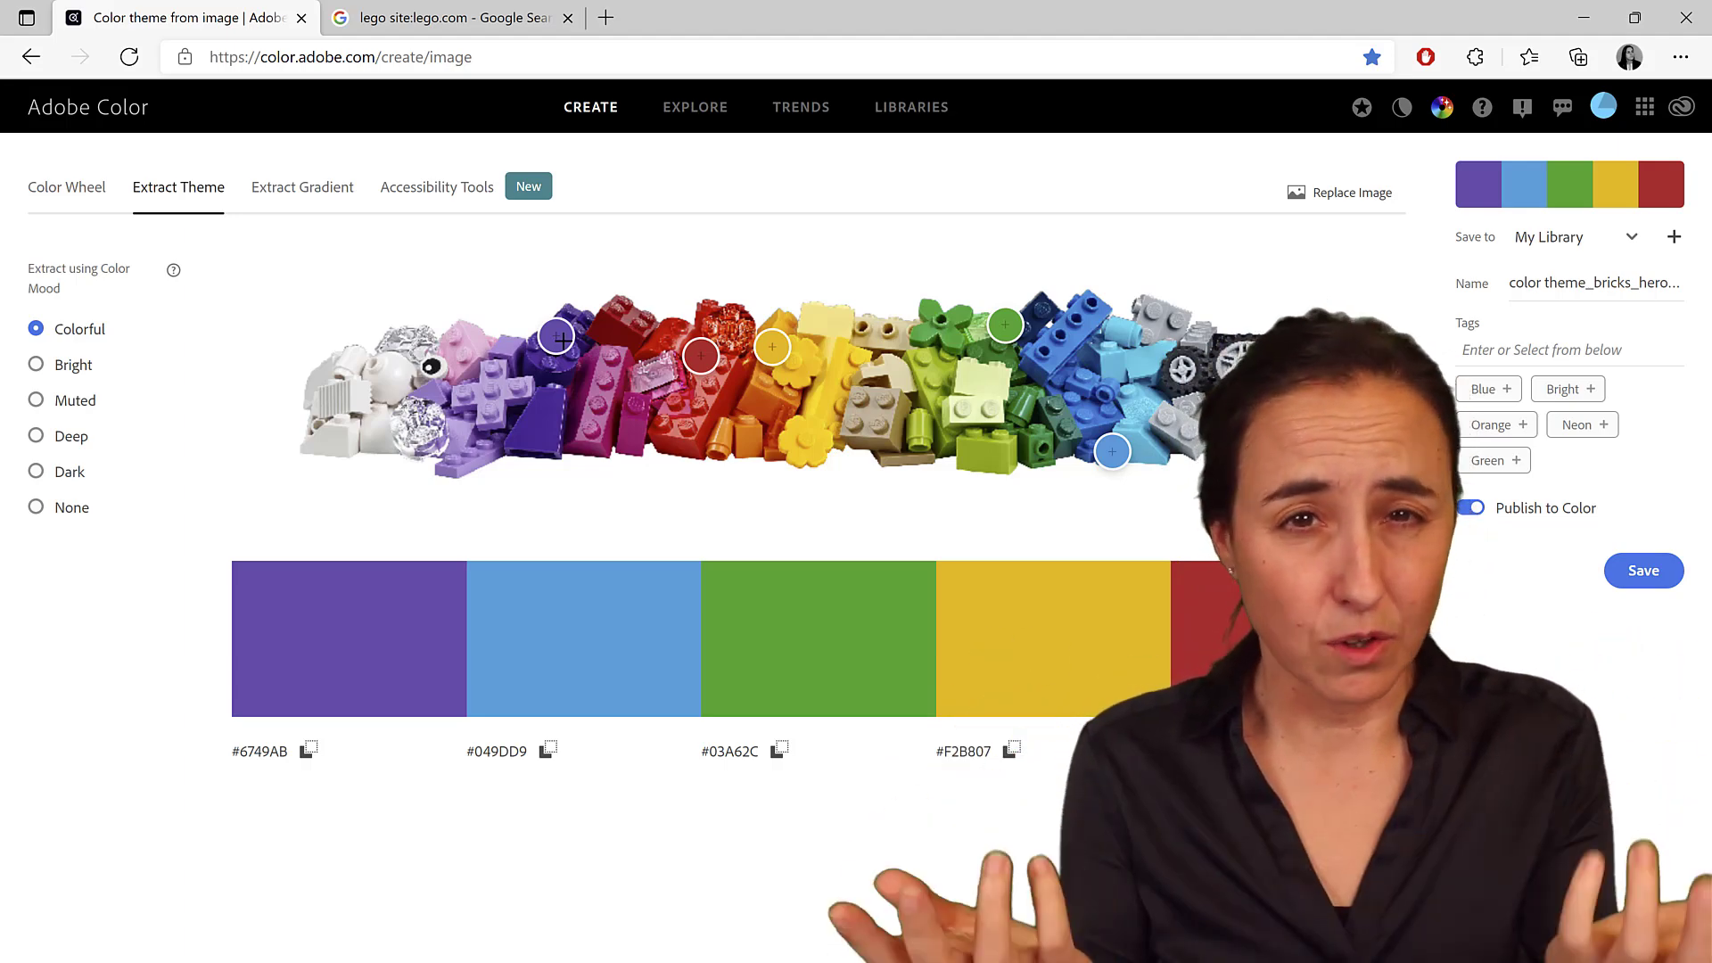
click(1470, 507)
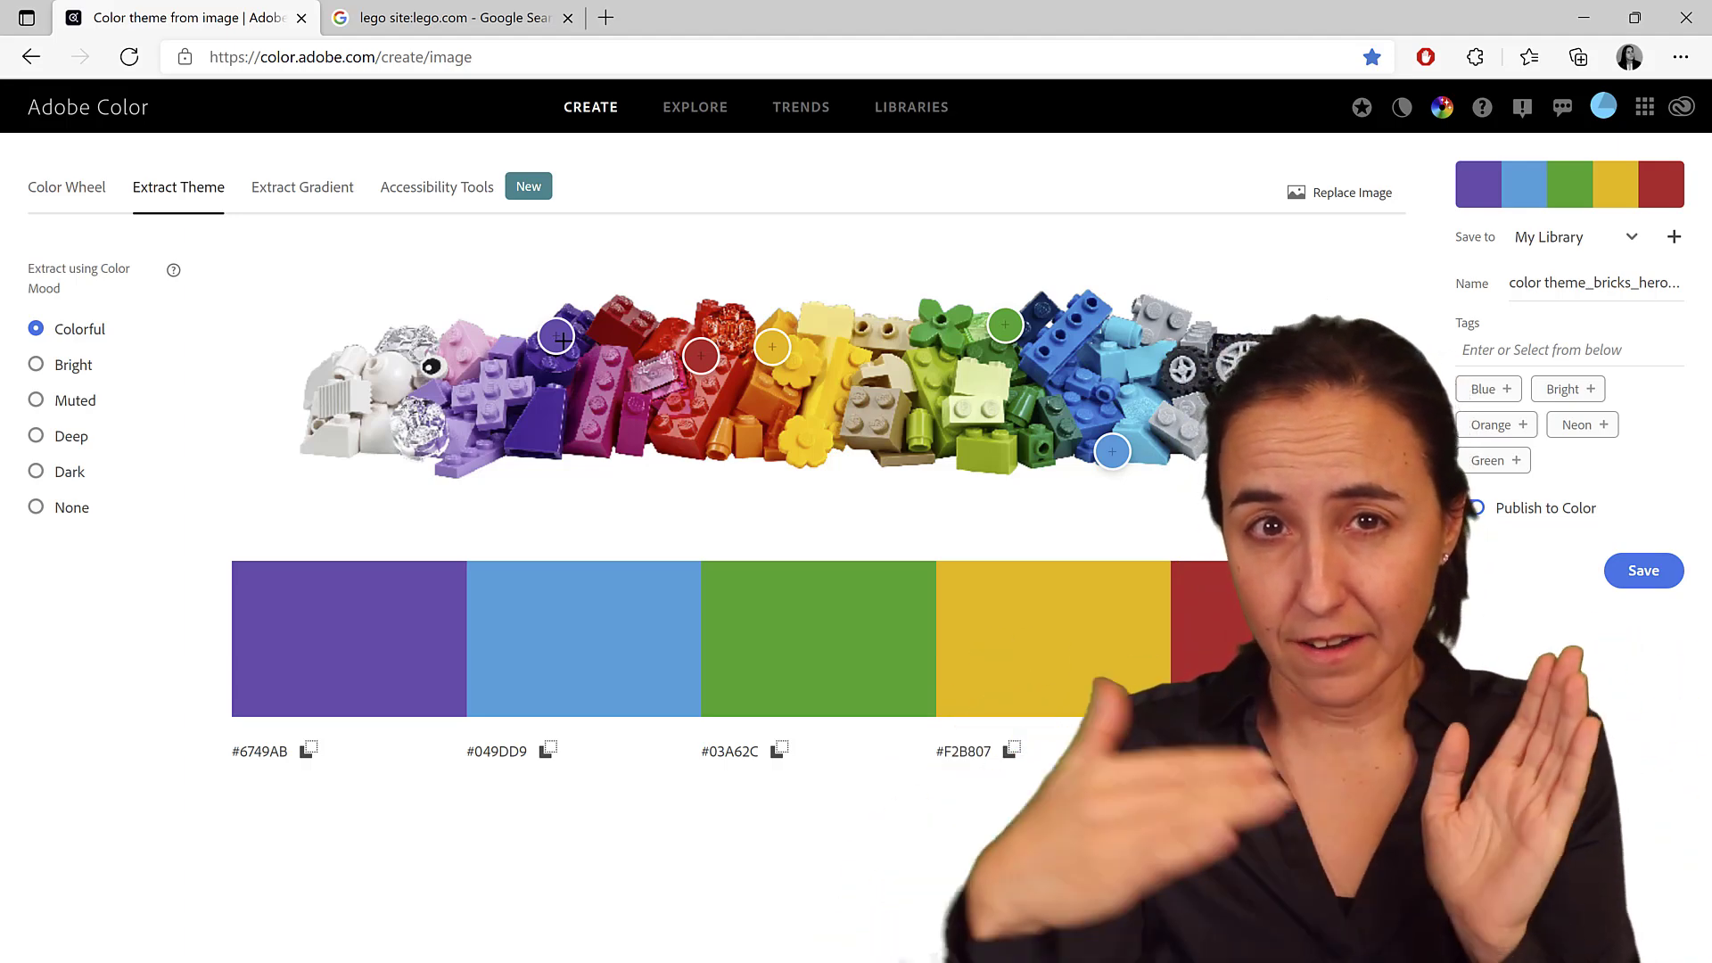
click(1469, 506)
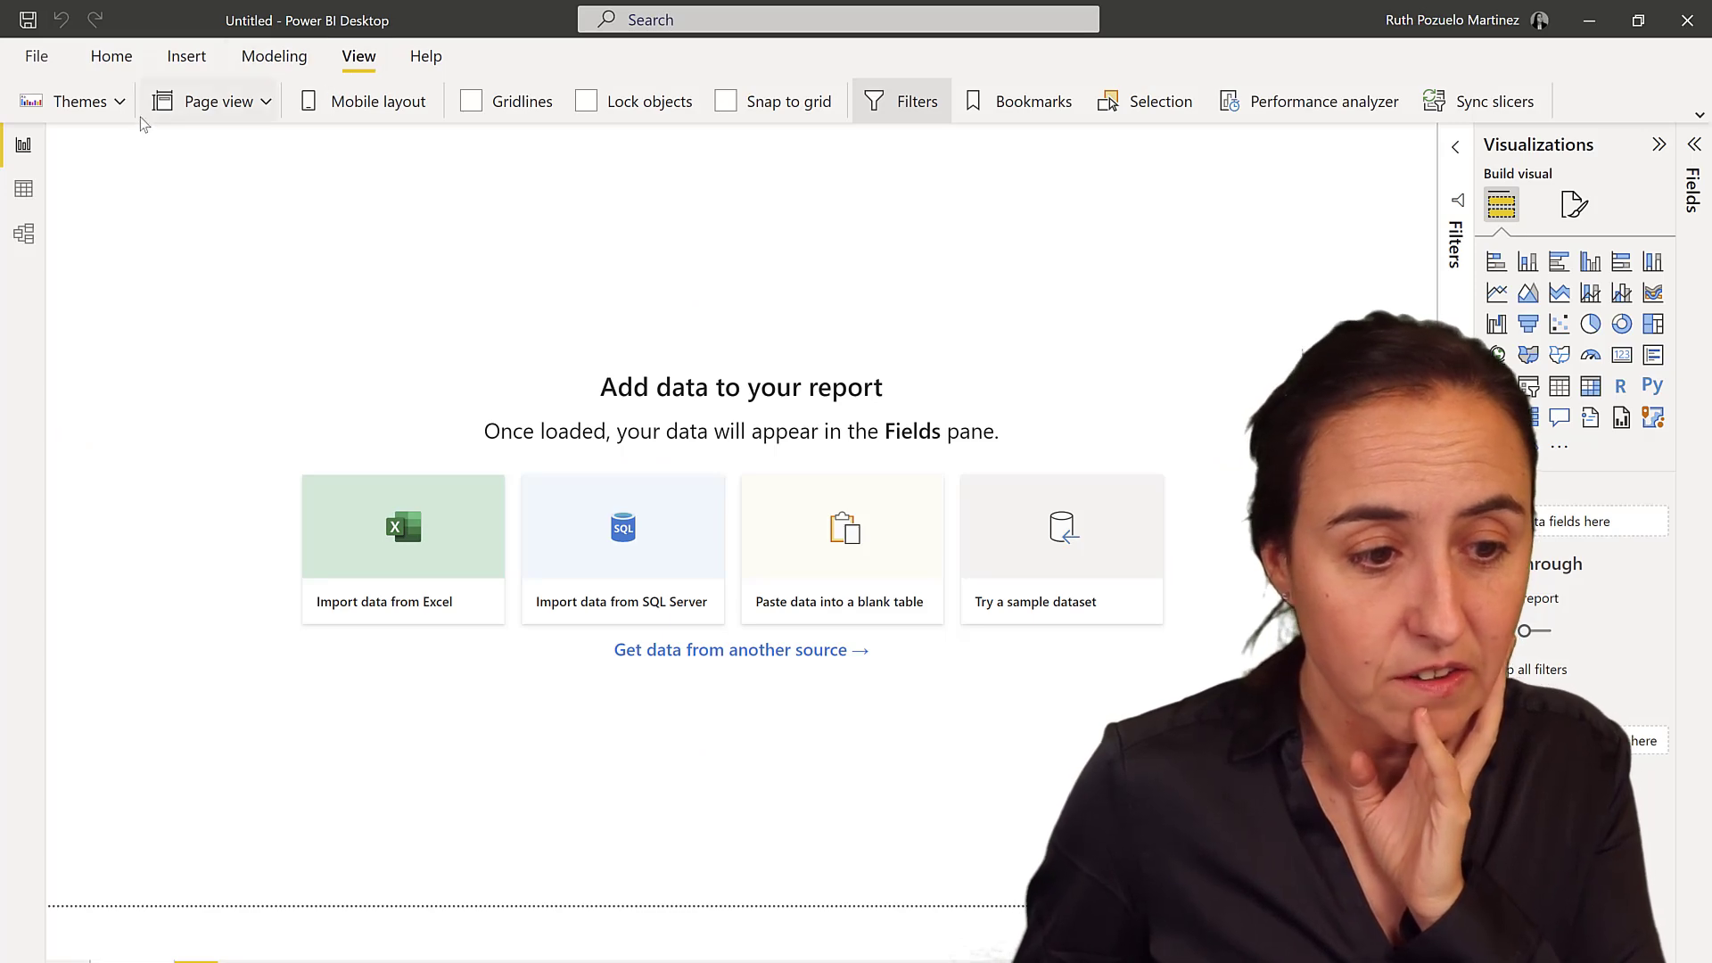
Use Themes > Customize current theme to view Power BI's eight default theme colours
click(77, 100)
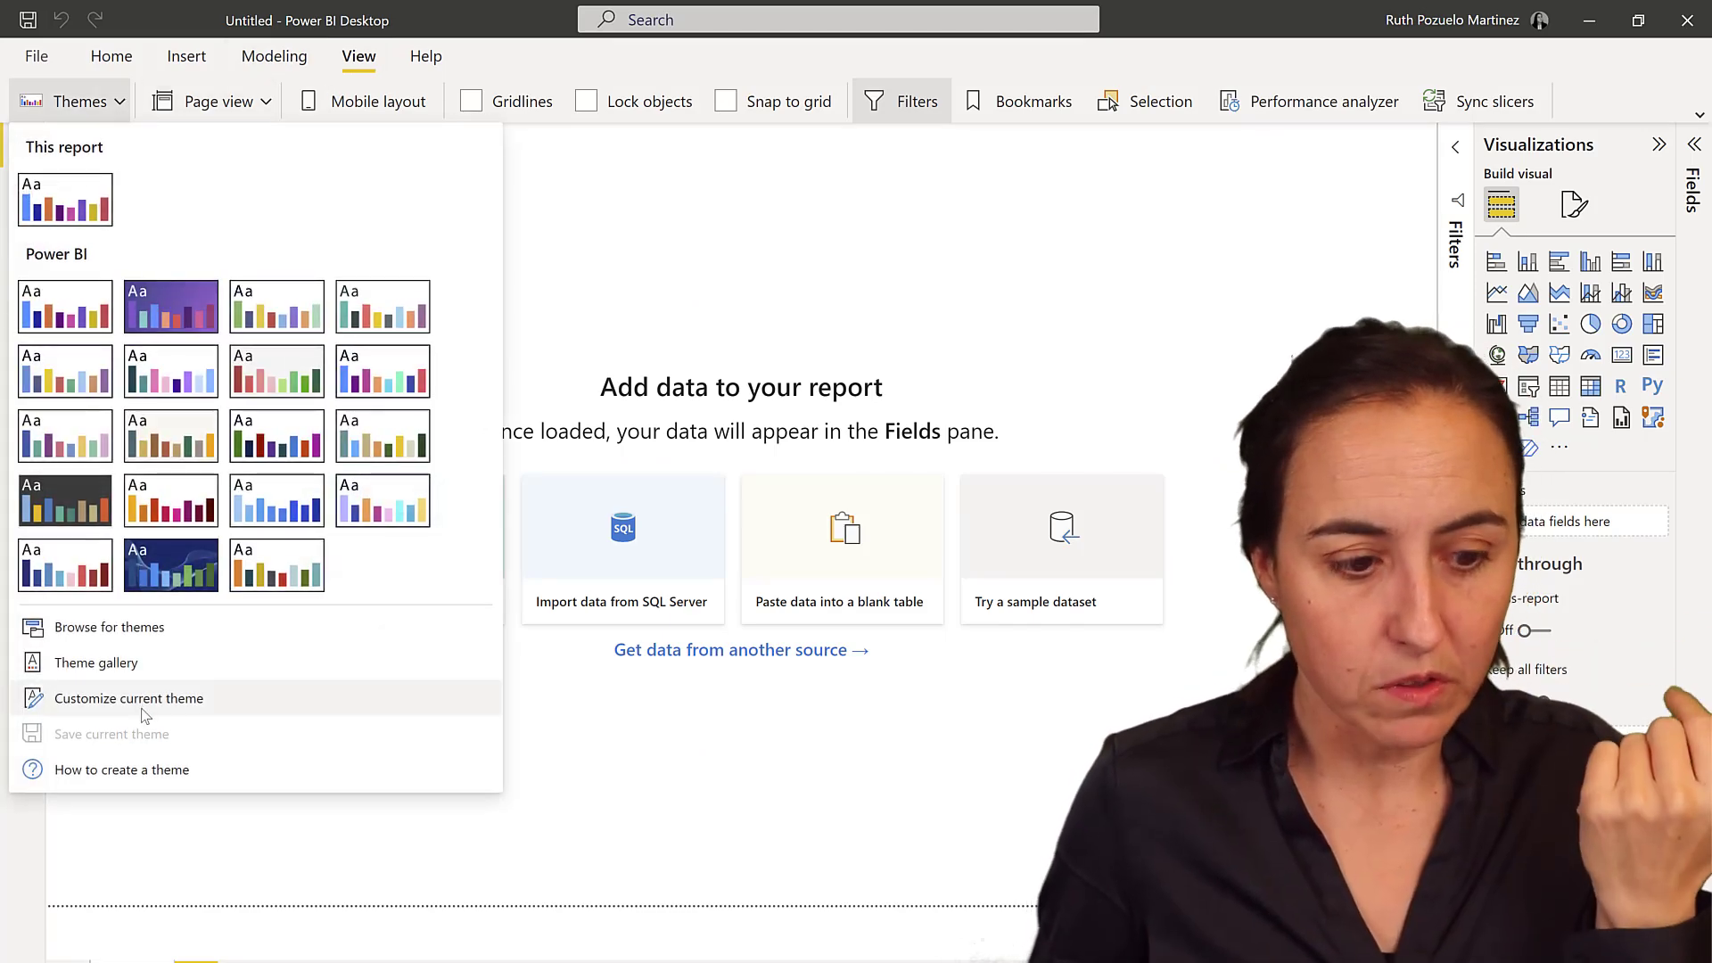
click(129, 698)
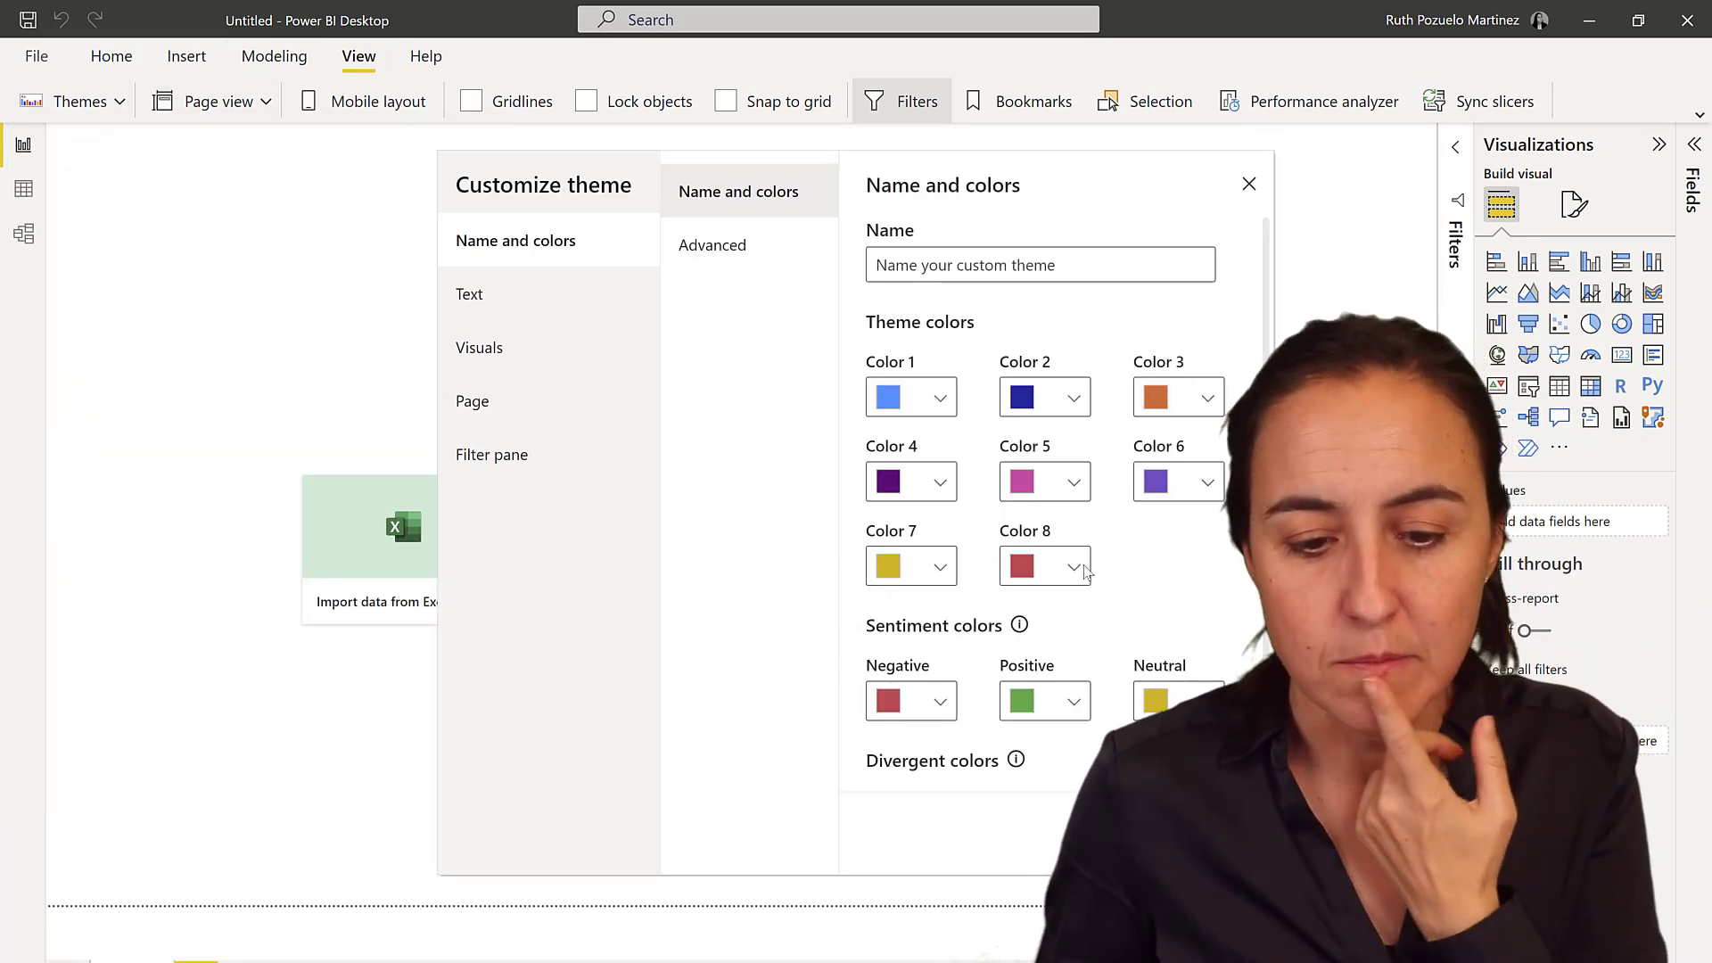
mouse_move(1162, 529)
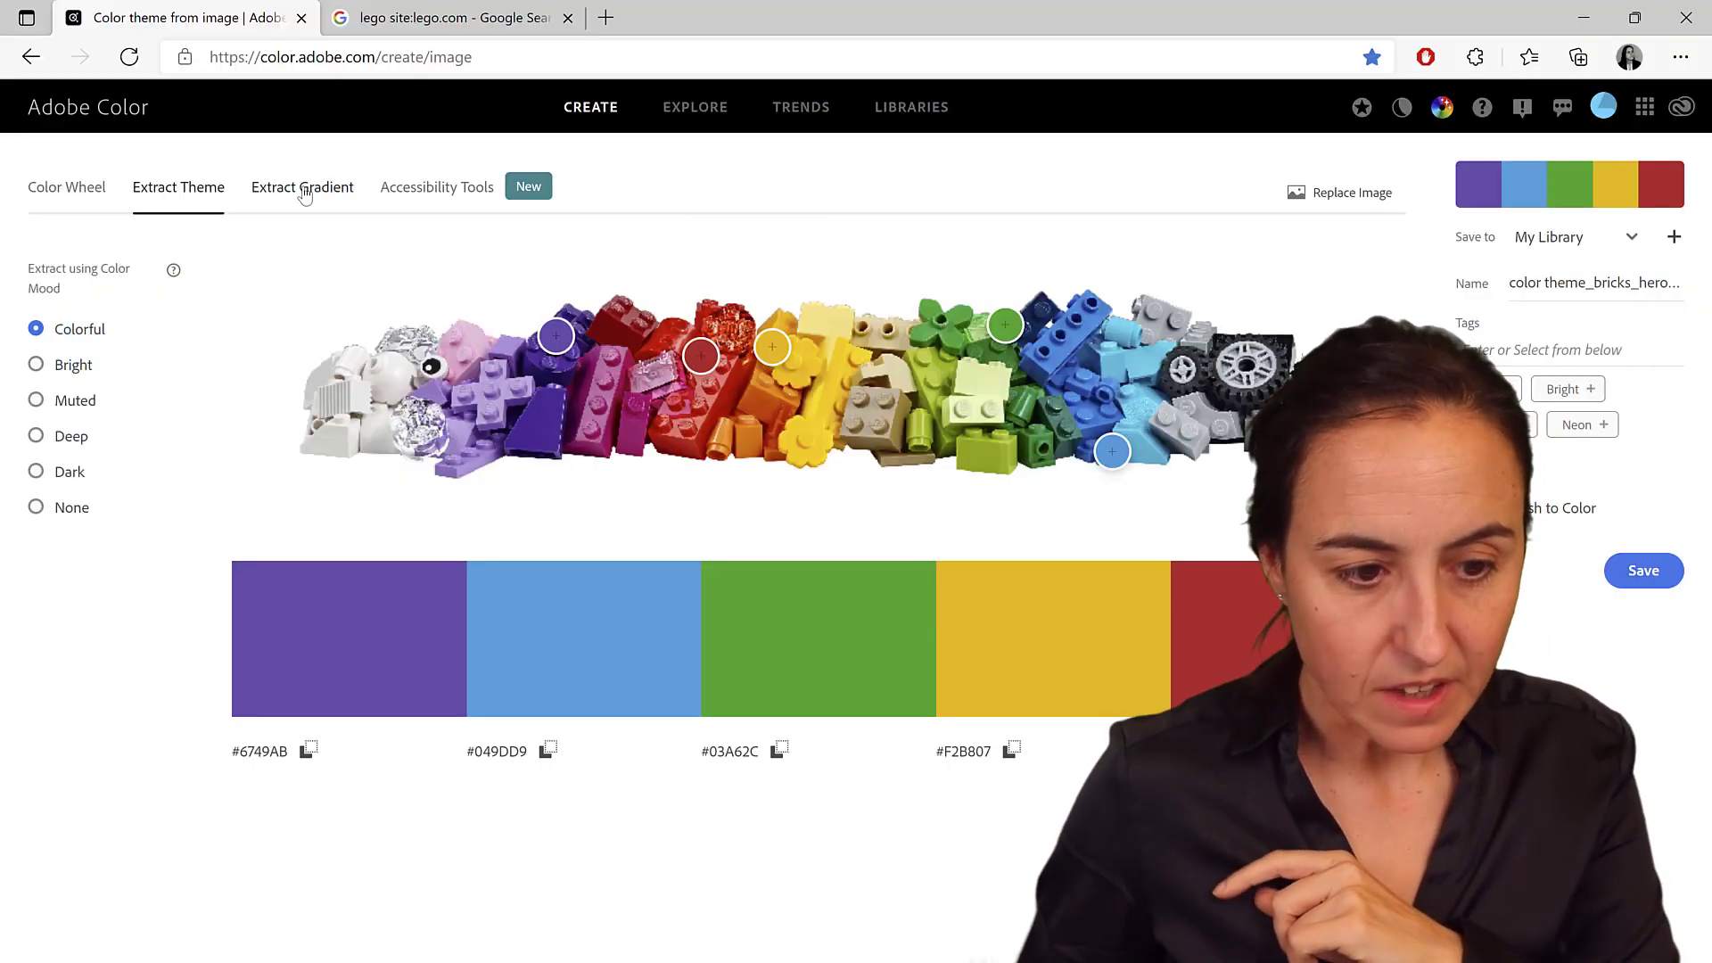
Switch to Extract Gradient to get a three-stop green gradient from the bricks image
click(301, 187)
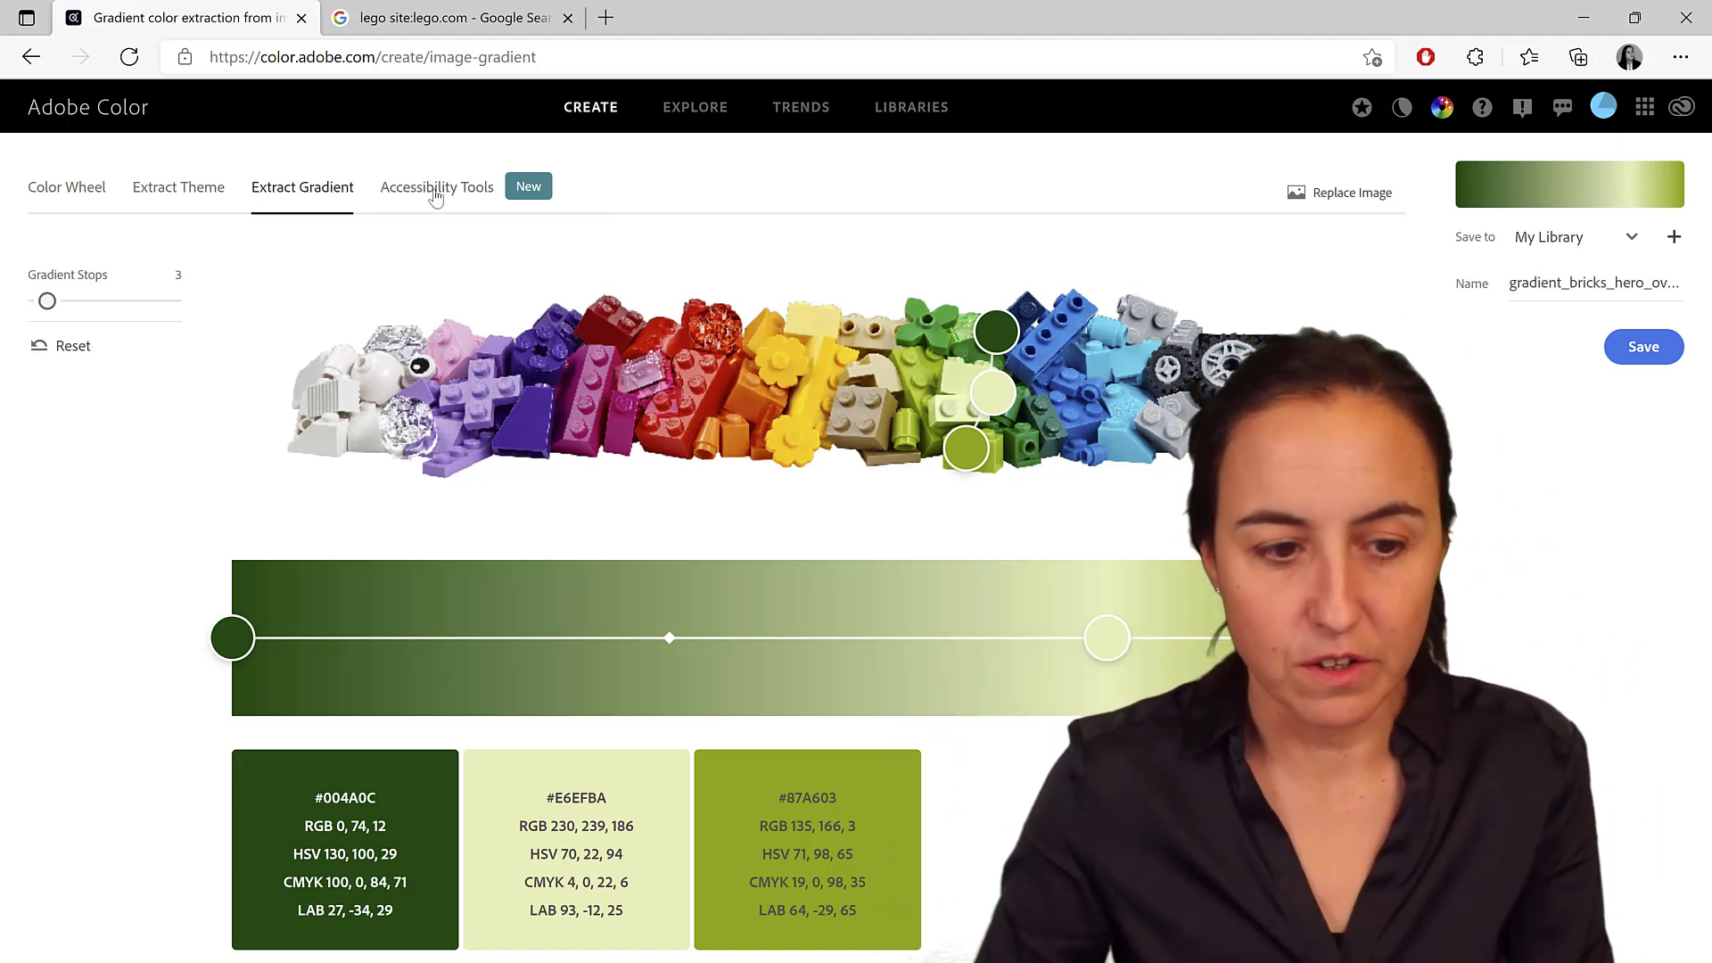
Review the 4.2:1 contrast ratio in Accessibility Tools, then return to Extract Theme
click(436, 186)
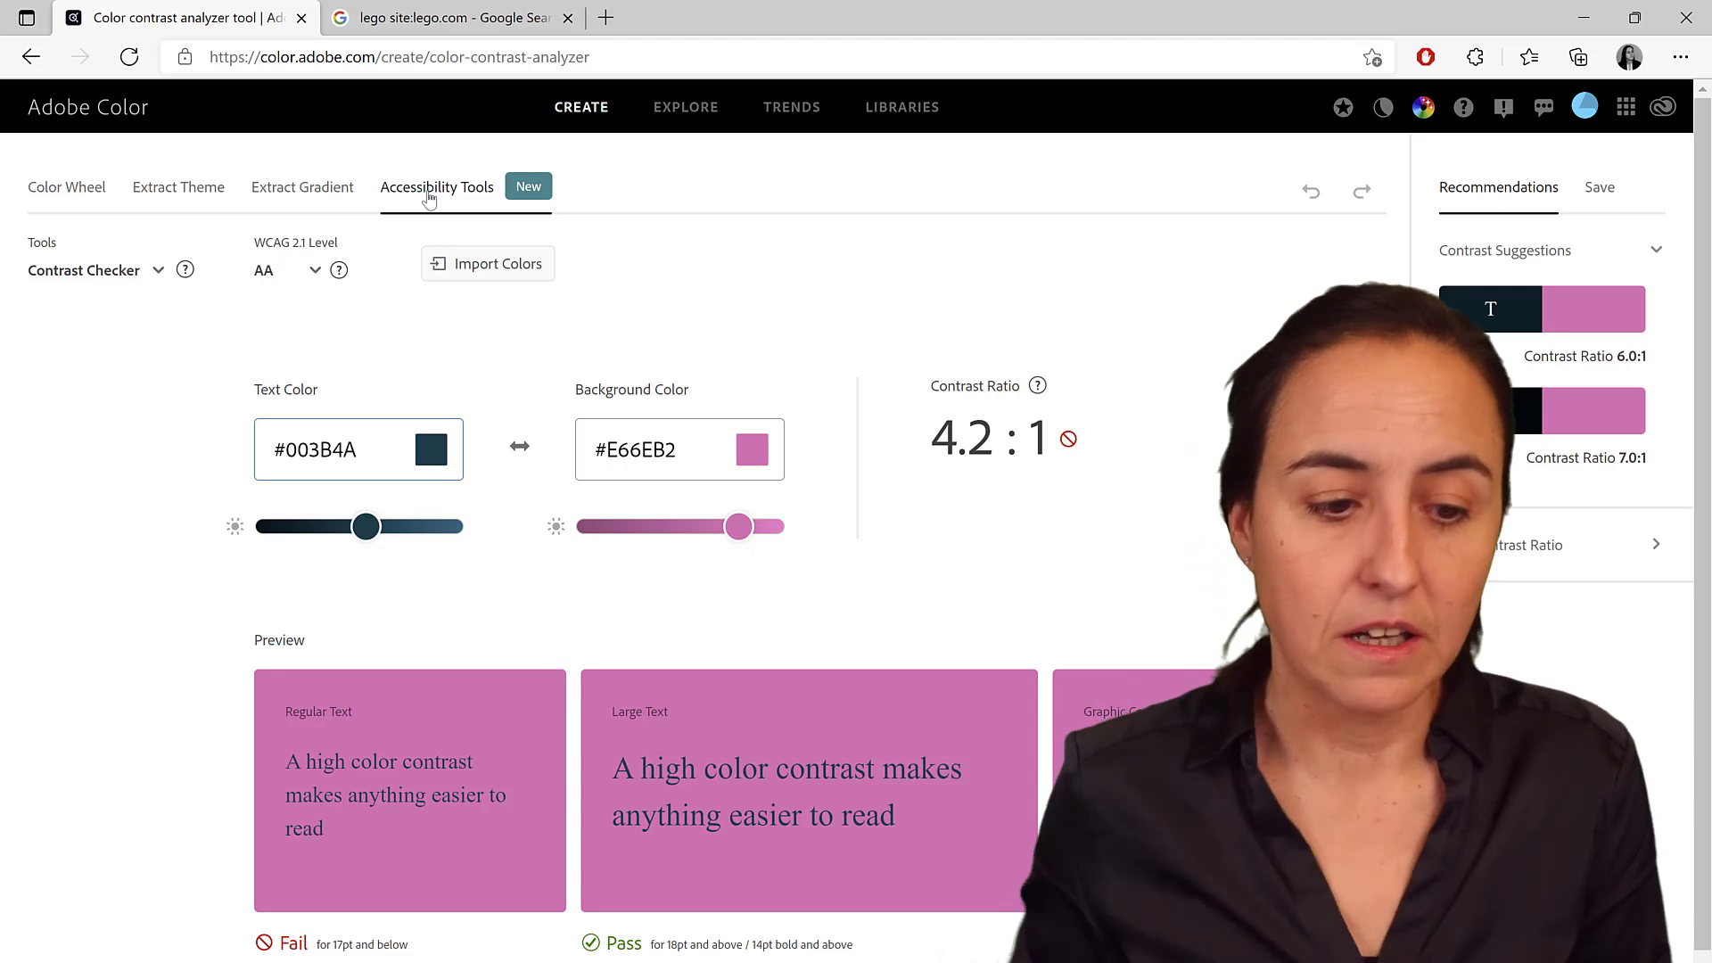
scroll(down, 3)
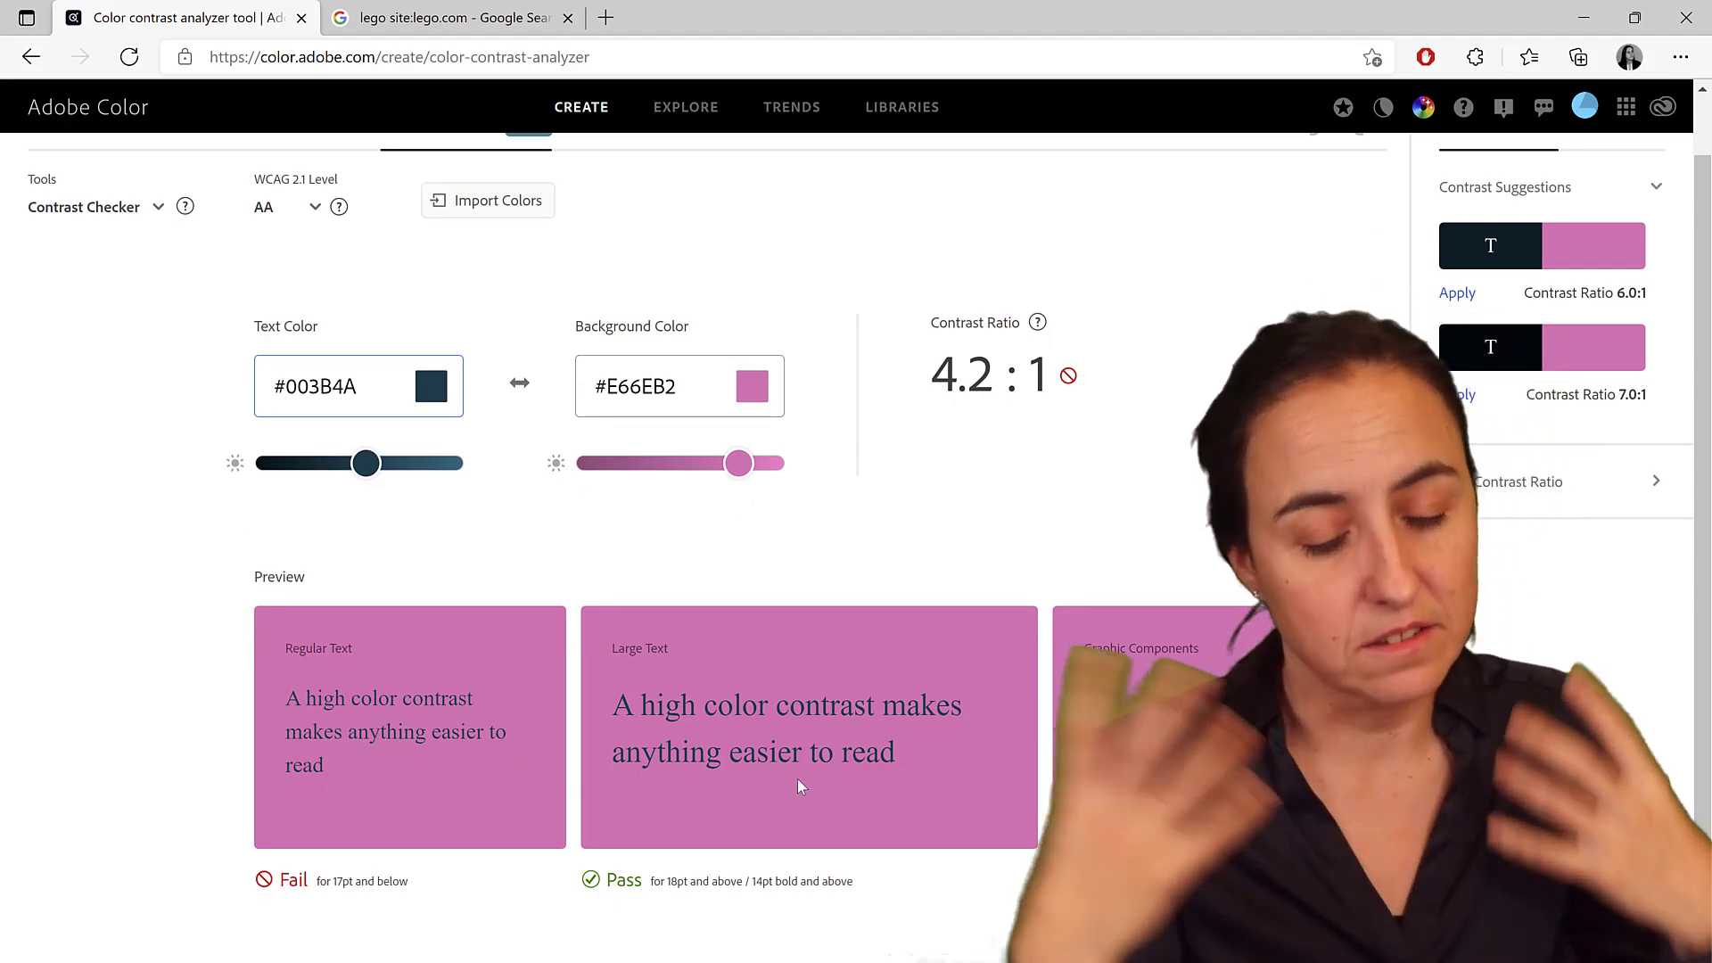
scroll(up, 3)
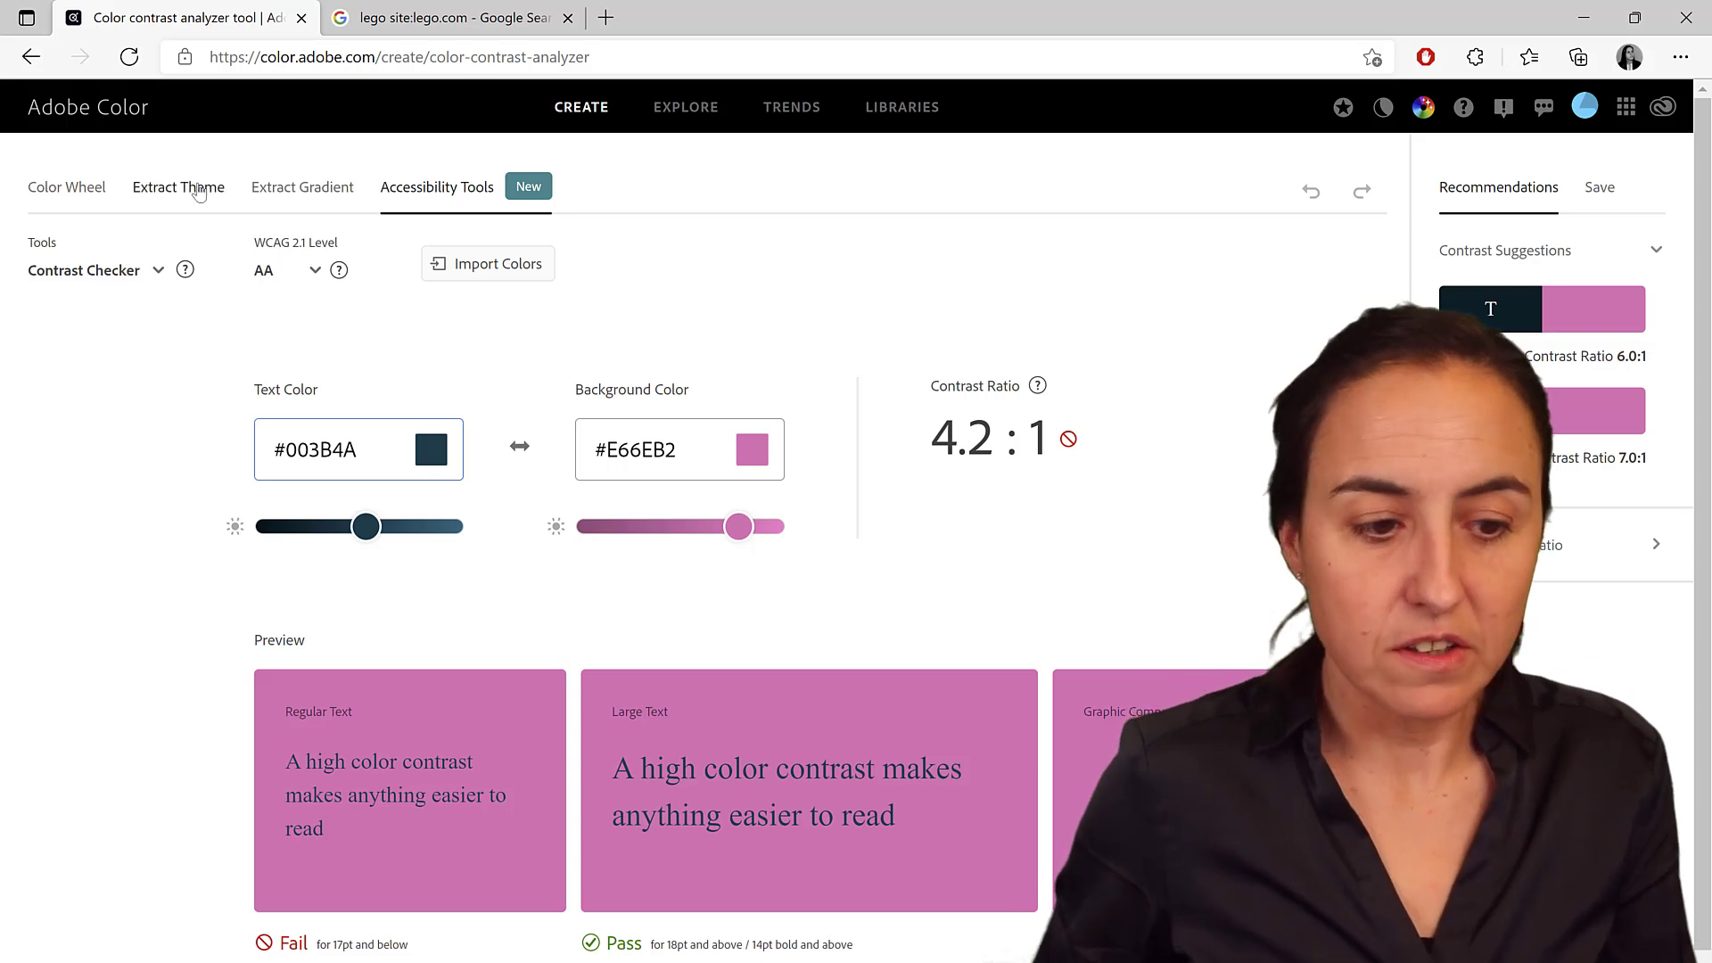
click(178, 186)
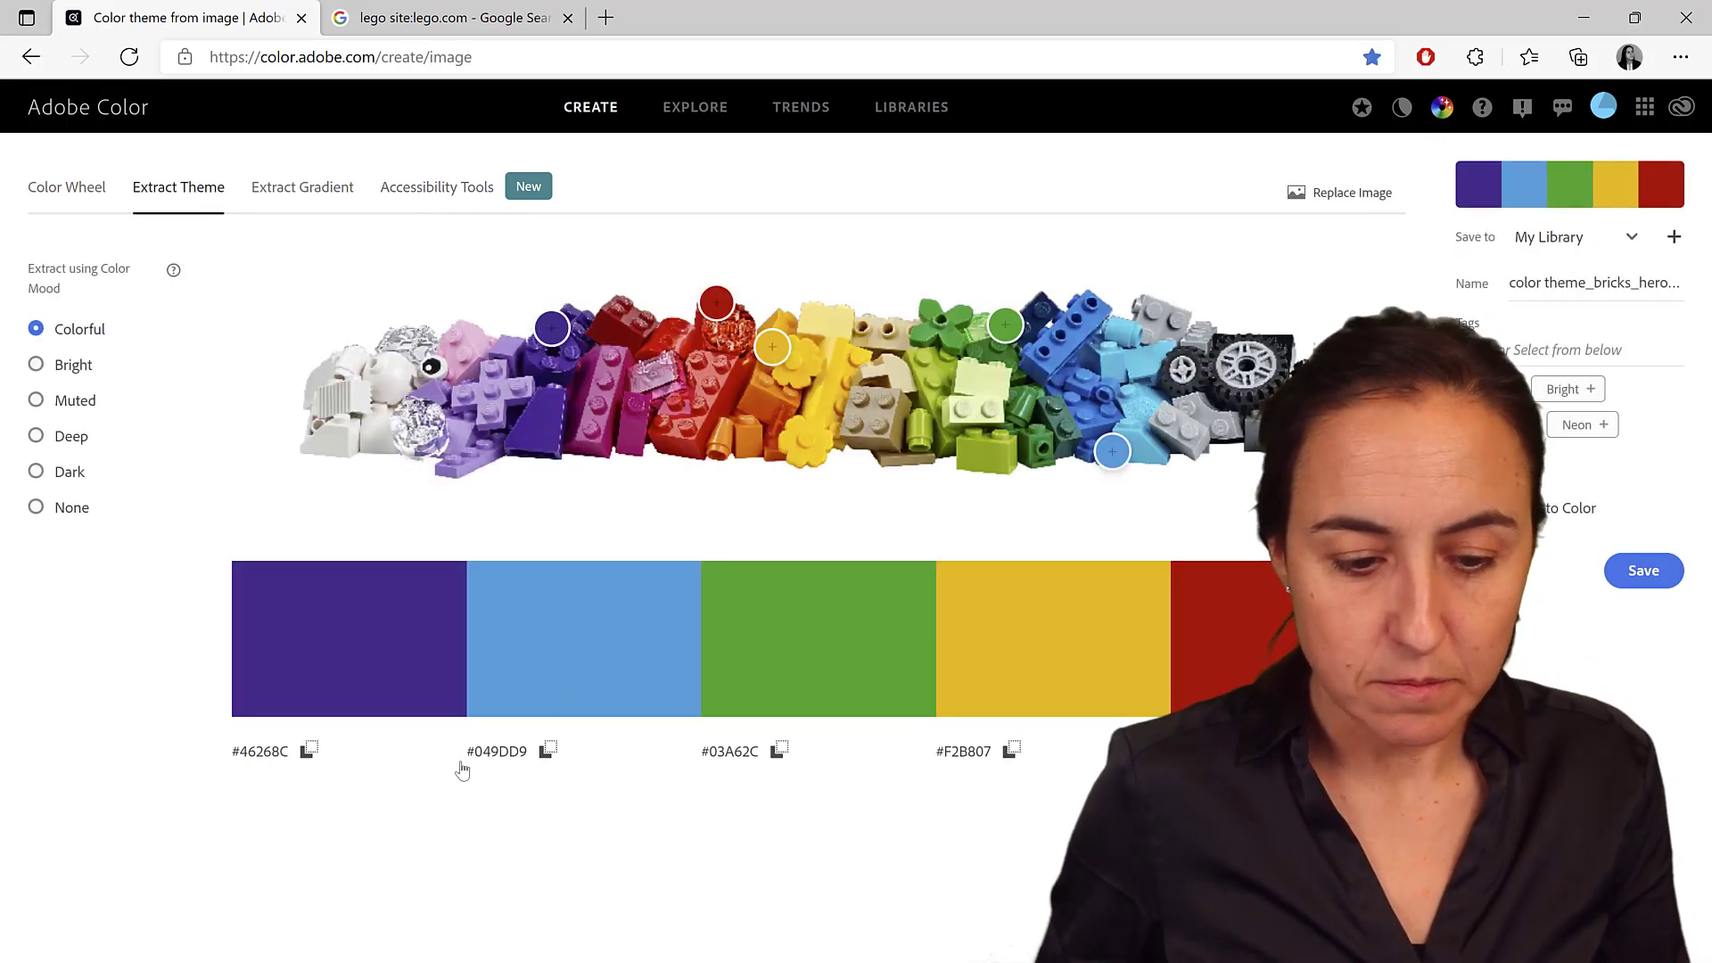
mouse_move(836, 524)
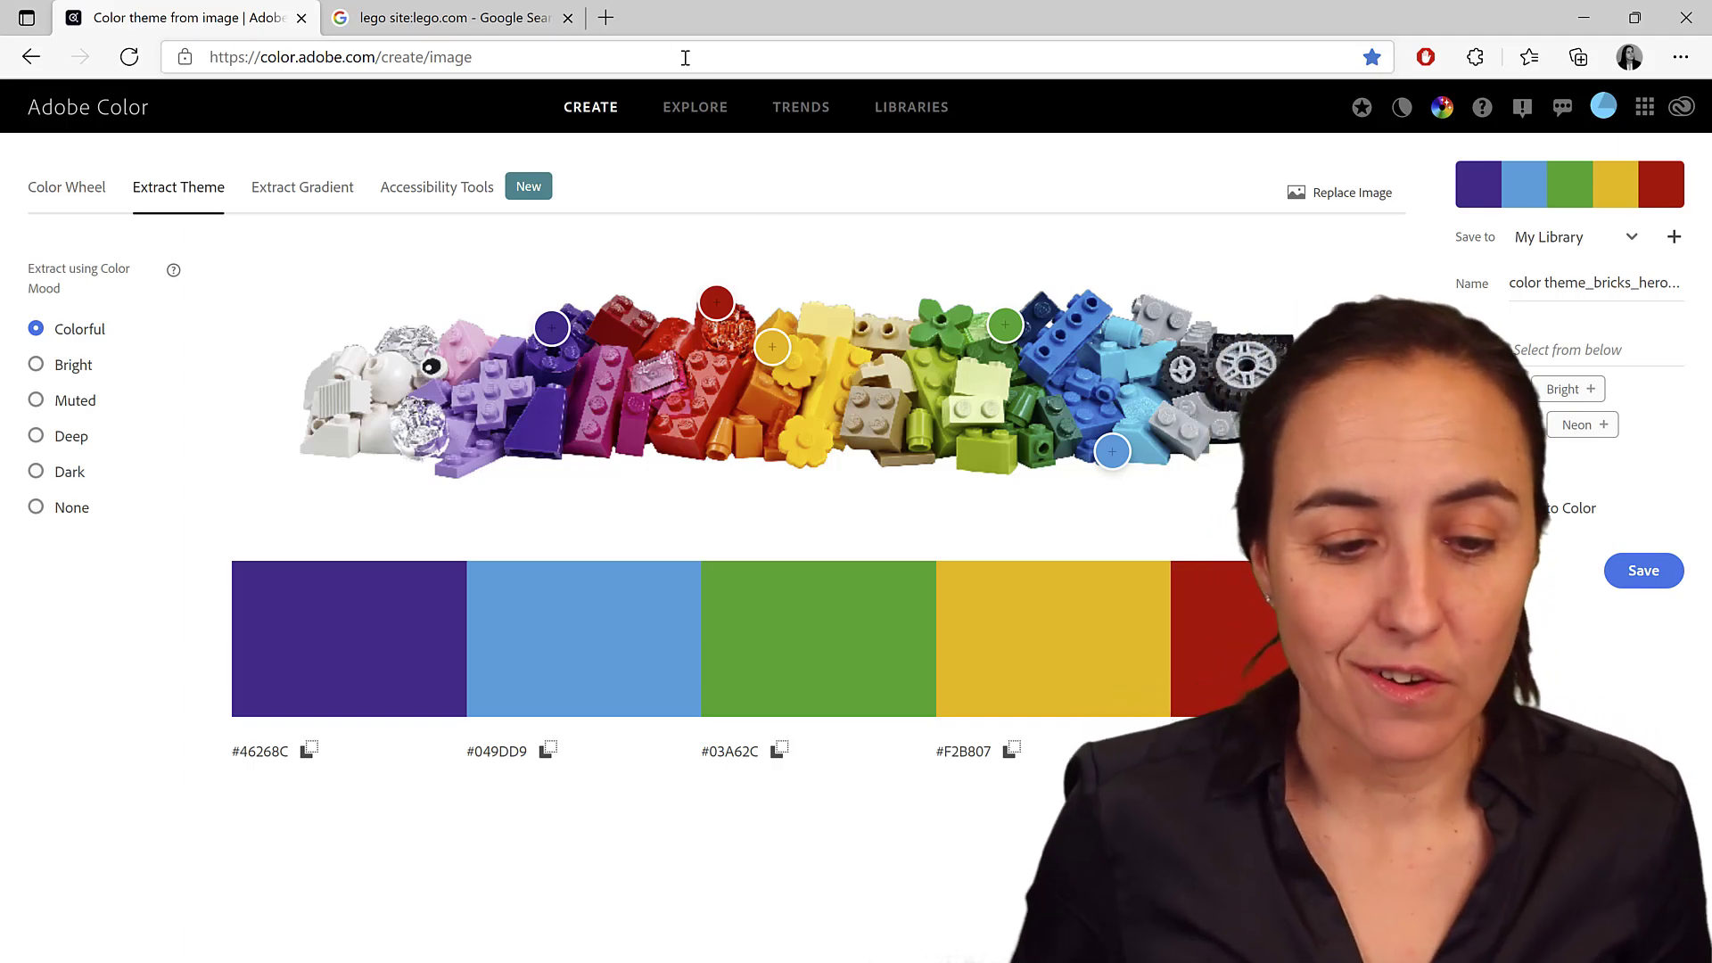
Search Explore for lego and scroll through the published palettes
click(695, 107)
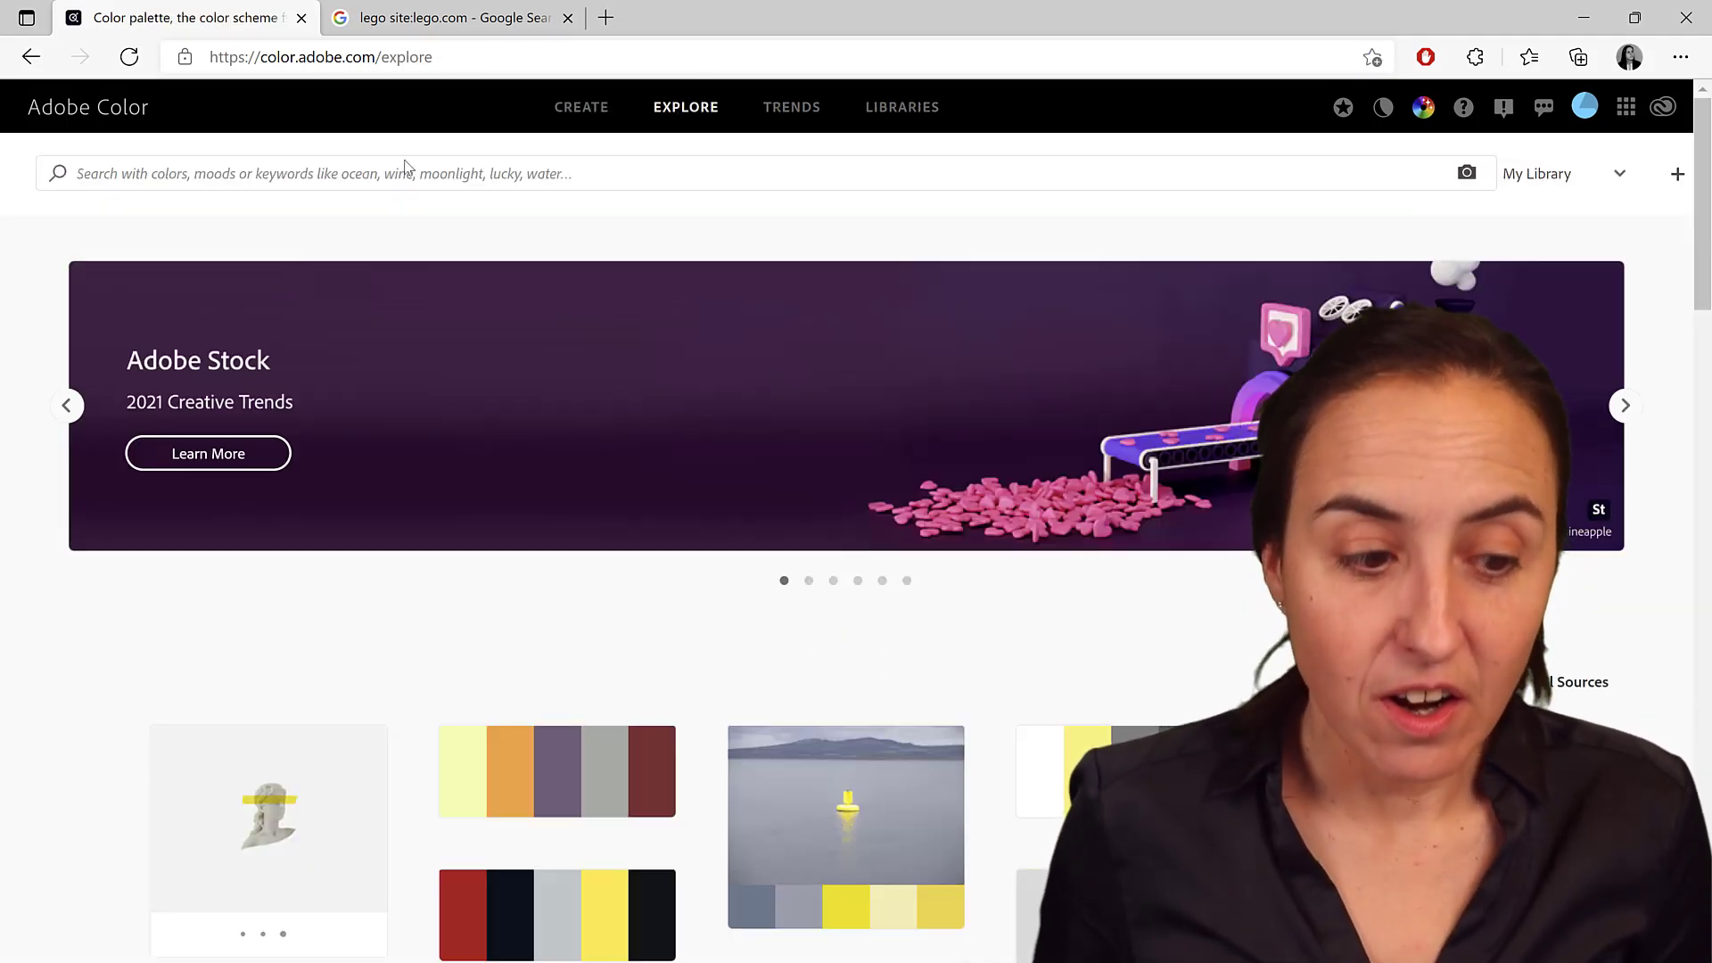
text(legp)
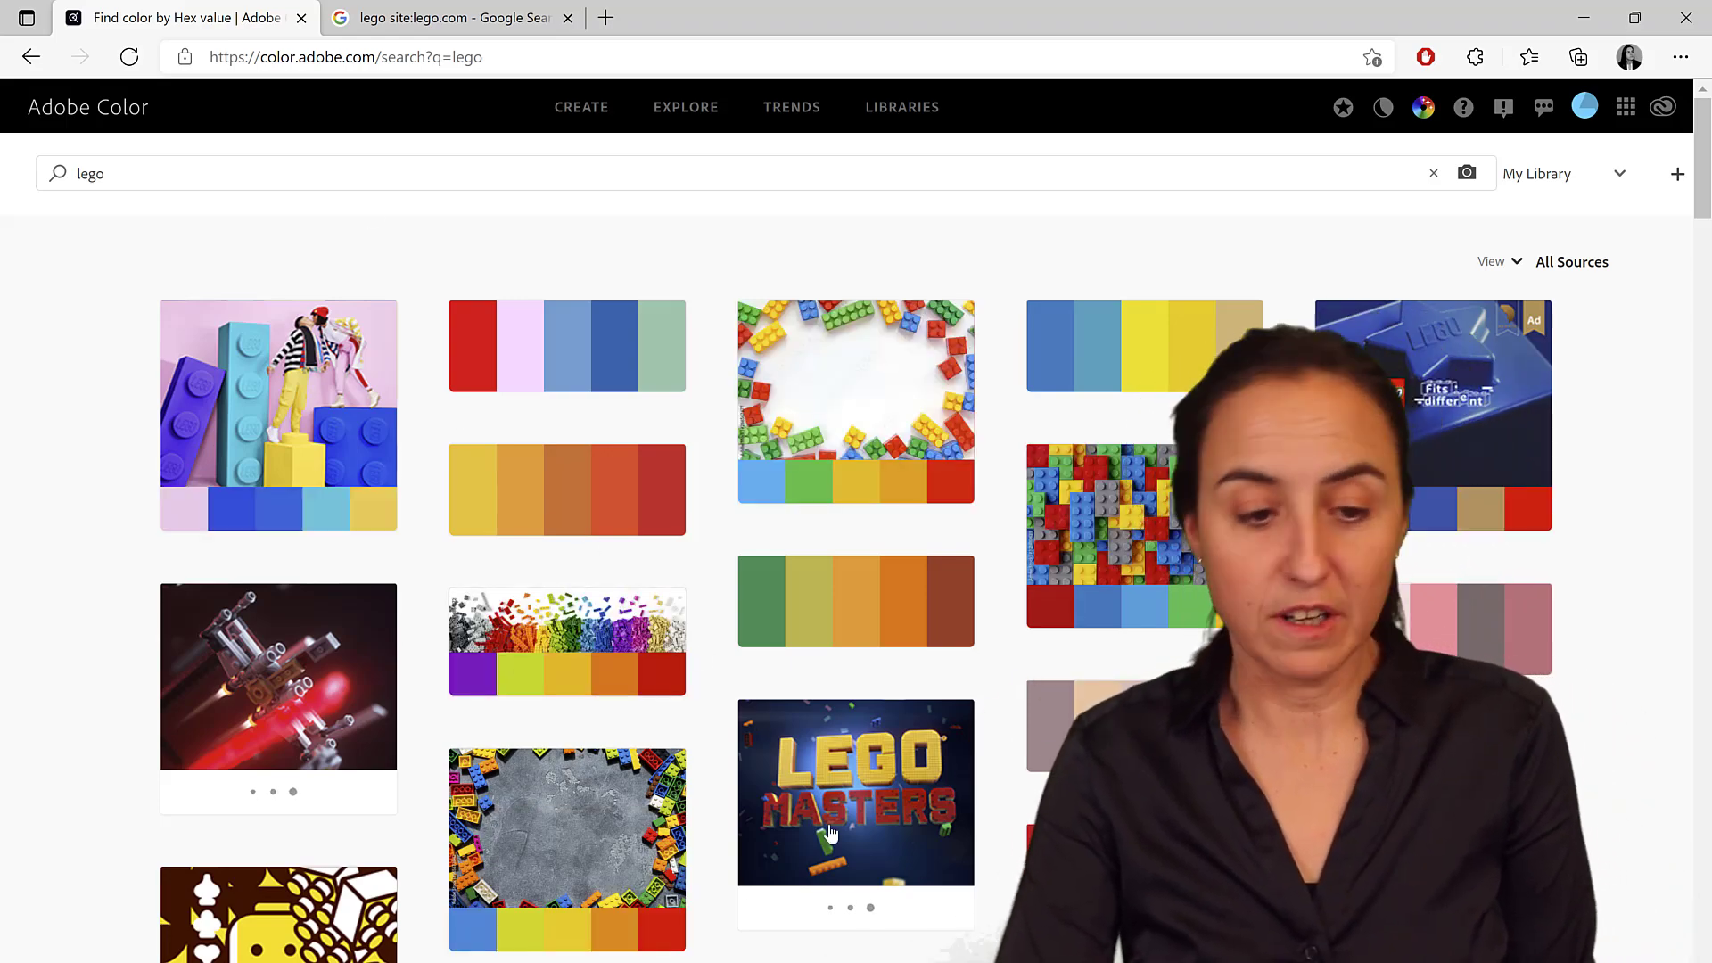
scroll(down, 3)
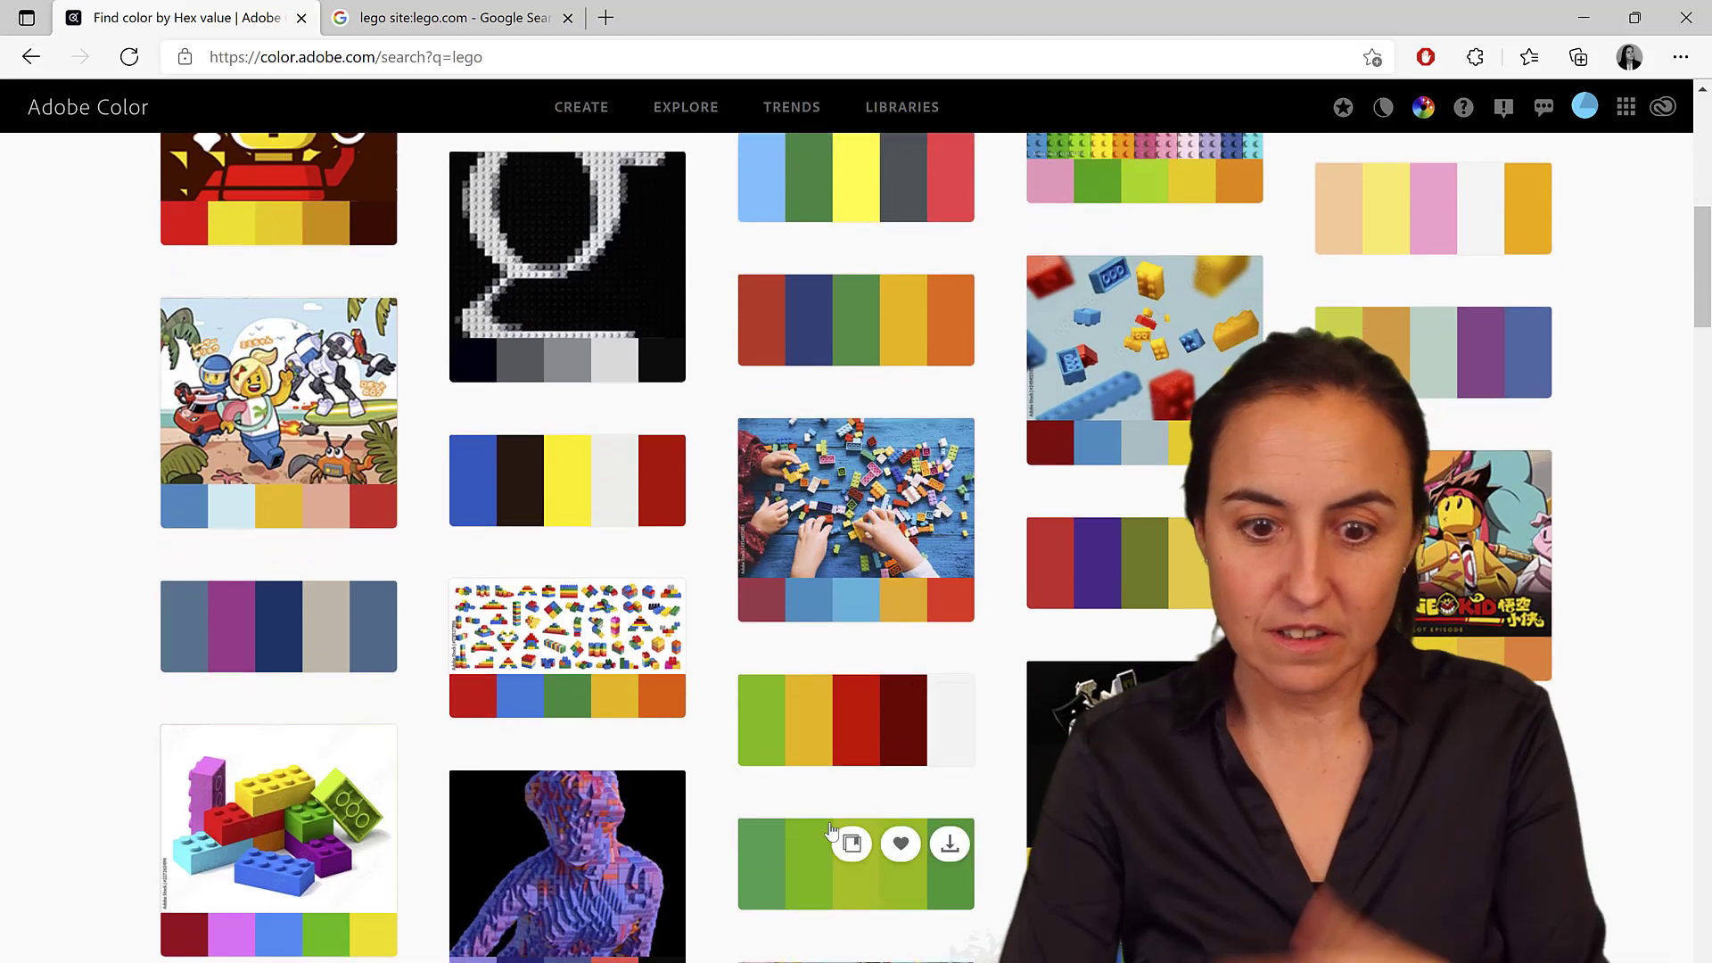
mouse_move(874, 410)
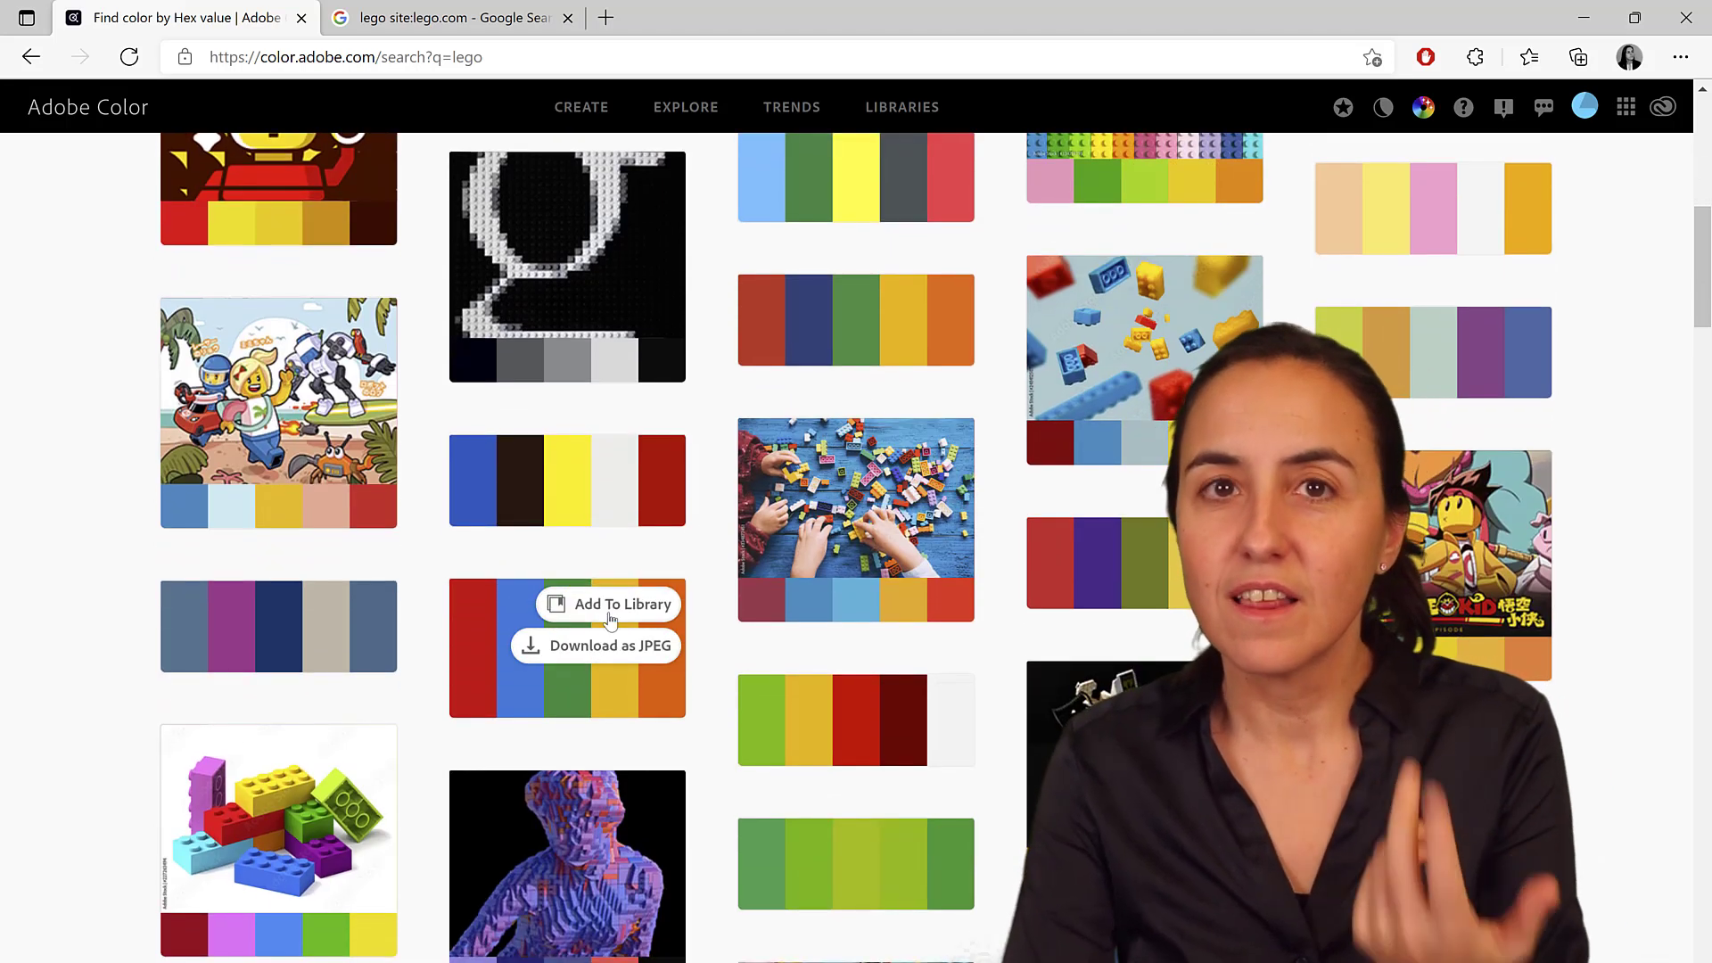
scroll(down, 3)
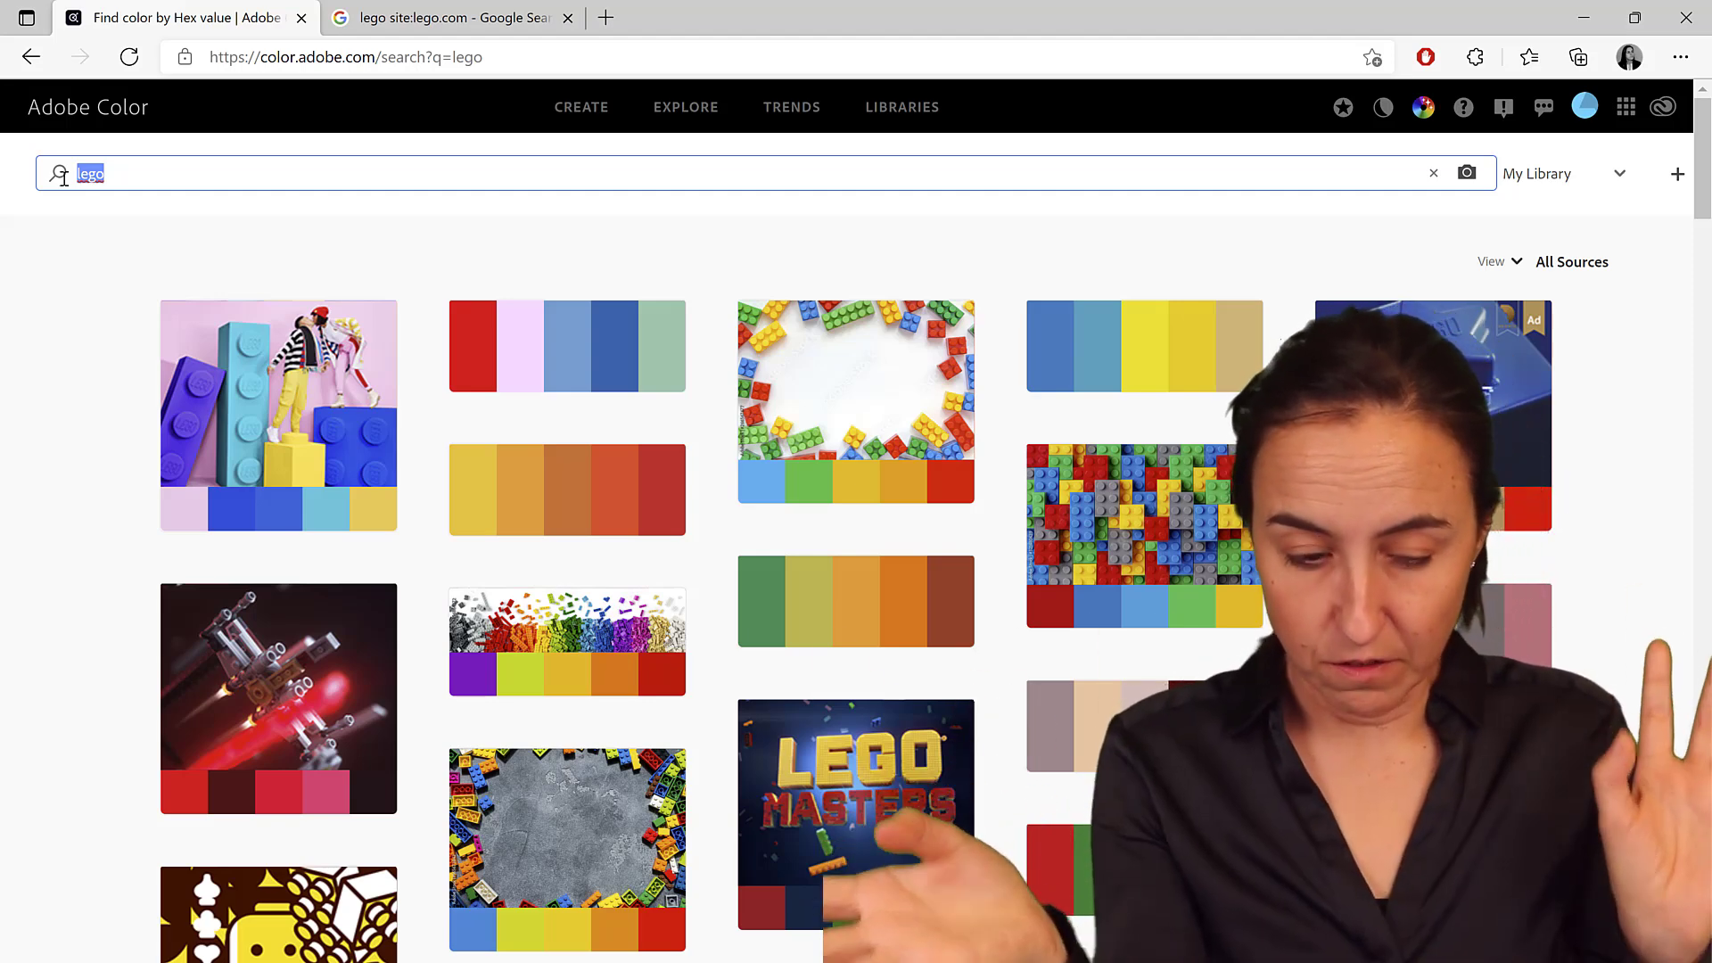
Search Explore for curbal and then power bi, then move to Trends
text(curbal)
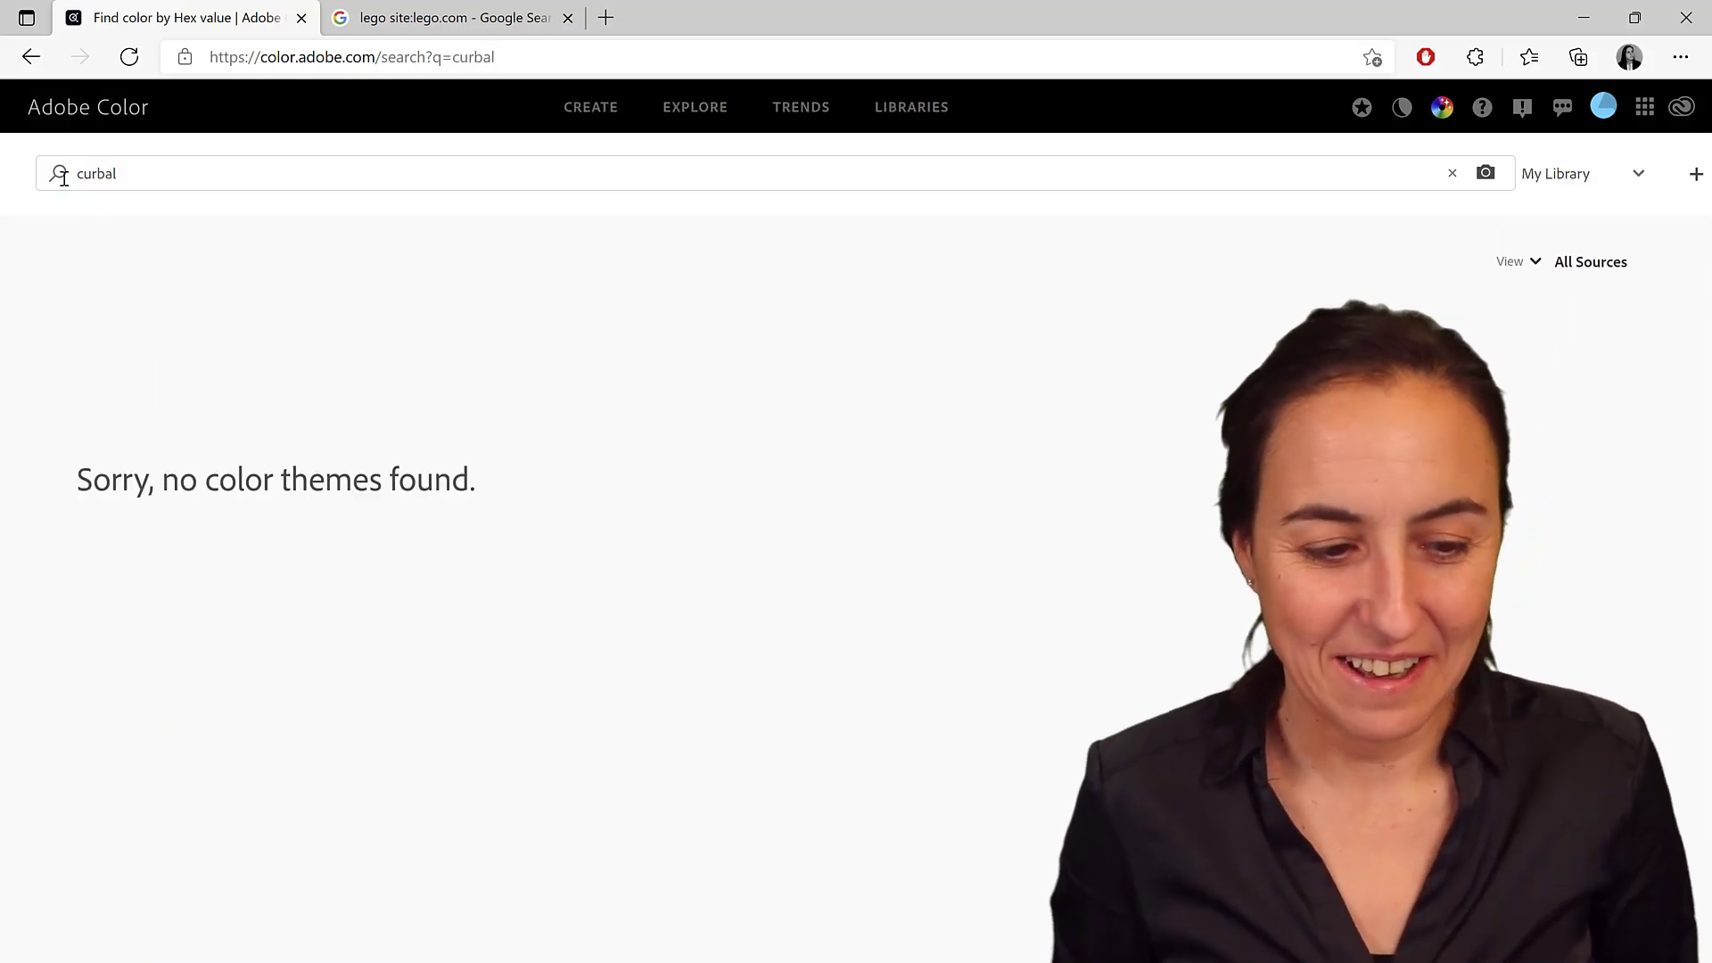
text(power bi)
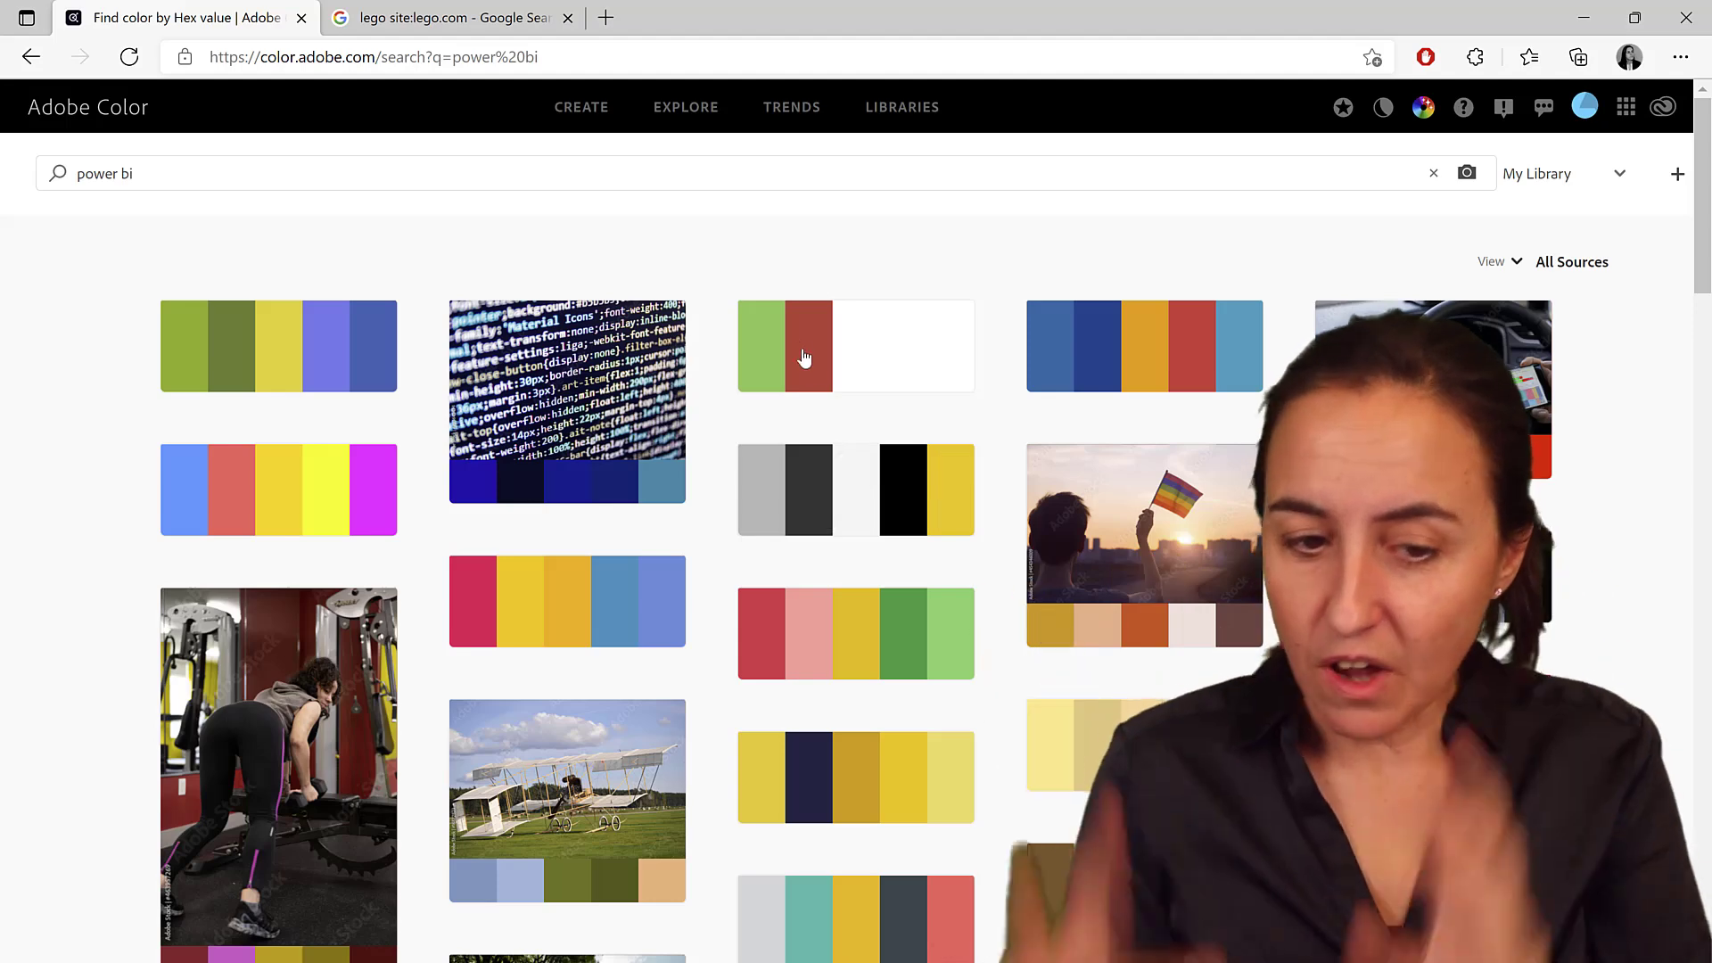
click(791, 107)
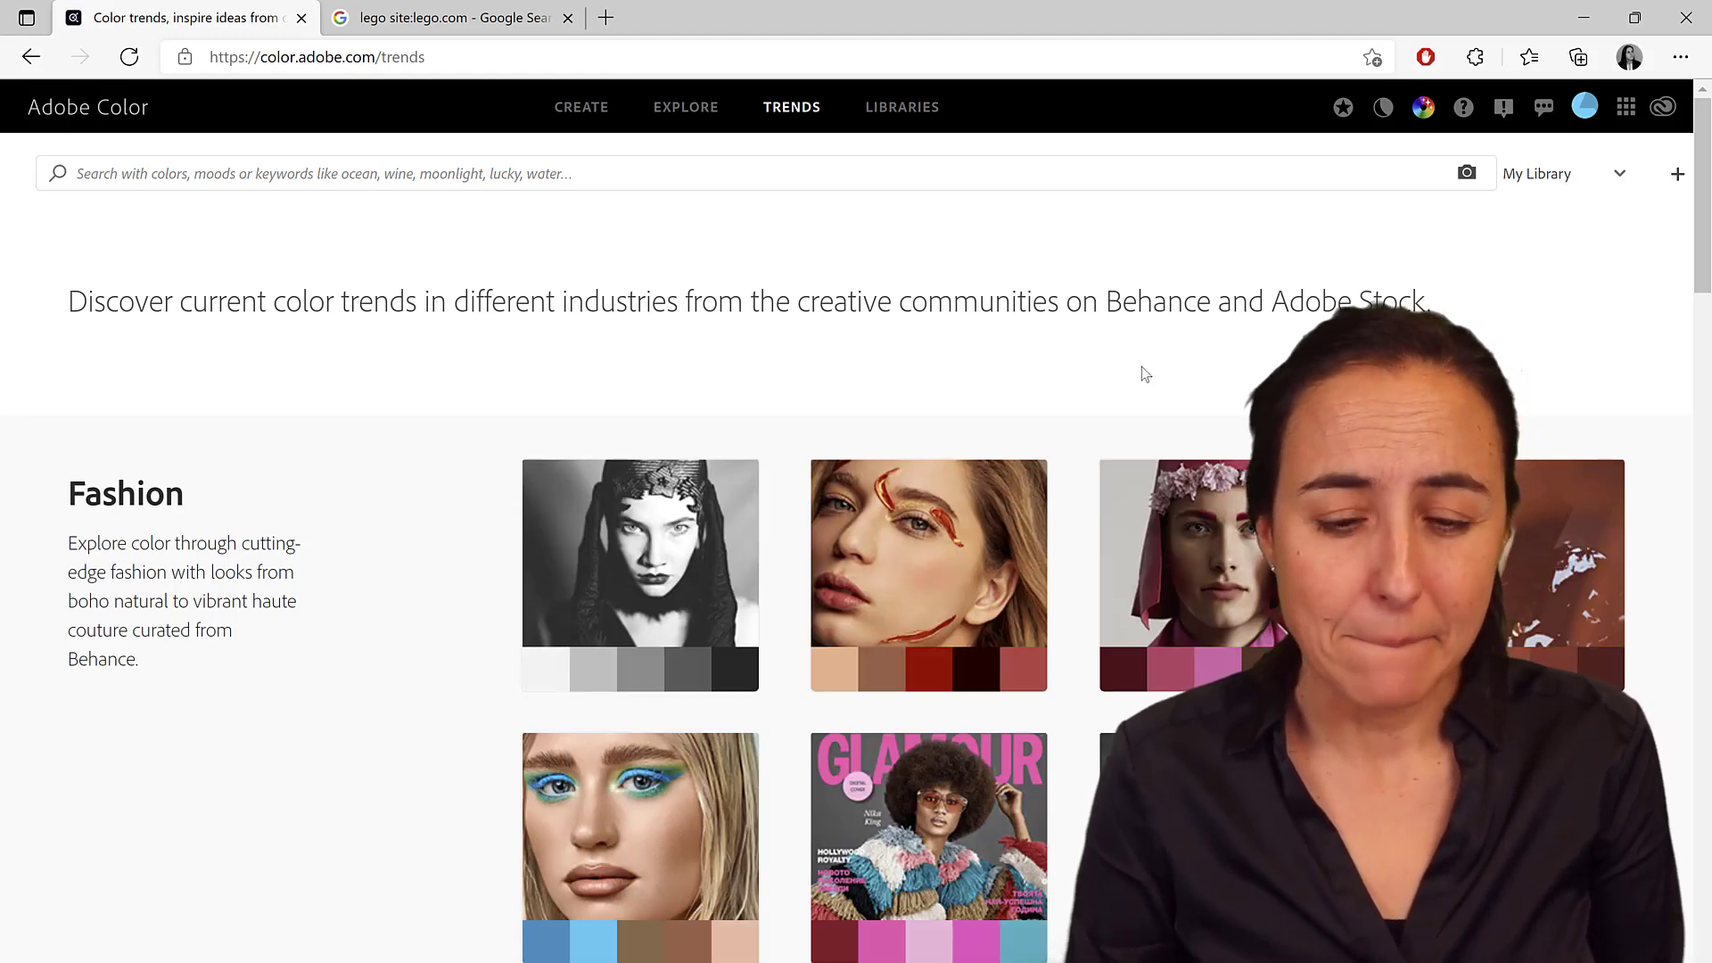
Scroll through the Fashion, Graphic Design, Illustration and UI/UX trend collections, then back up
scroll(down, 3)
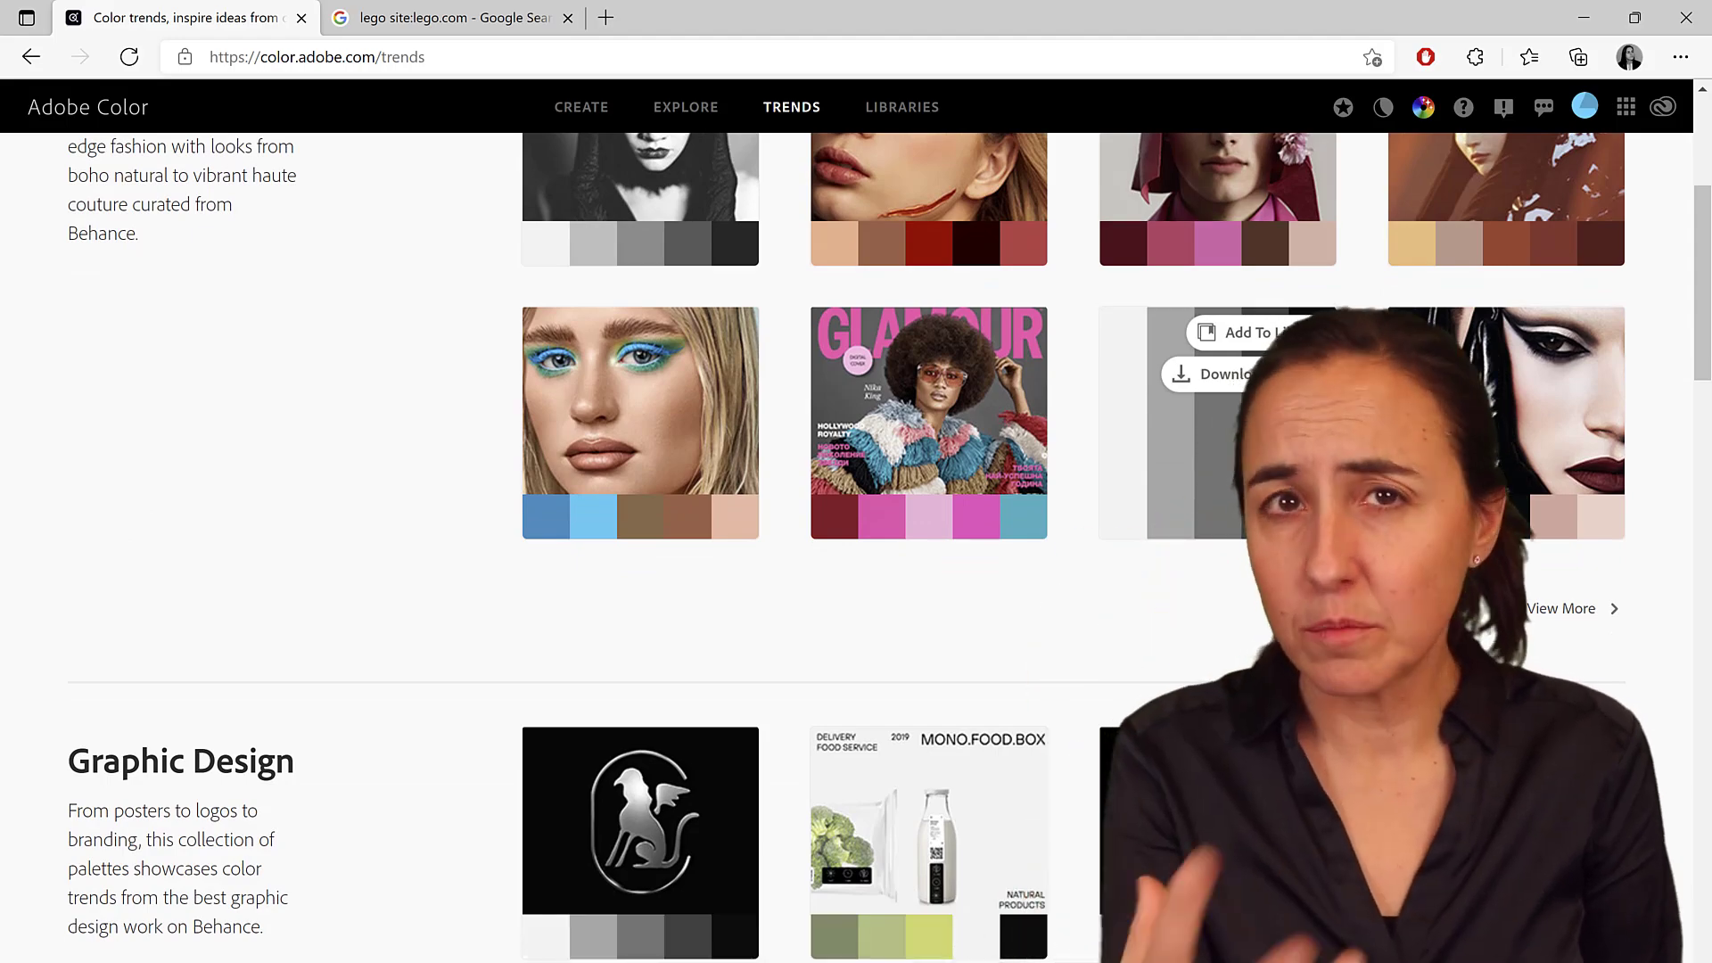
scroll(down, 3)
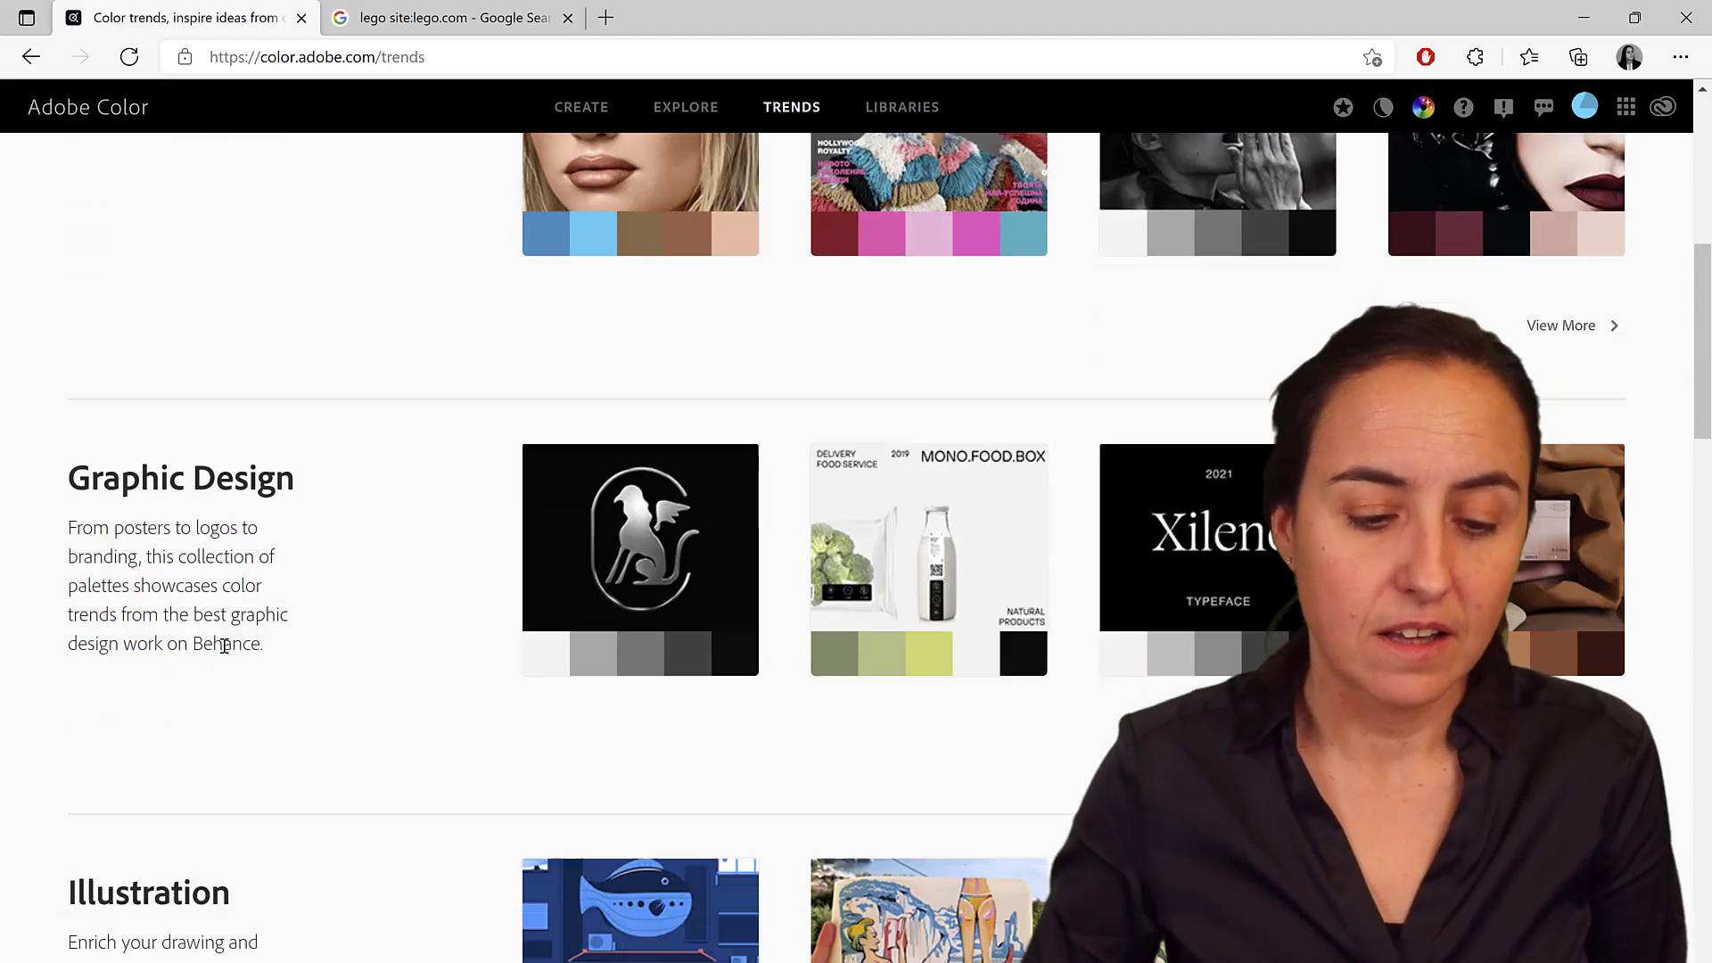
scroll(down, 3)
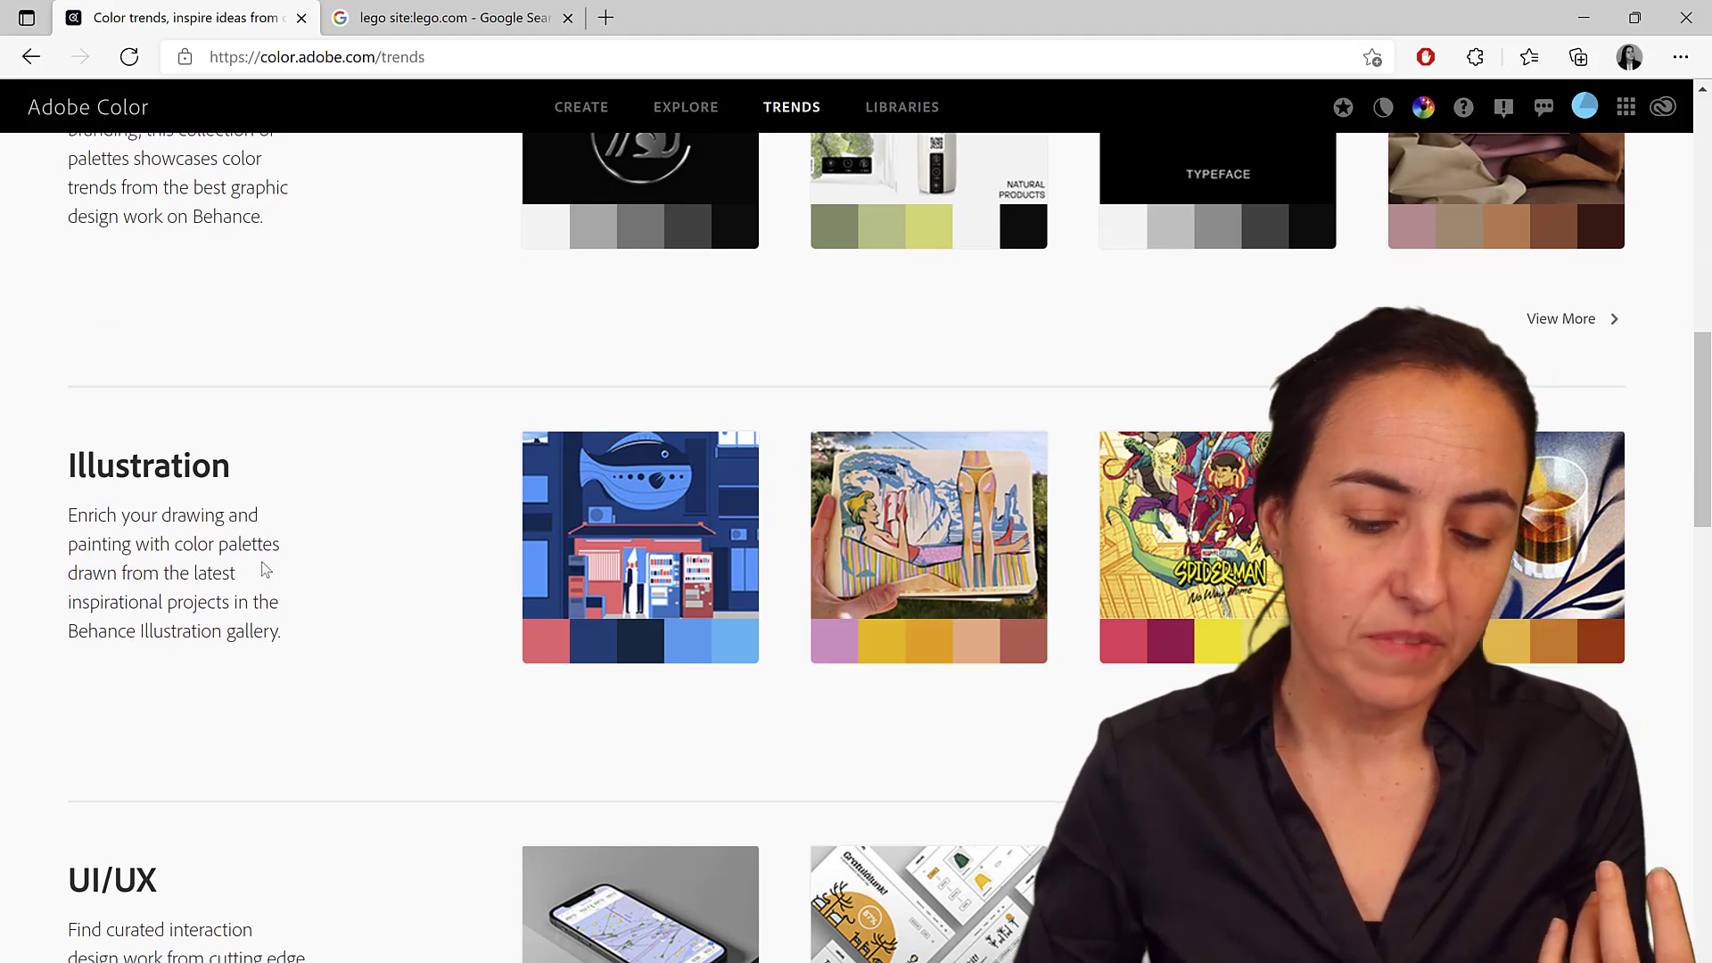
scroll(down, 3)
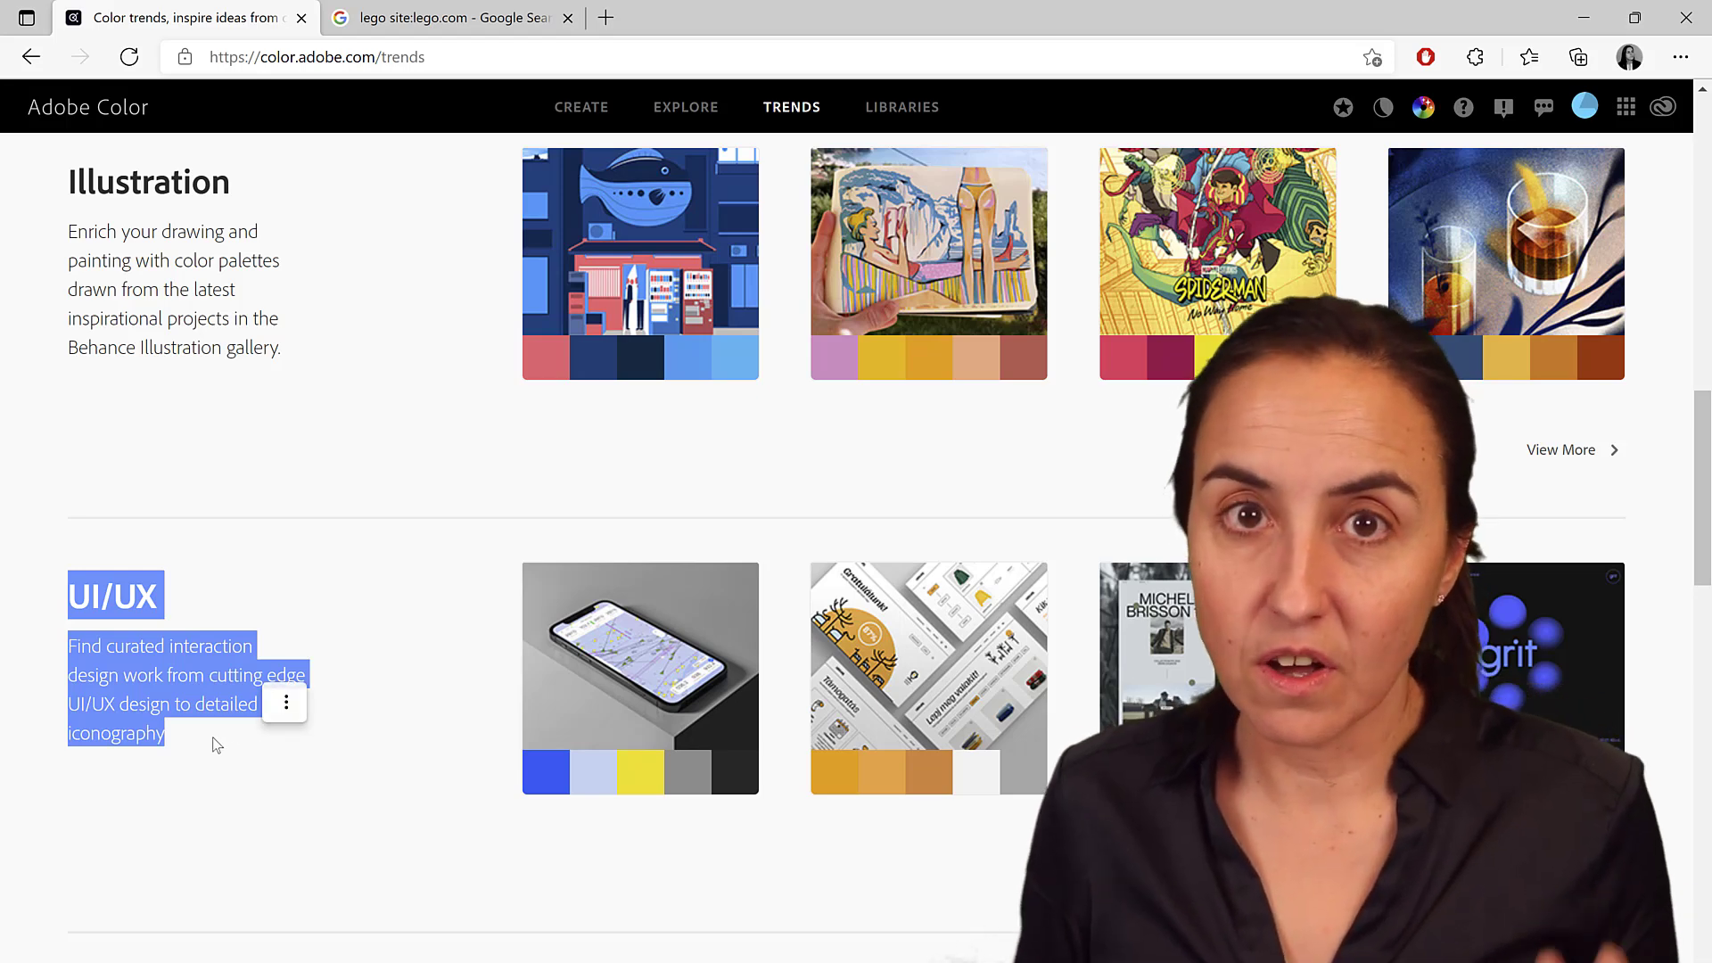
scroll(down, 3)
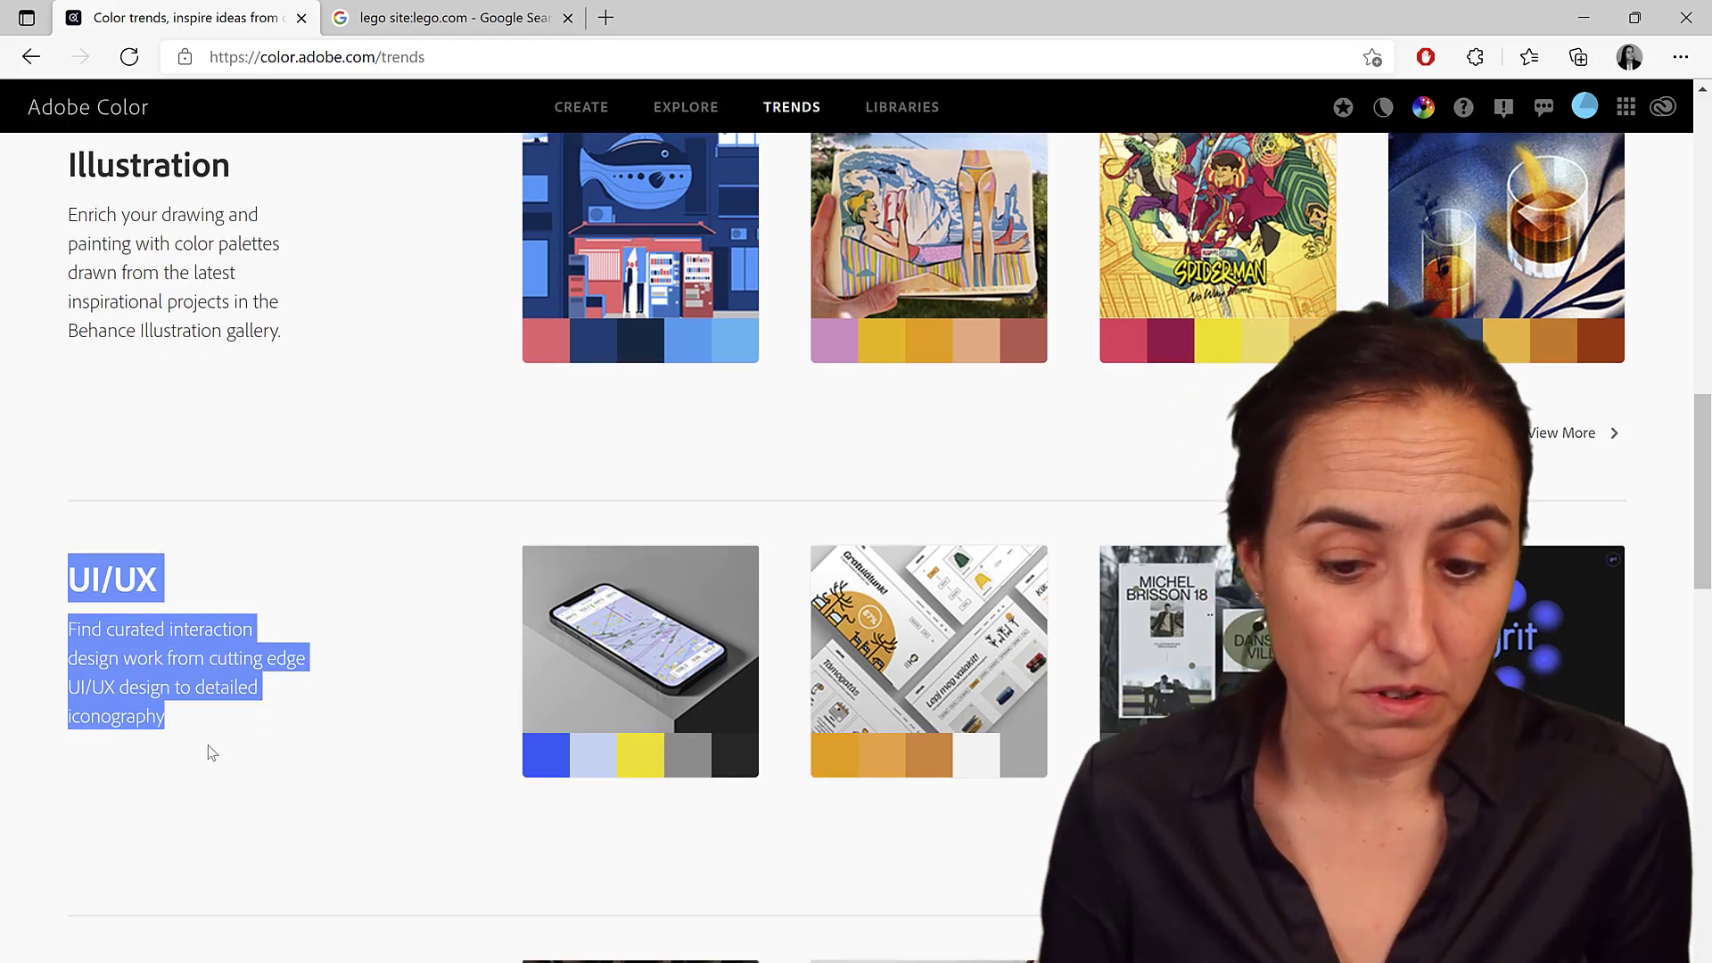
scroll(down, 3)
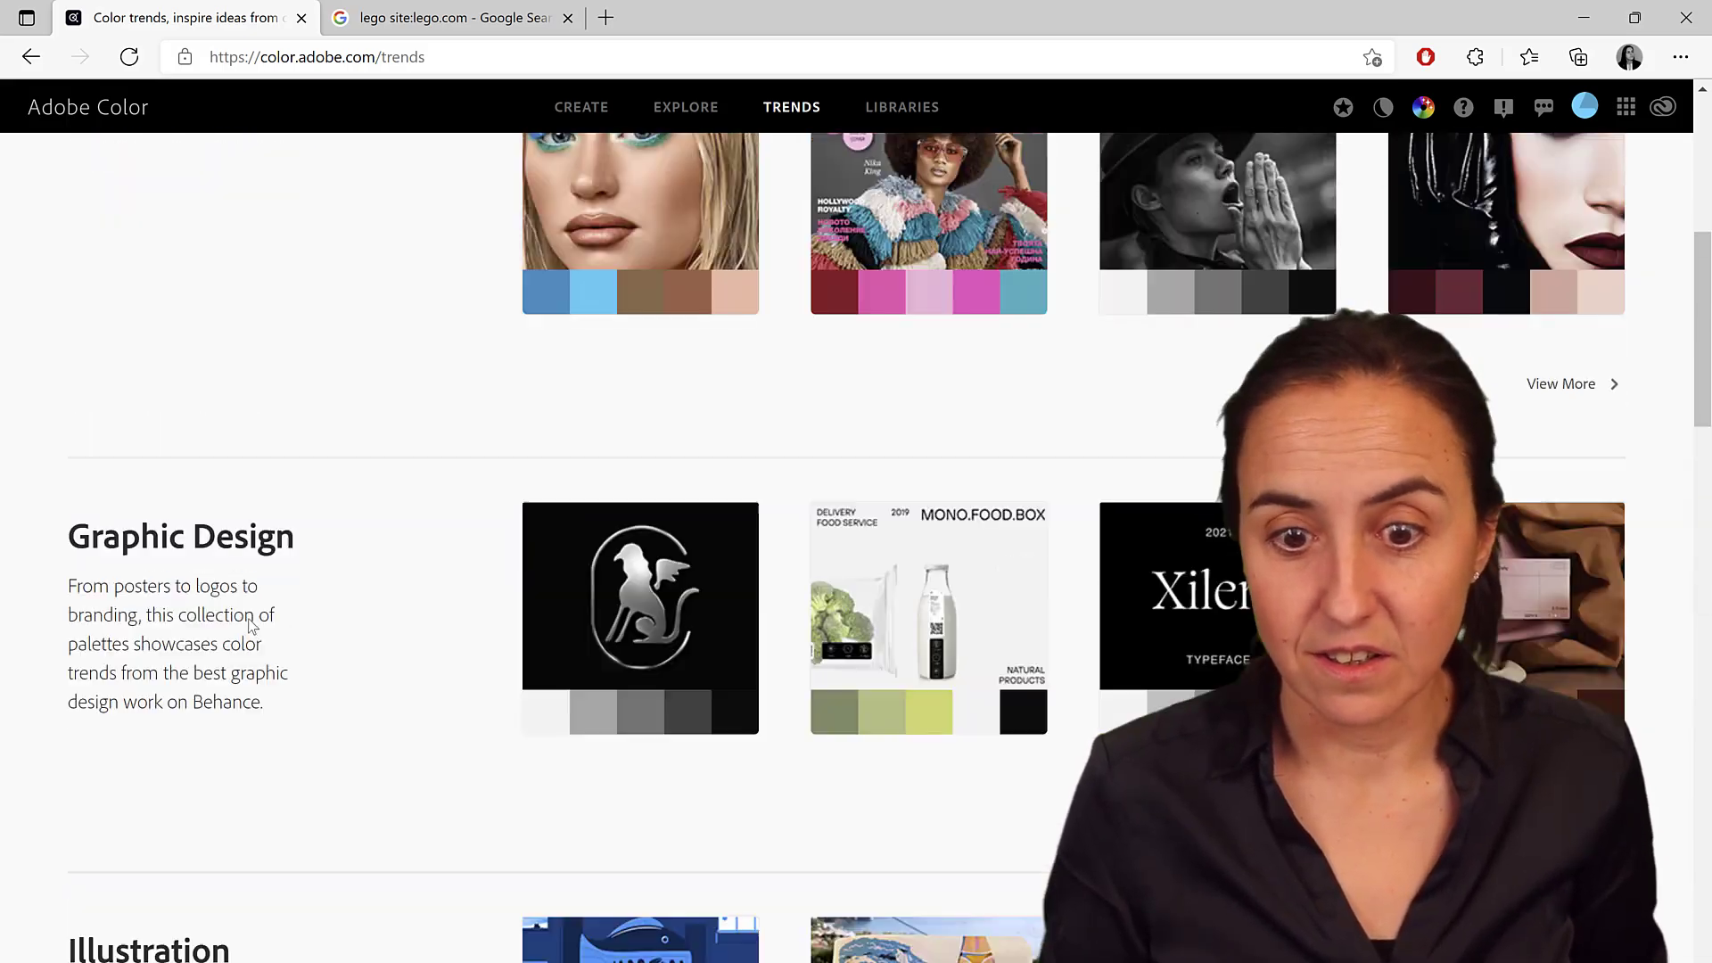
scroll(up, 3)
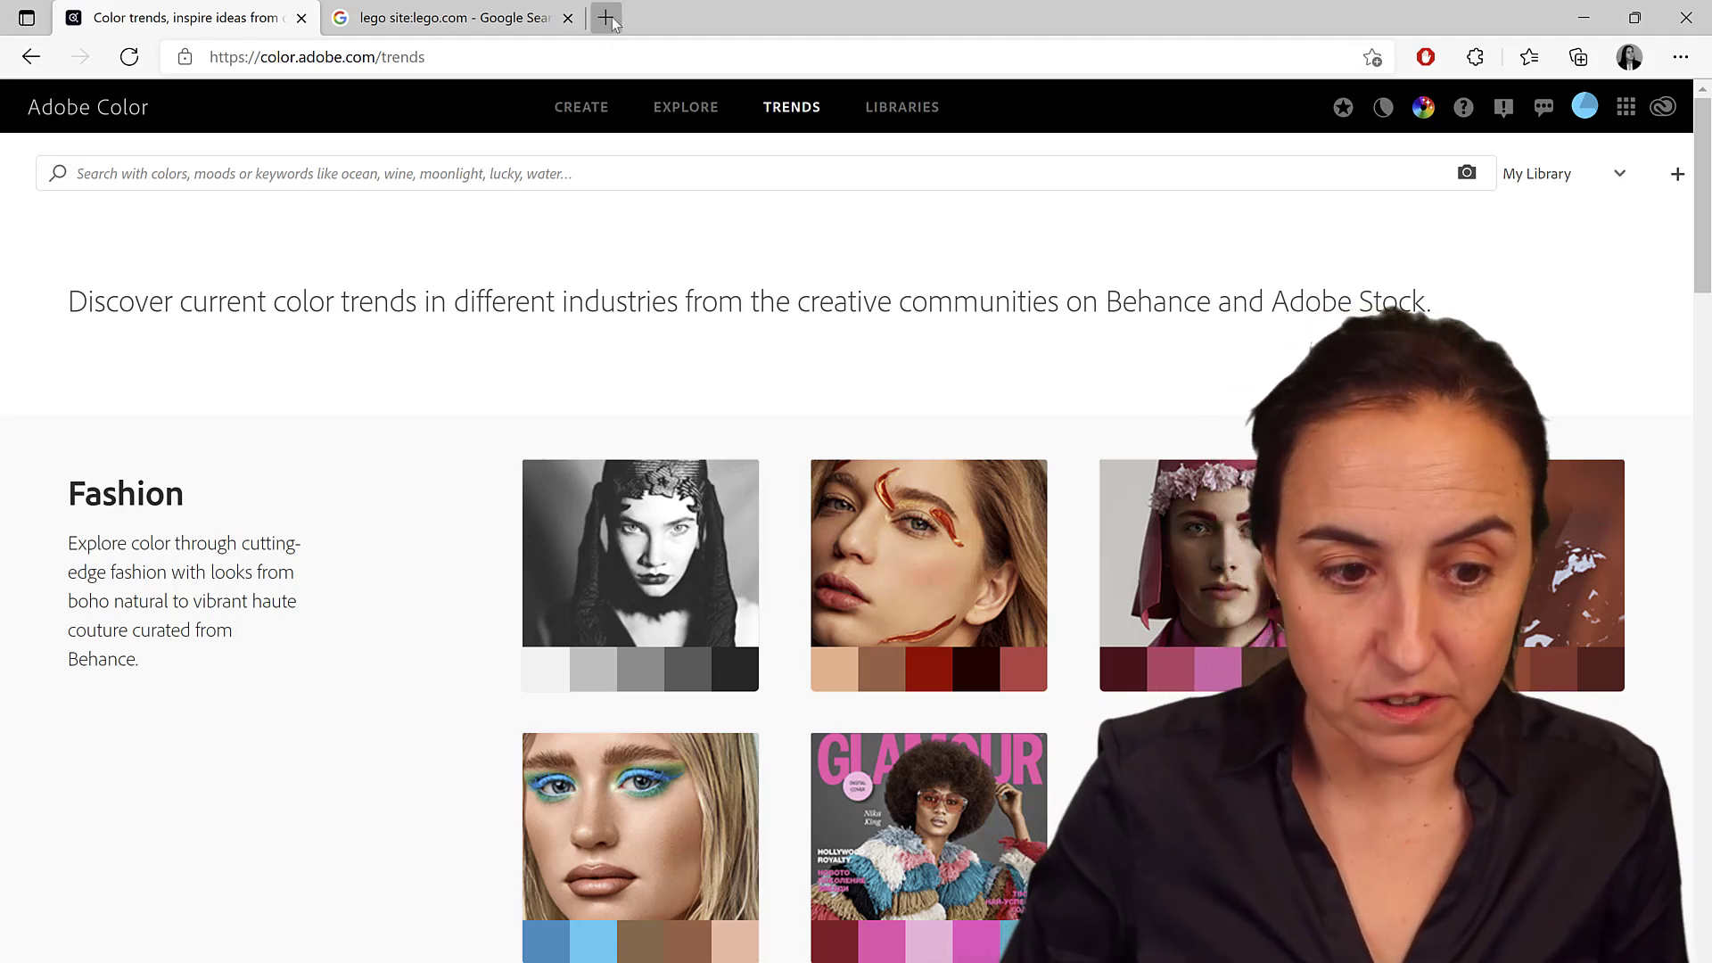
Search 'spicy hot restaurang' in a new tab and browse its Google image results
click(605, 18)
text(spicy)
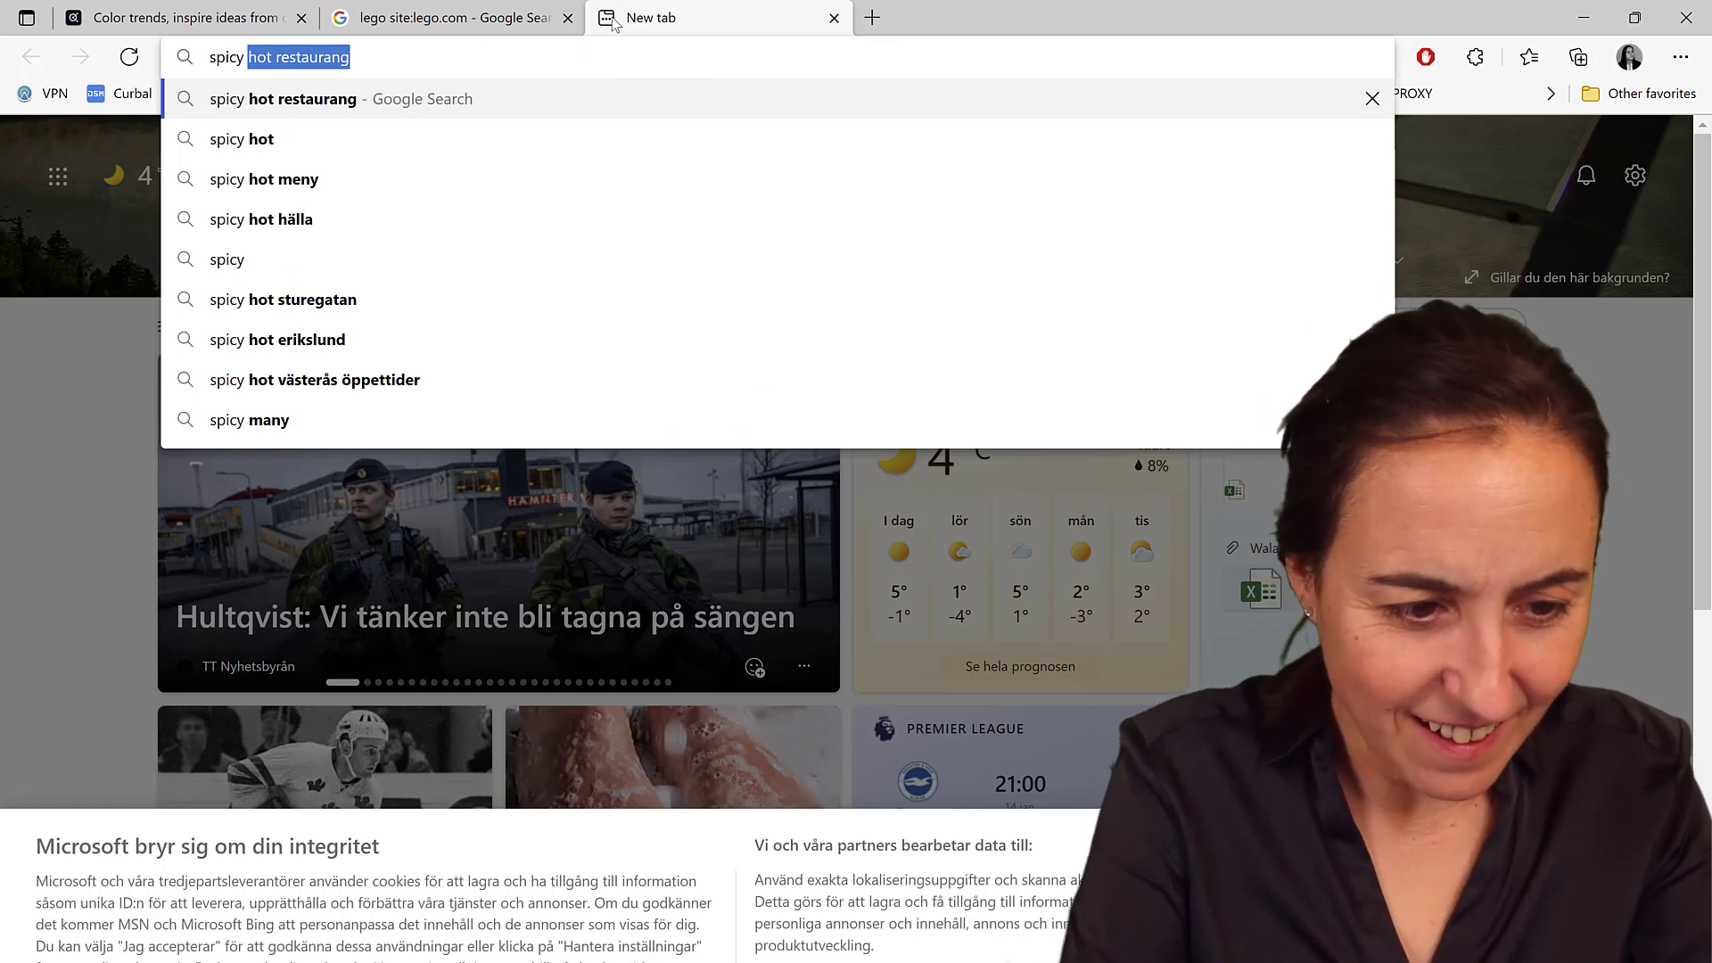
key(Return)
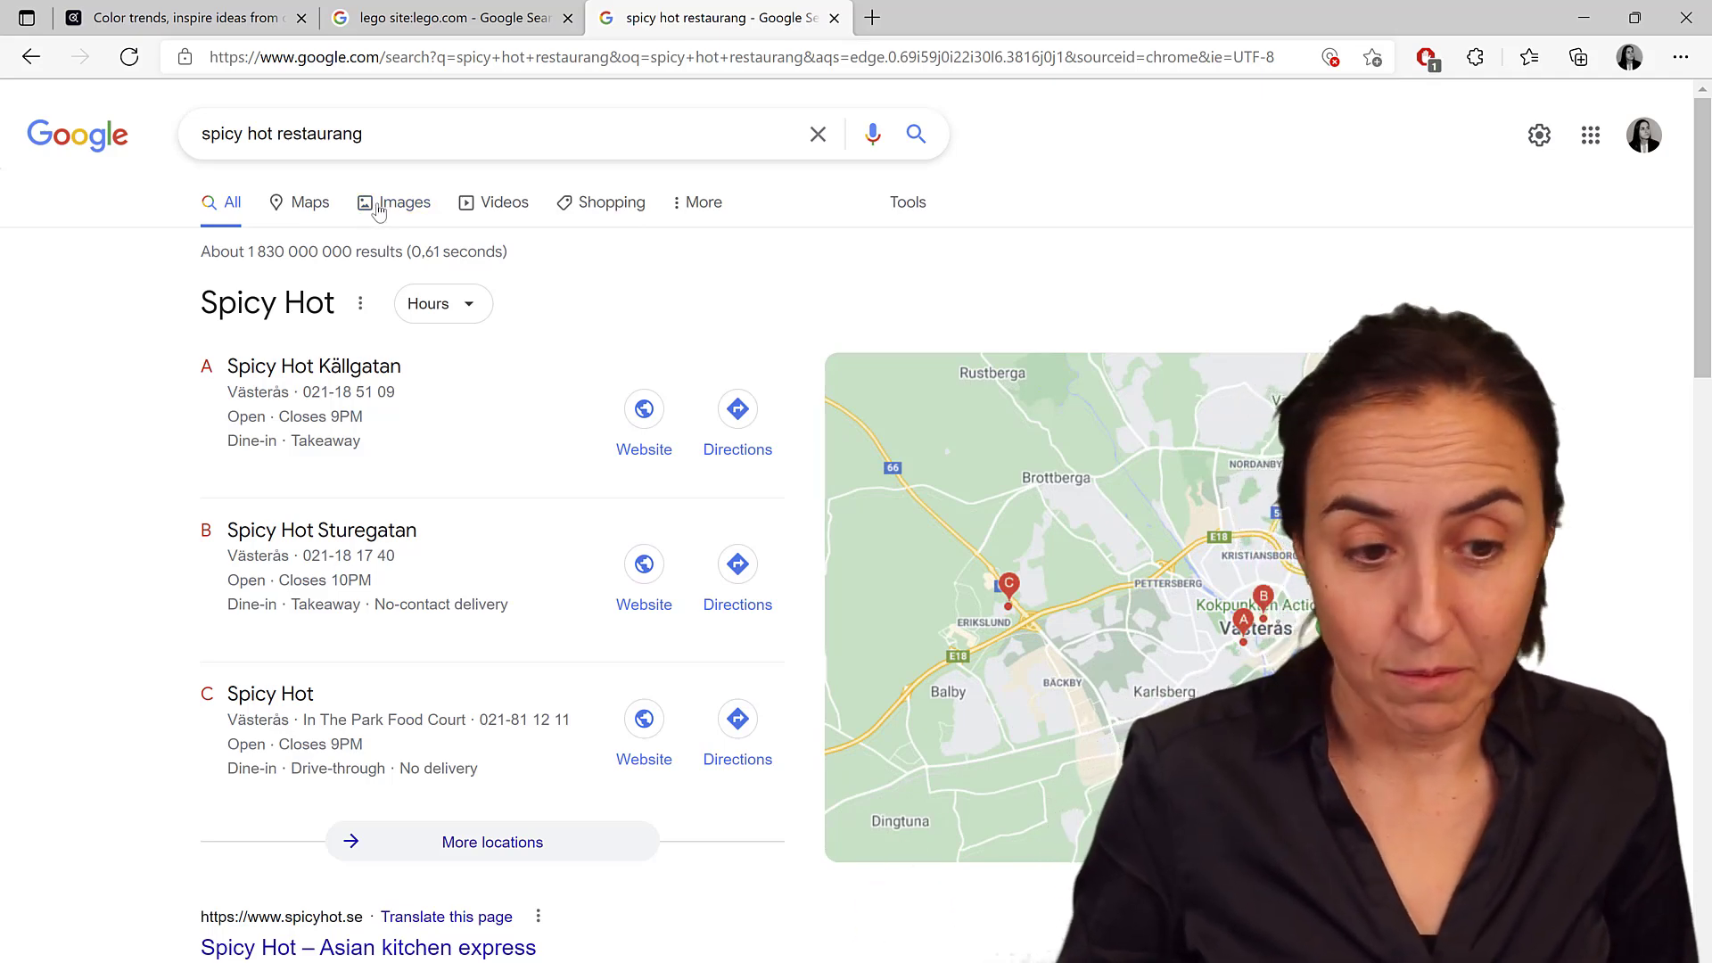
click(403, 202)
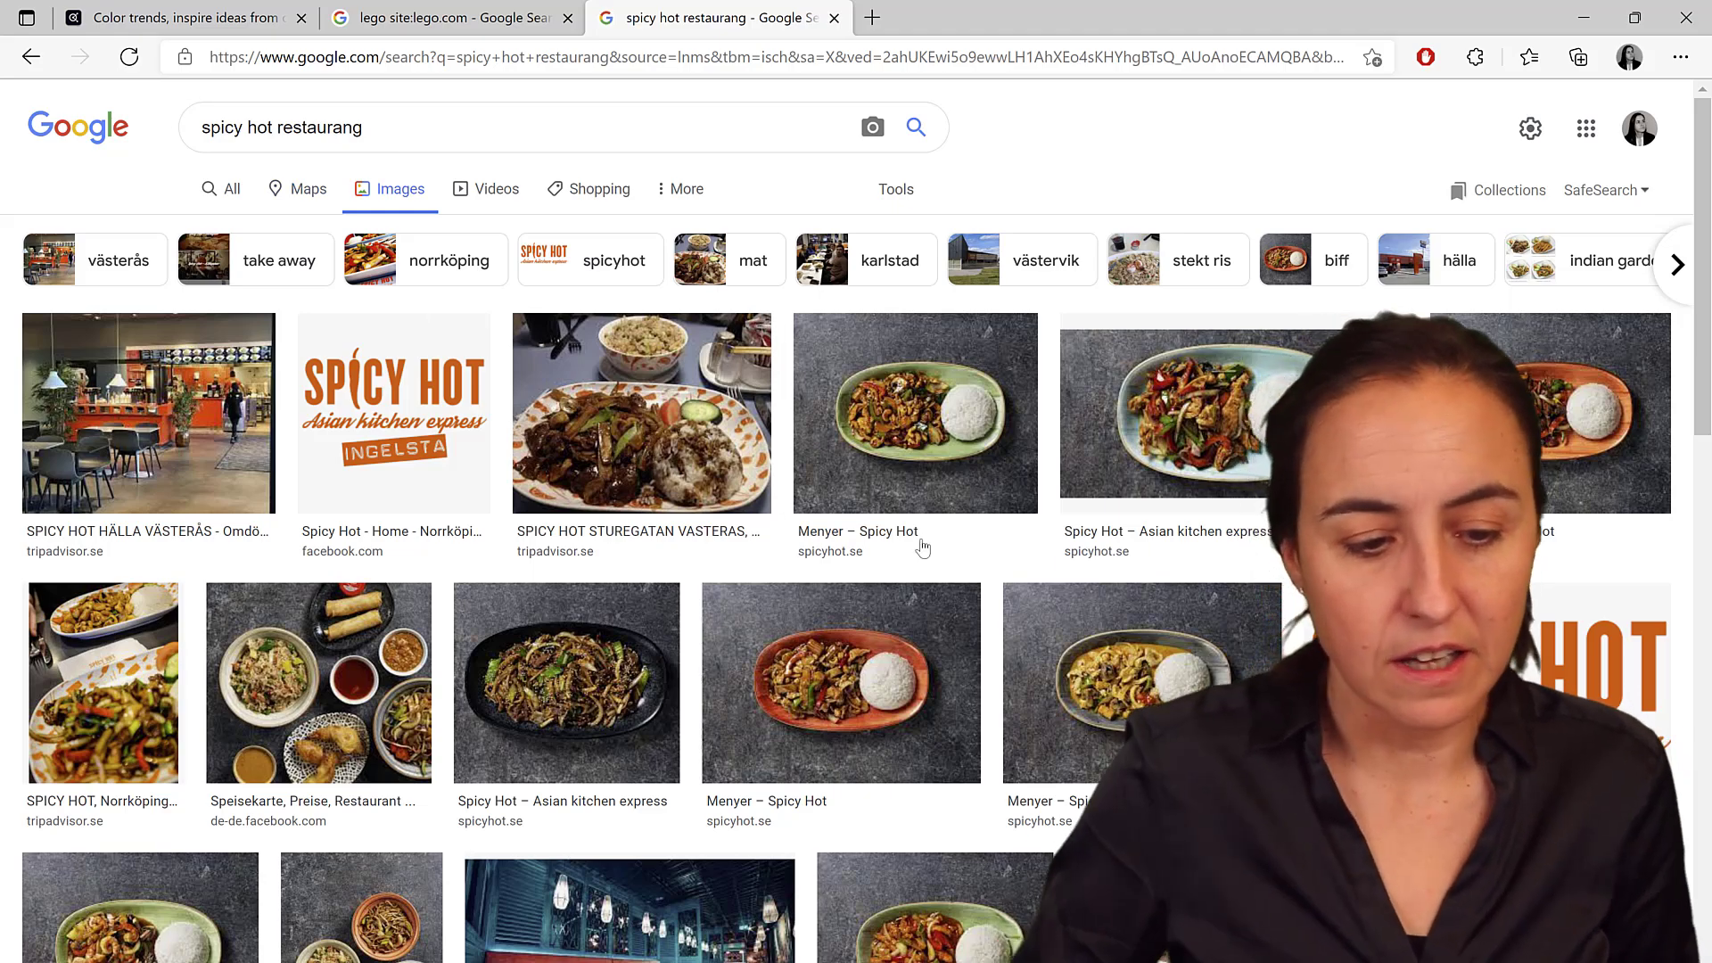
scroll(down, 3)
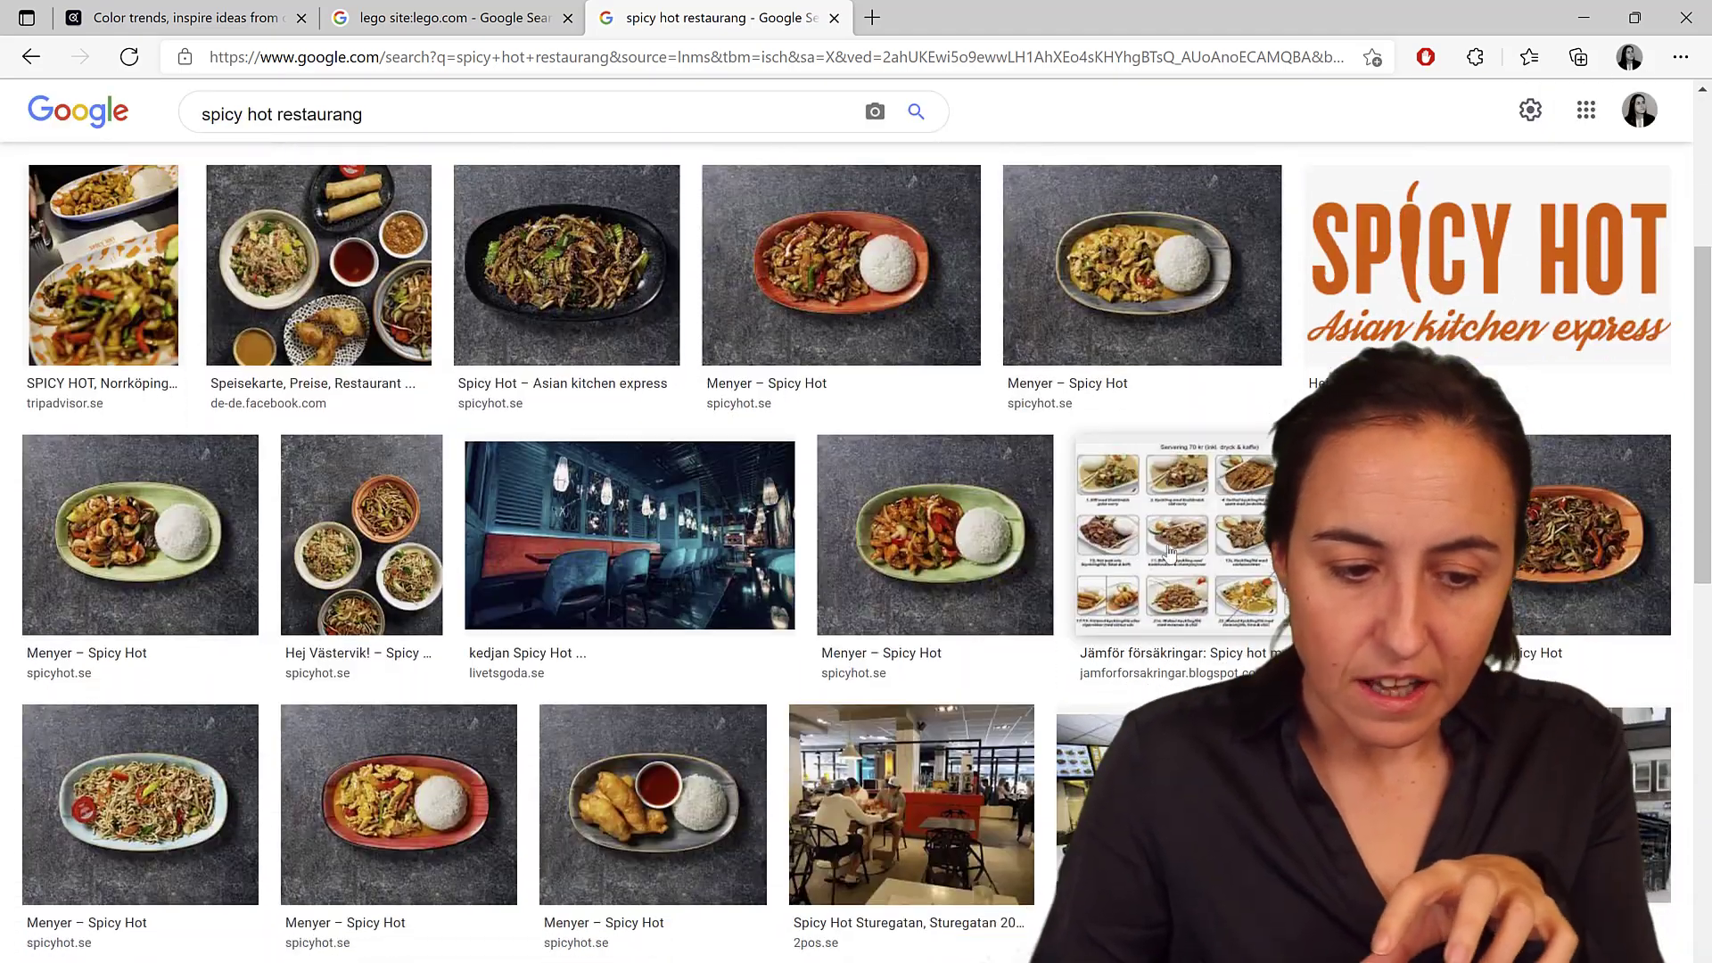
scroll(down, 3)
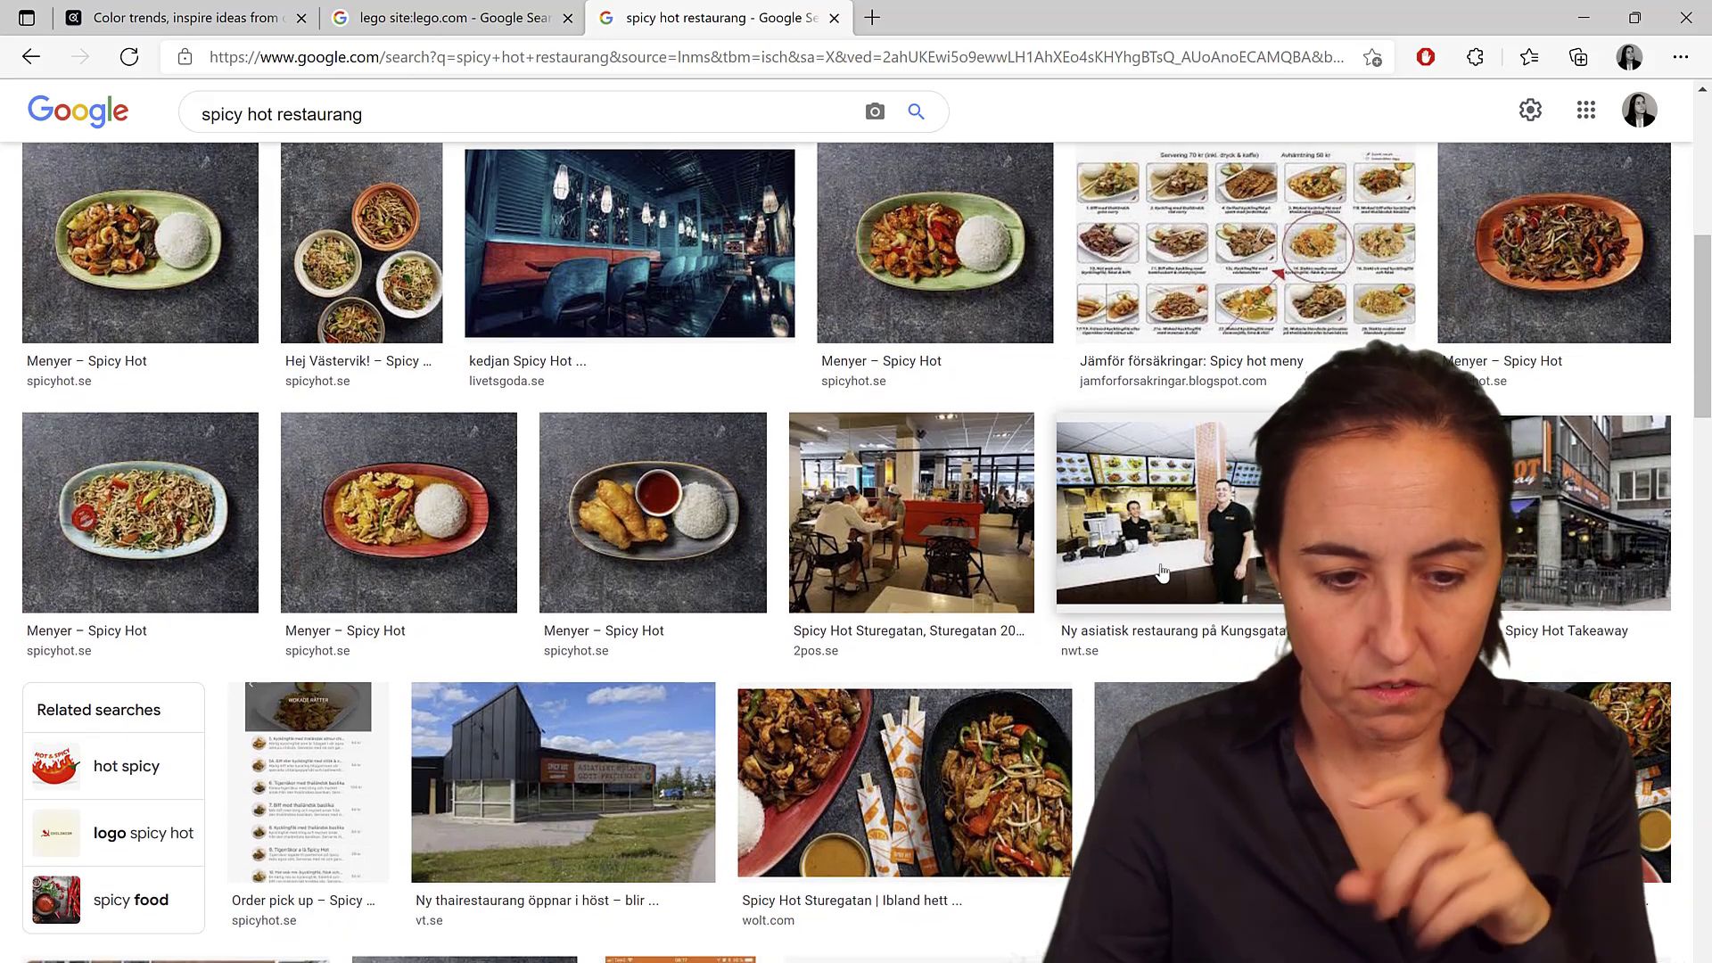
scroll(up, 3)
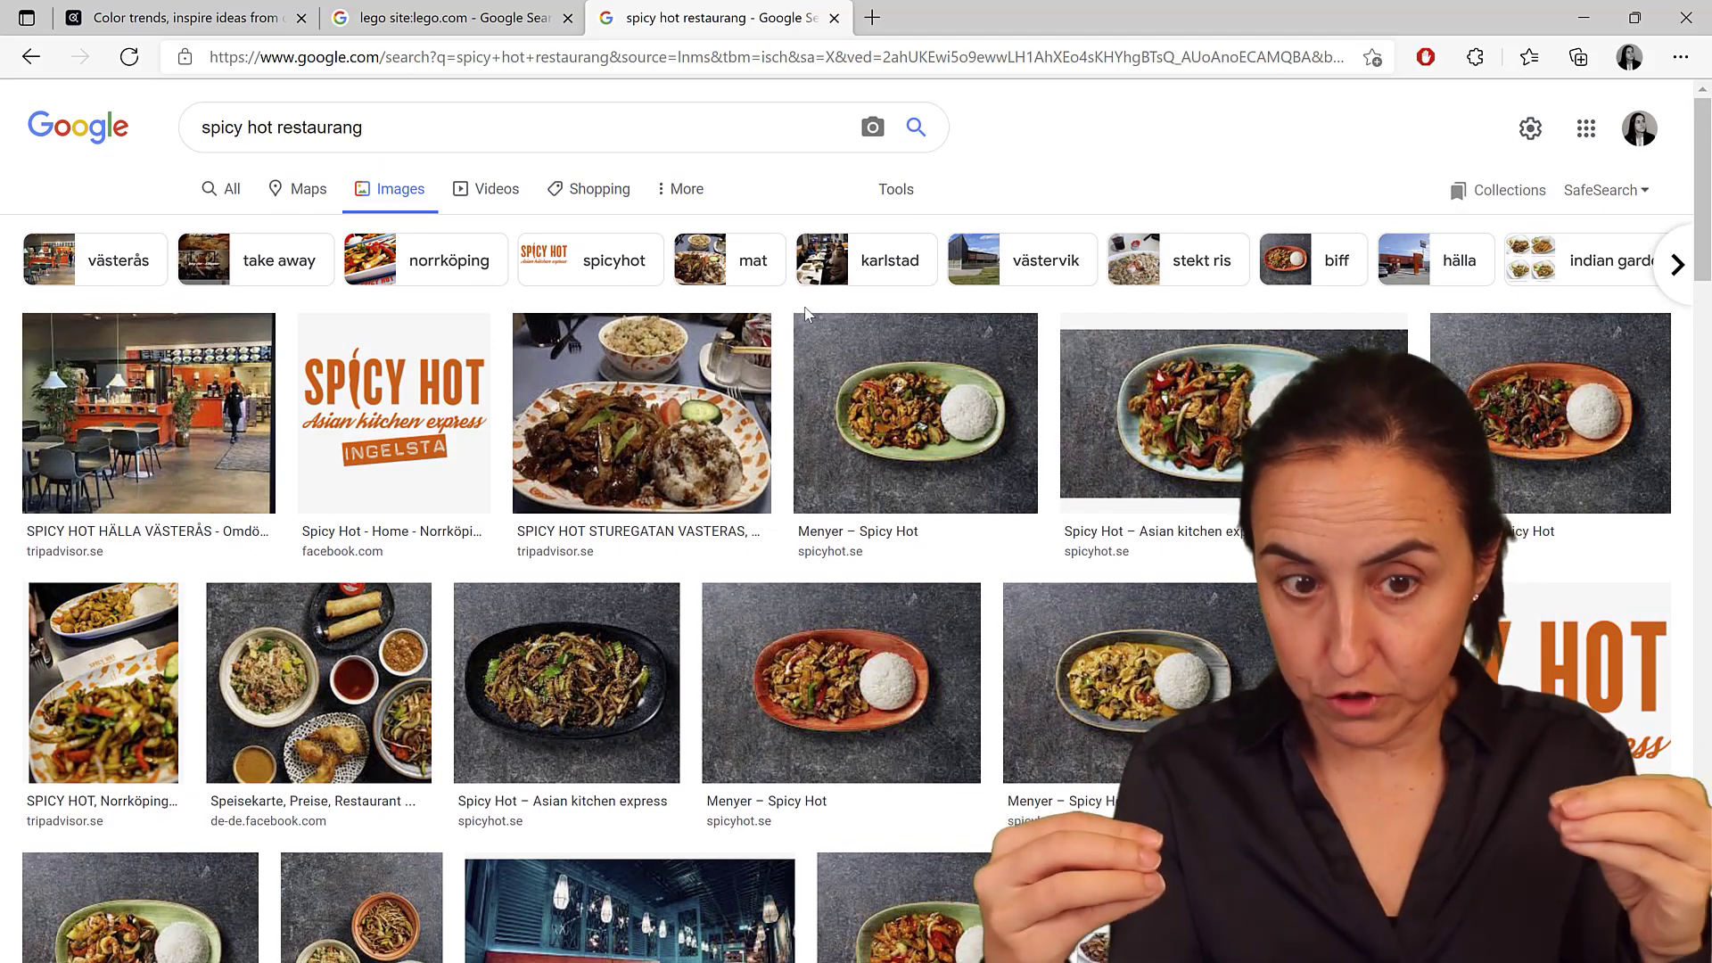
scroll(down, 3)
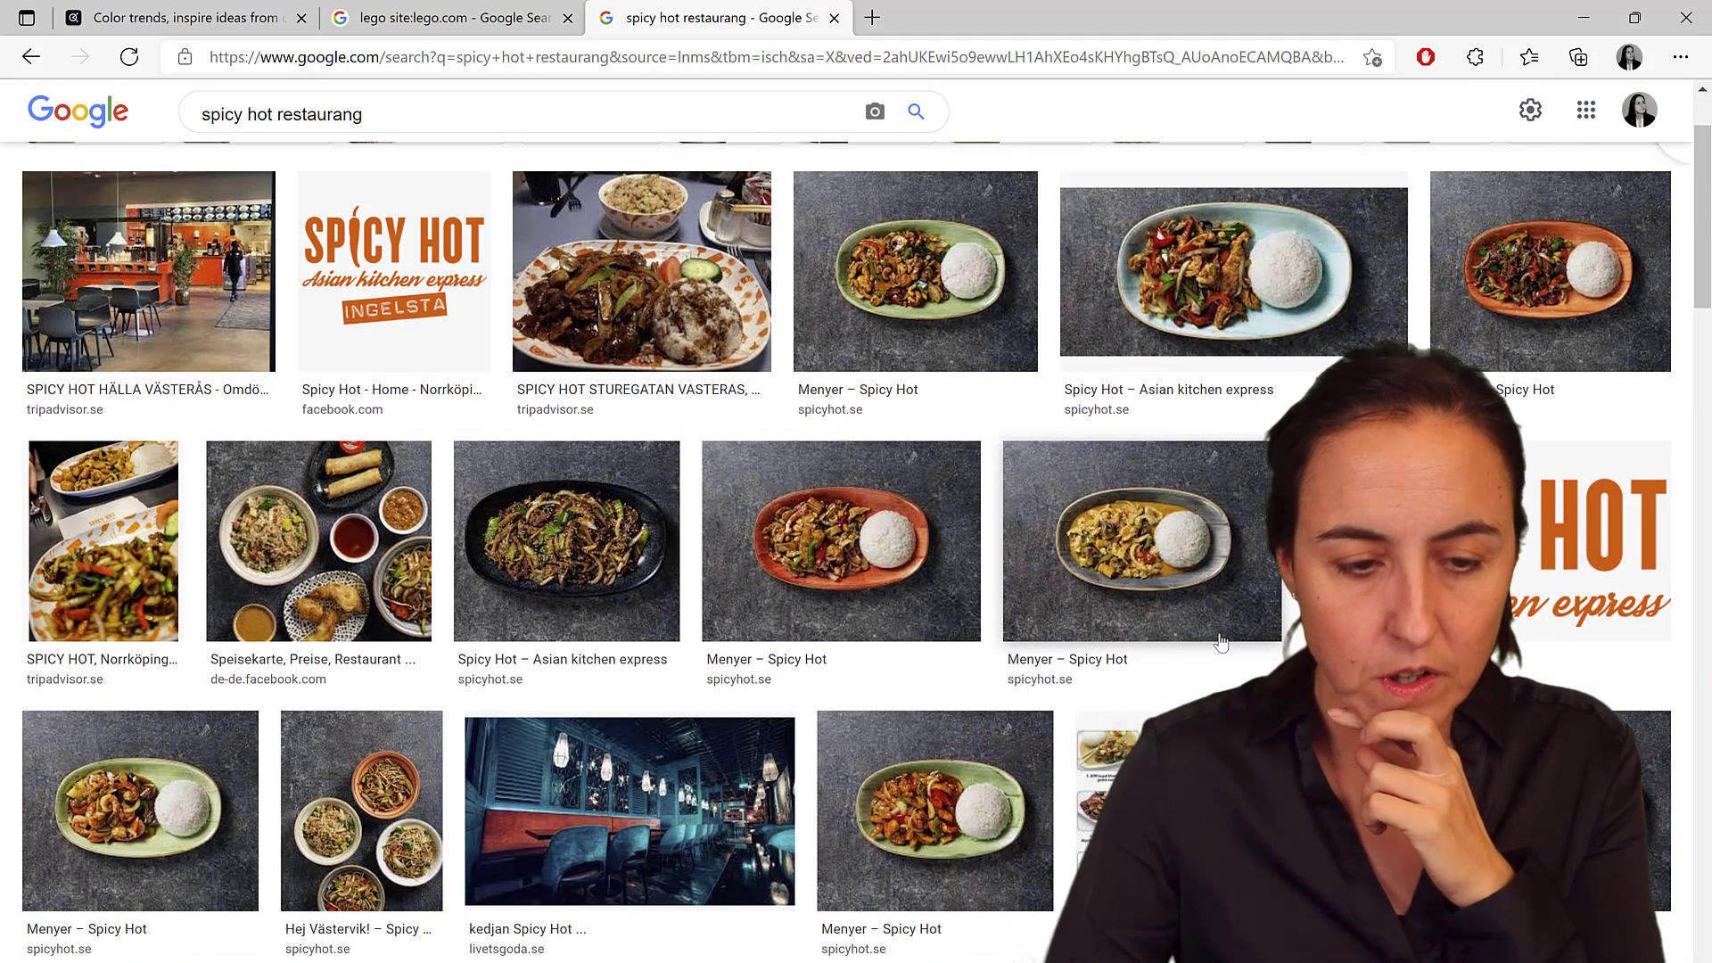
scroll(down, 3)
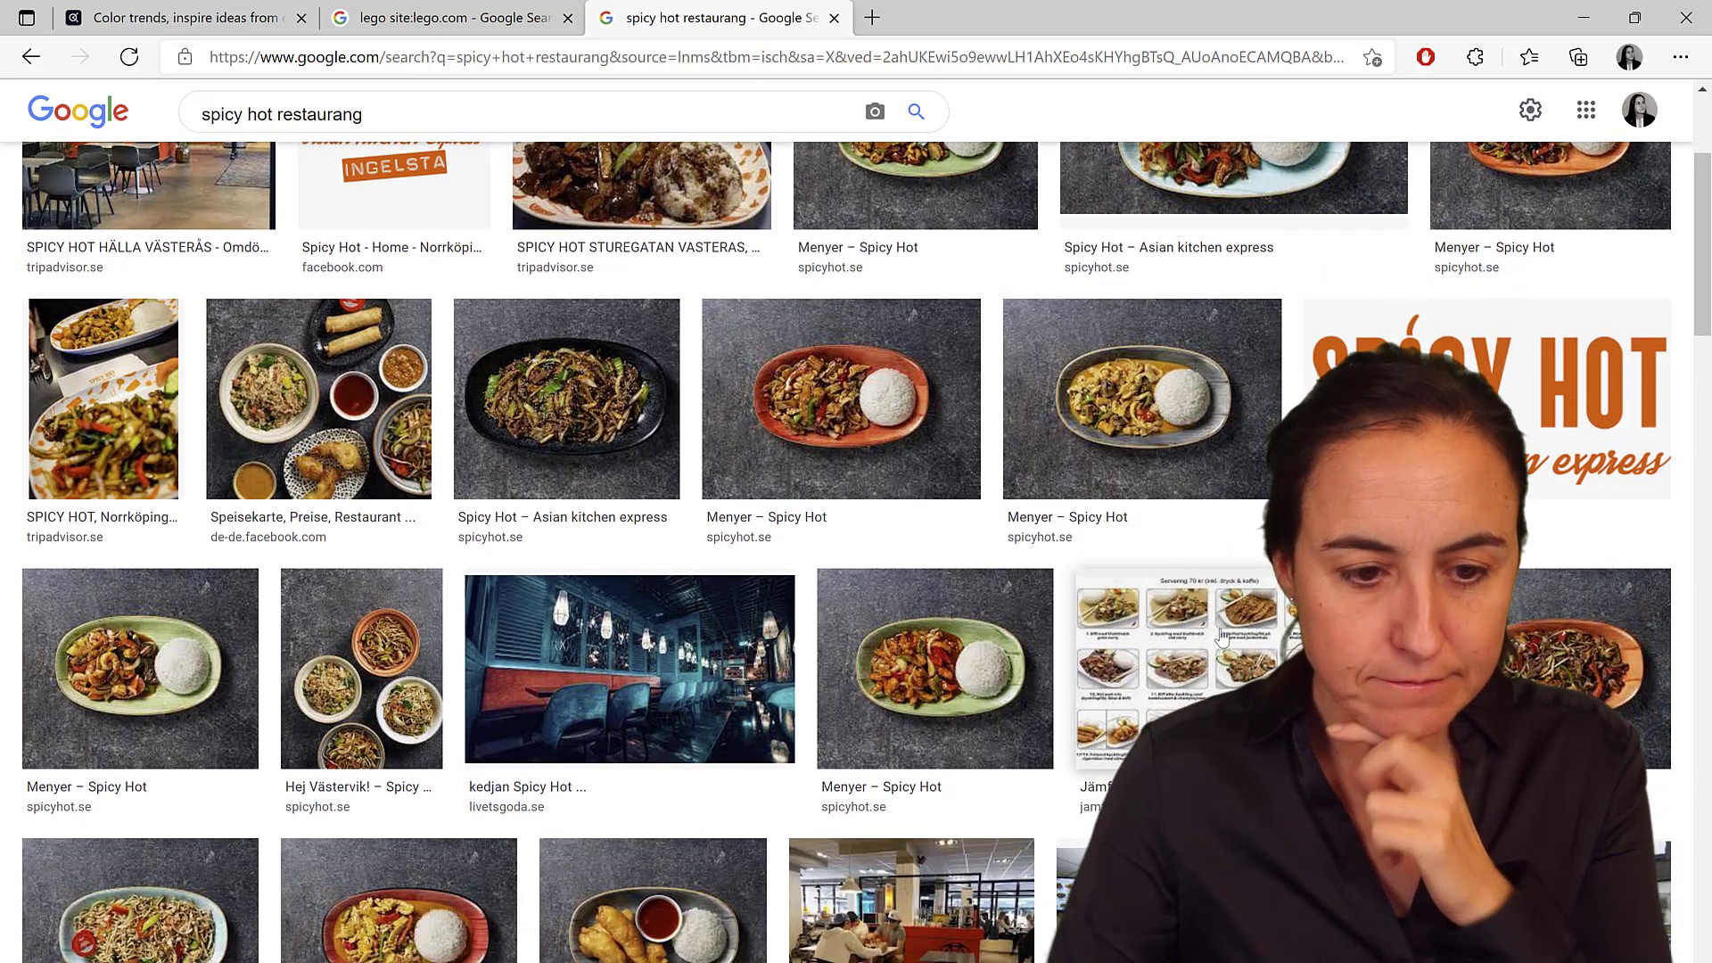
scroll(up, 3)
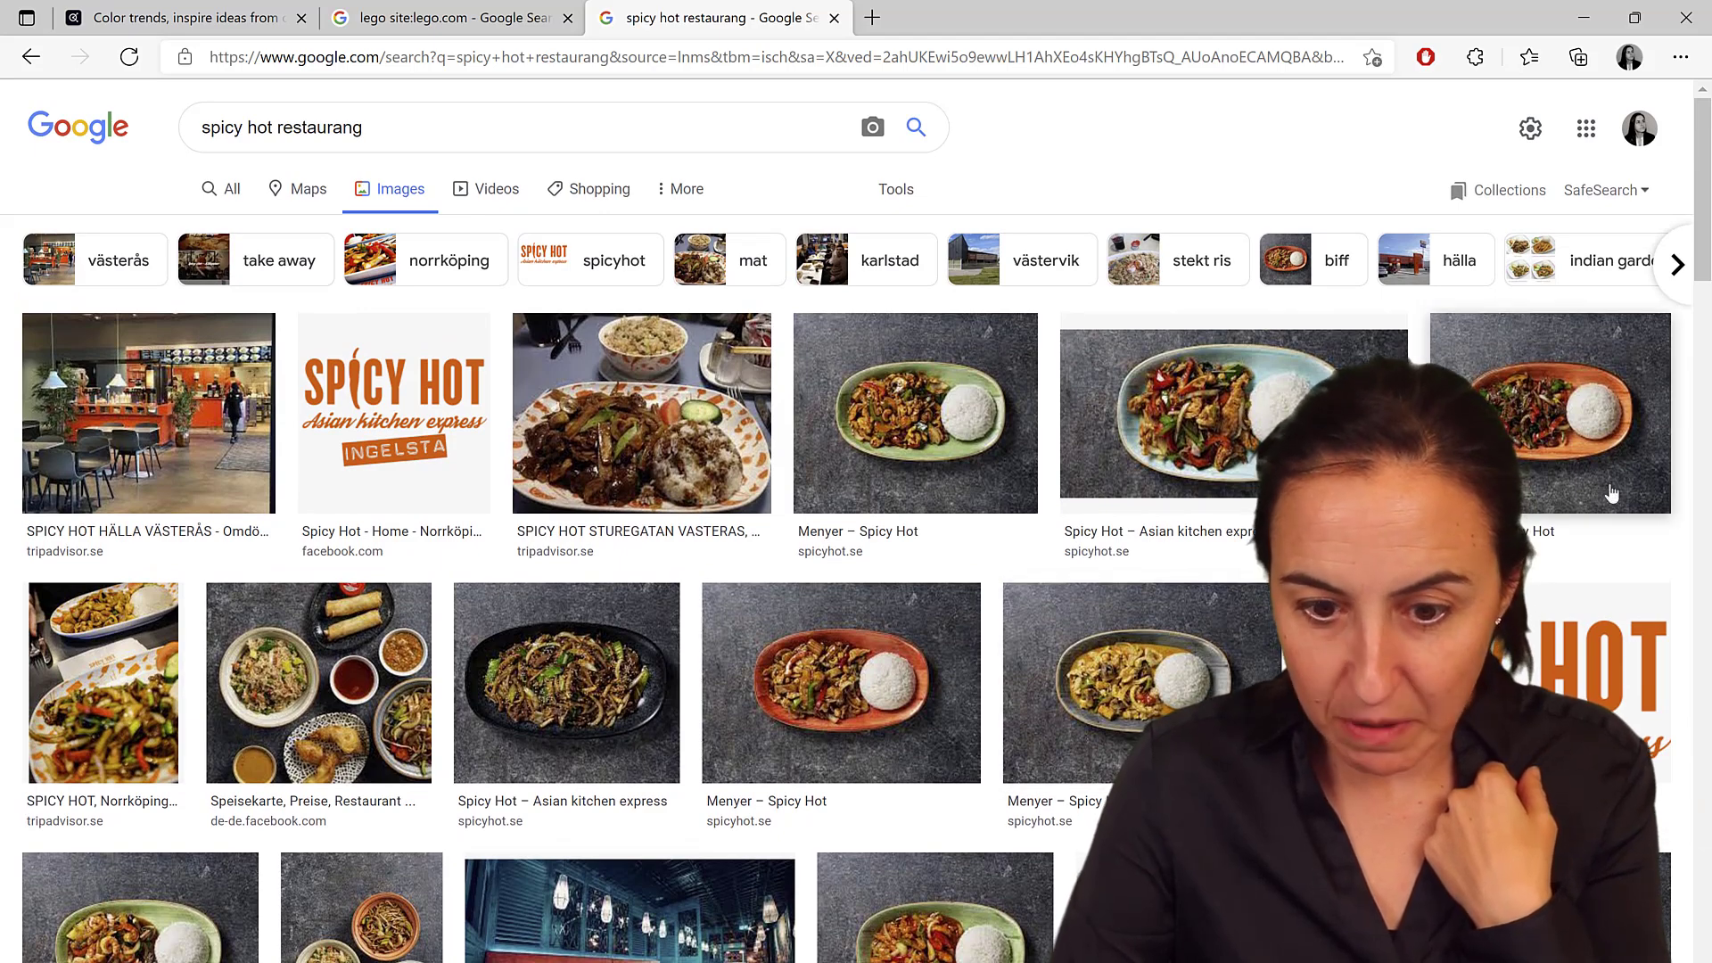
mouse_move(1023, 602)
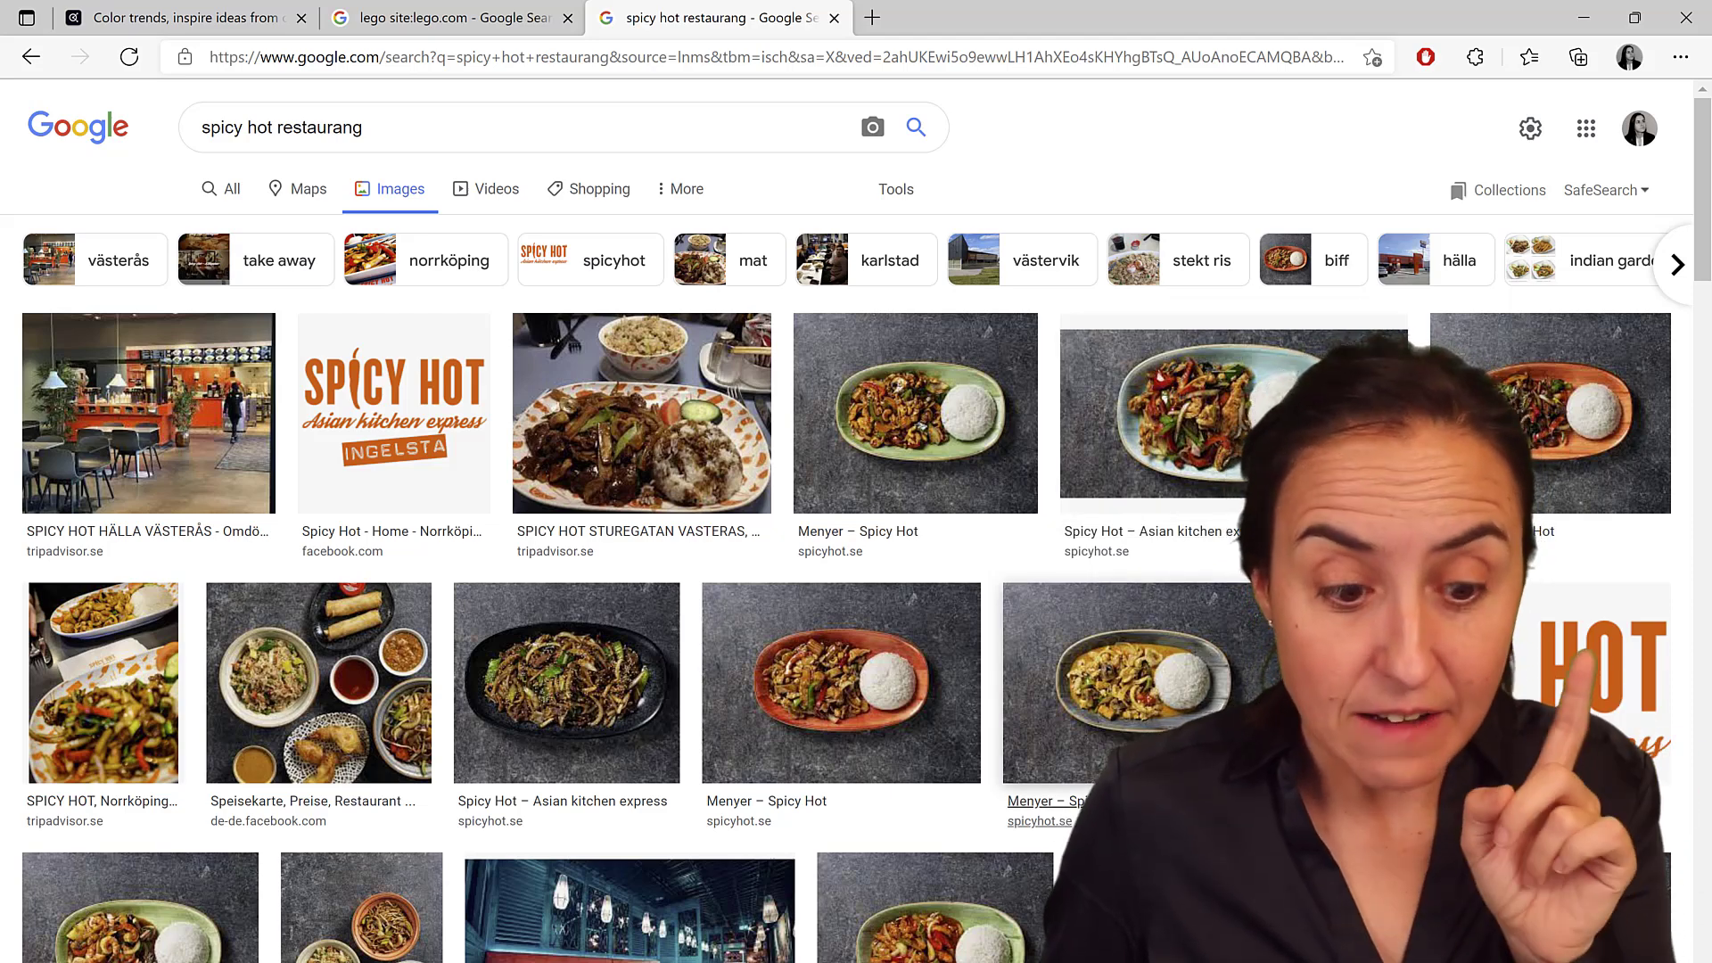
Return to Adobe Color's Extract Theme page and open the file dialog to pick an image
click(175, 18)
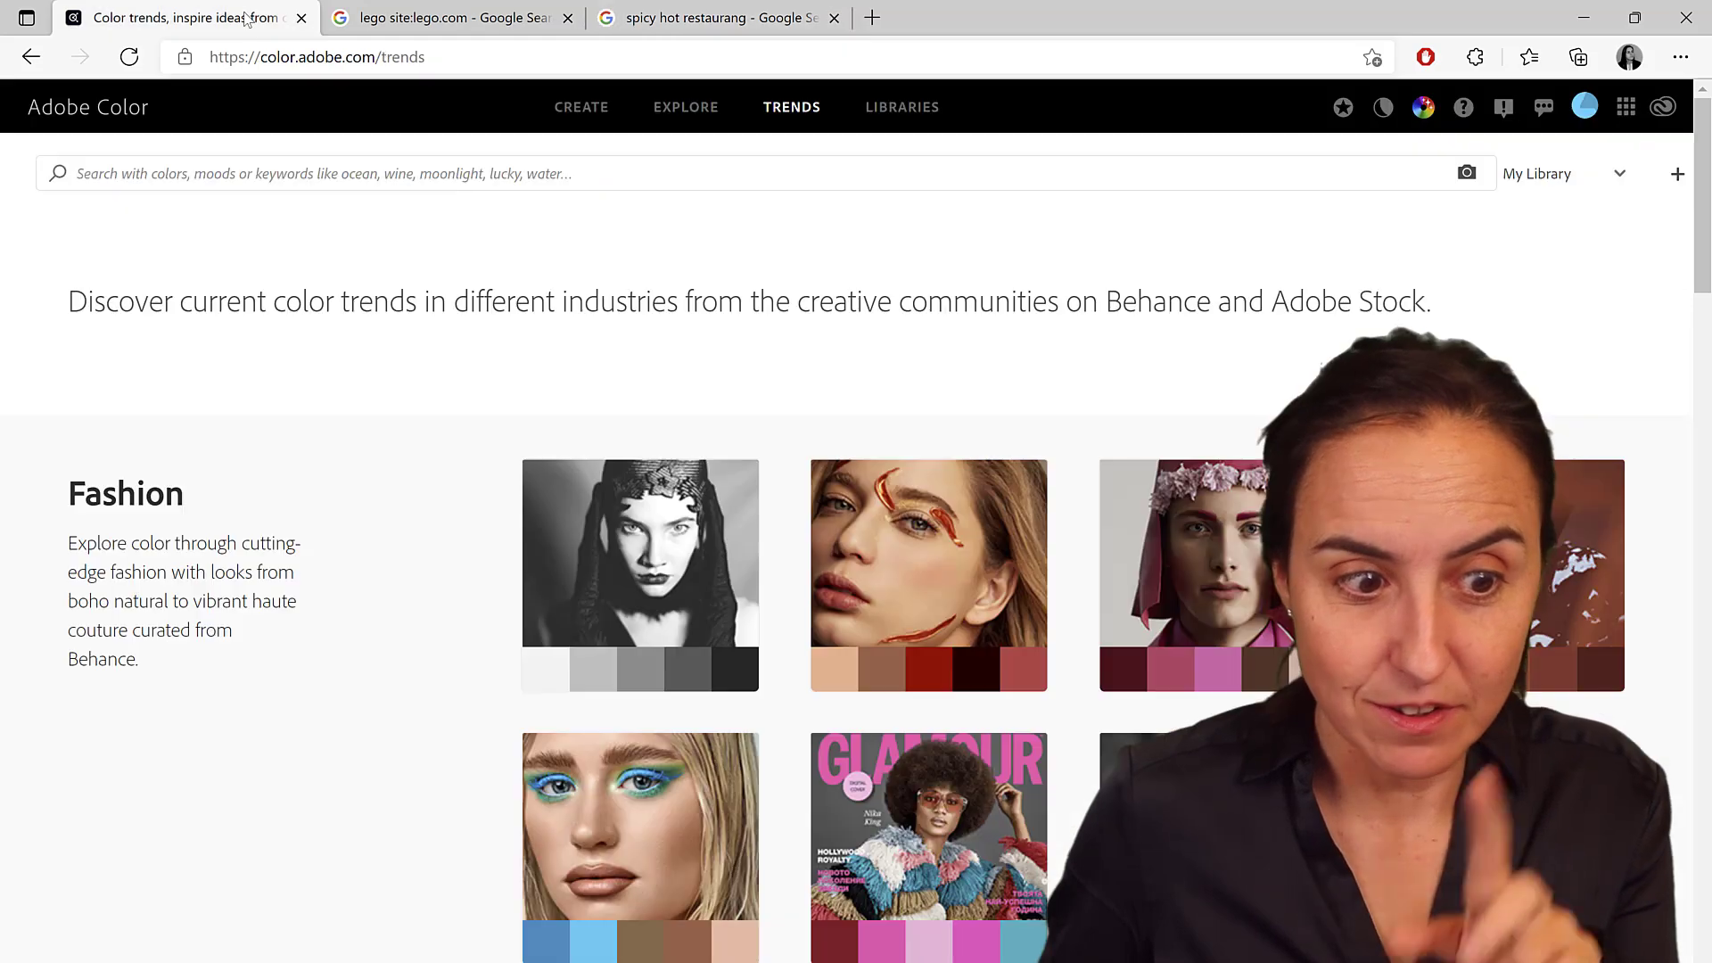
click(580, 107)
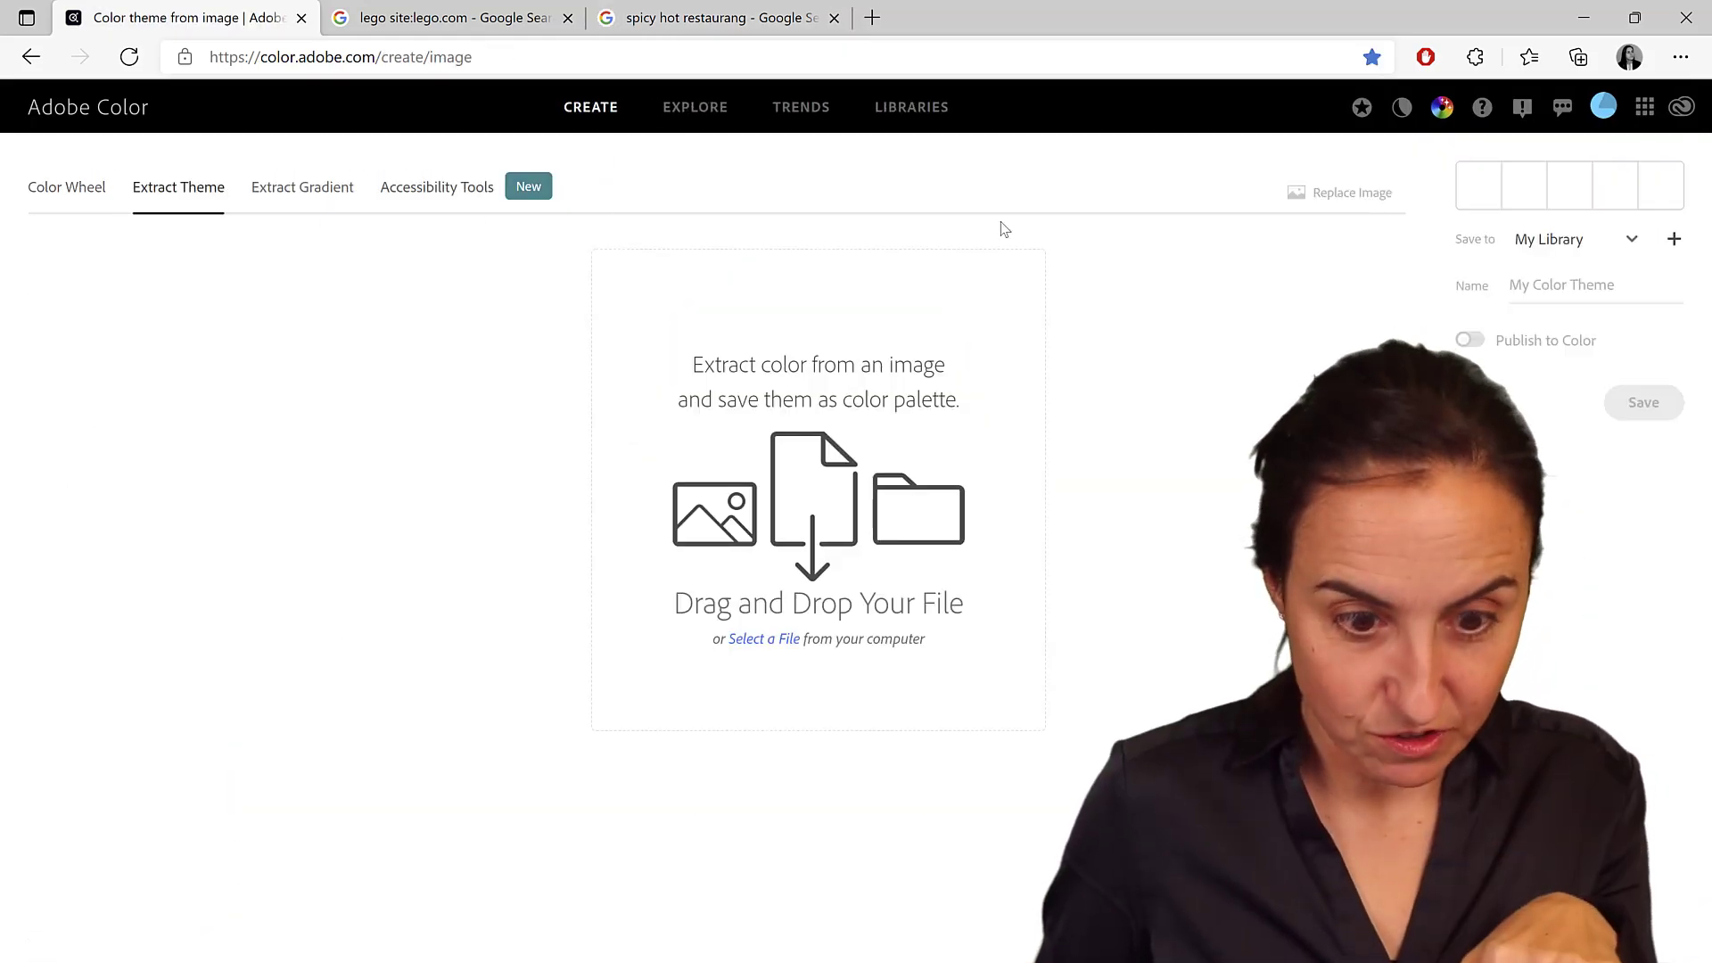
click(763, 639)
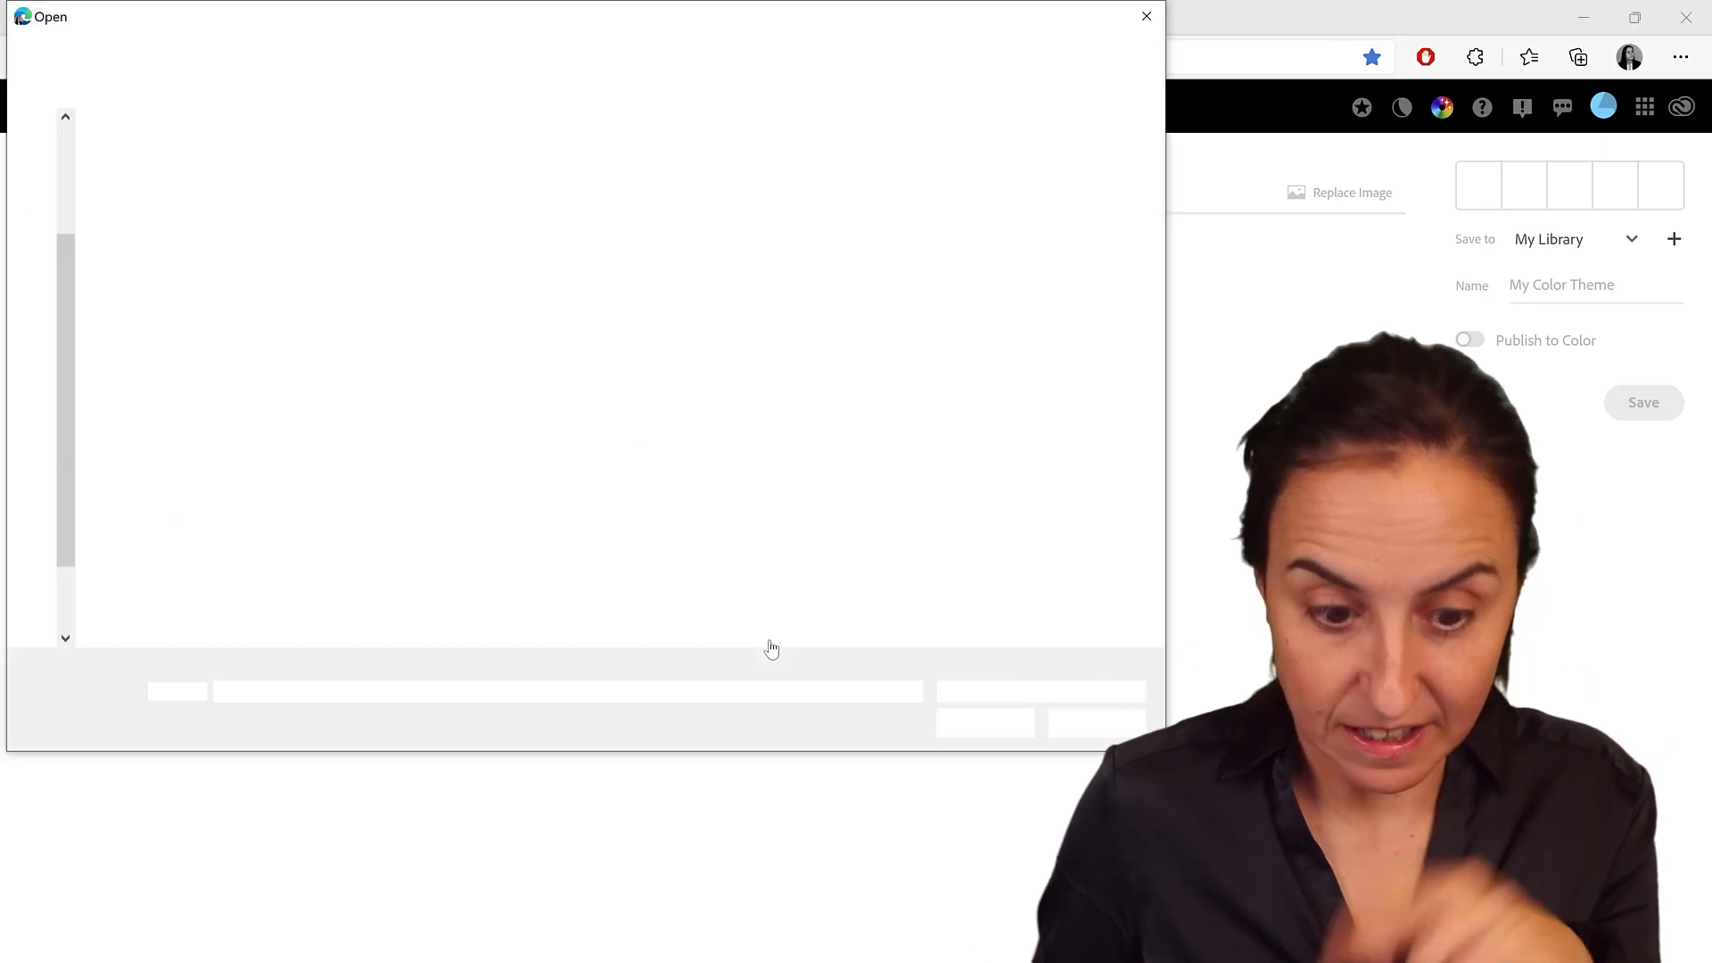